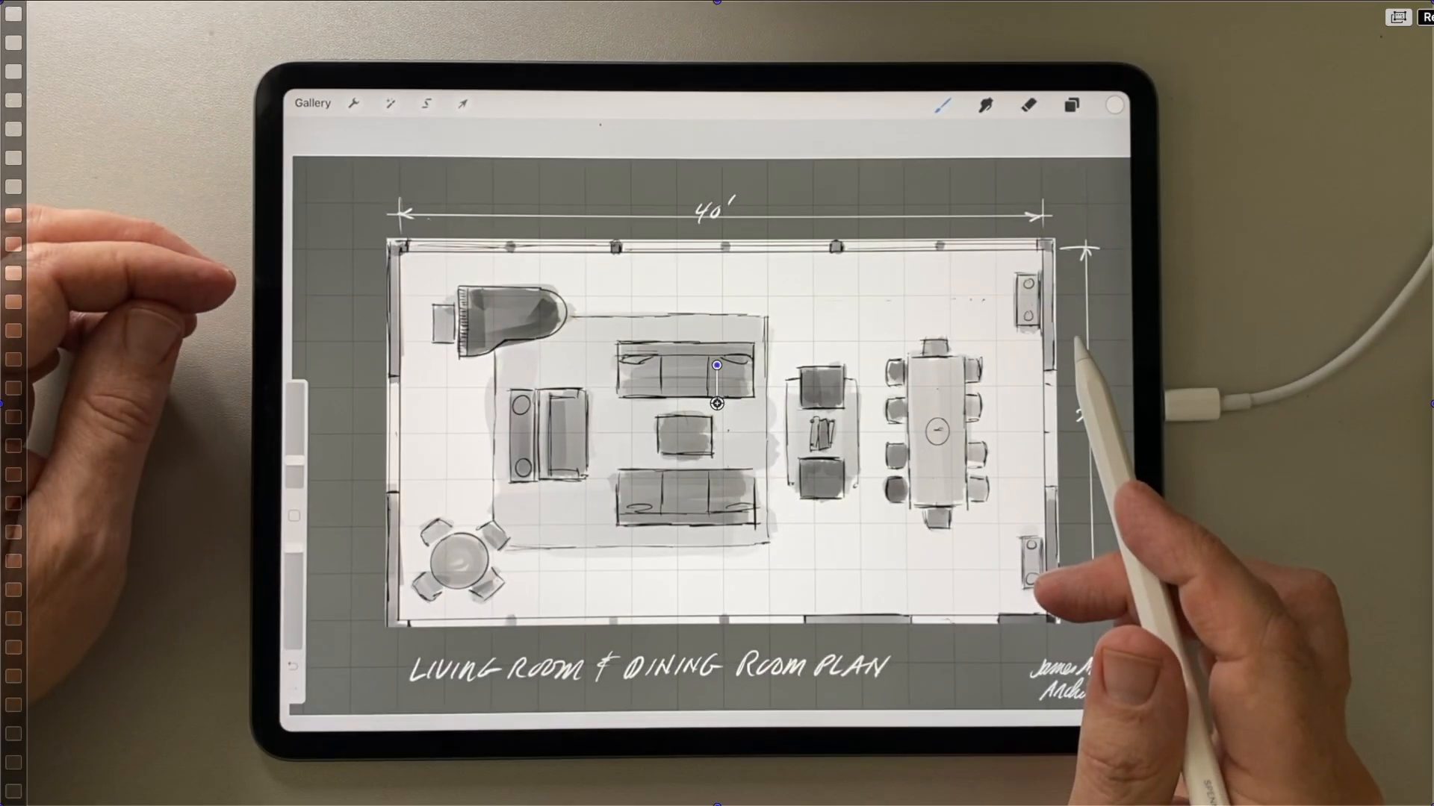
- Bring up the canvas actions for the living and dining room plan
left_click(362, 105)
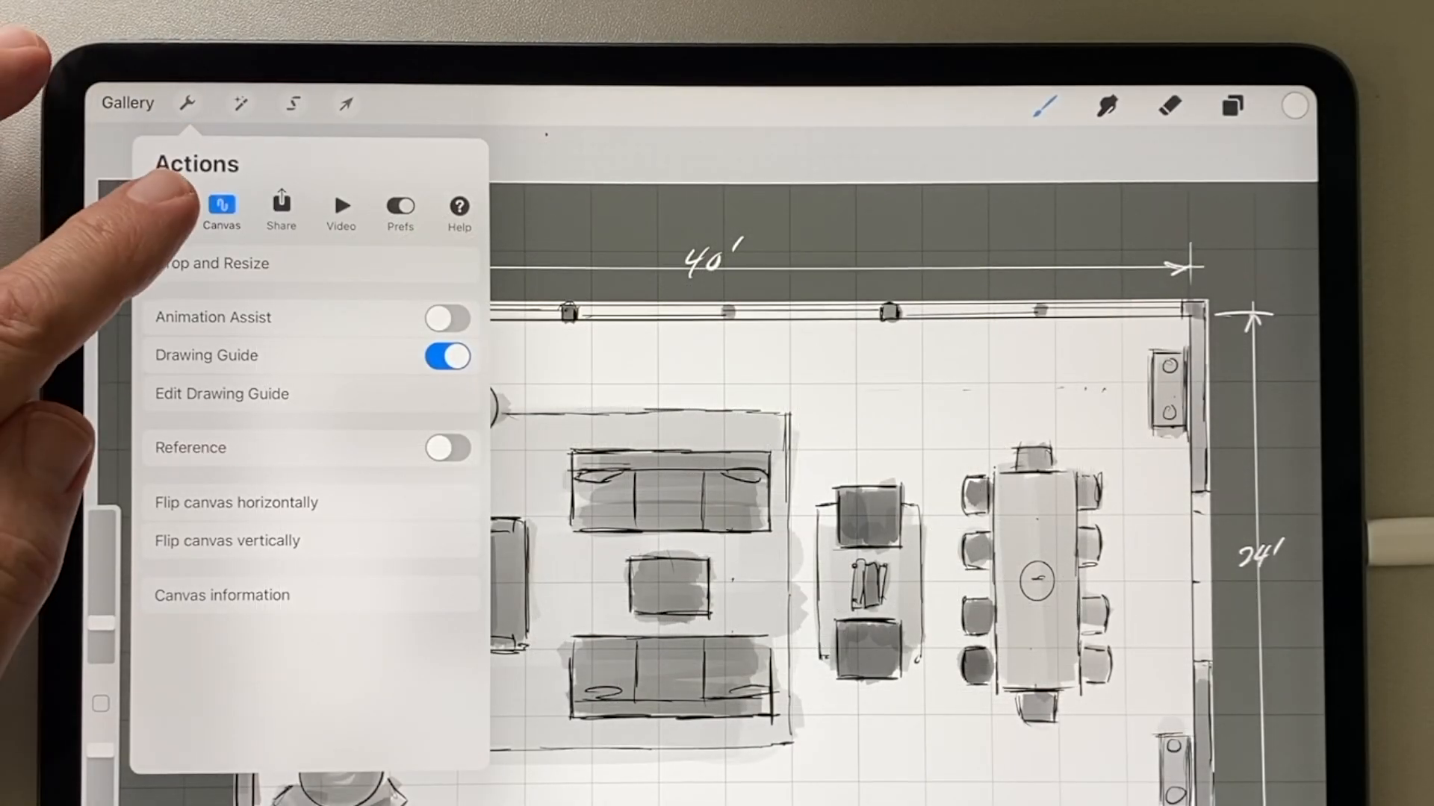
- Switch off the drawing guide, mark the viewing direction with a red arrow, and begin transforming the plan
left_click(162, 207)
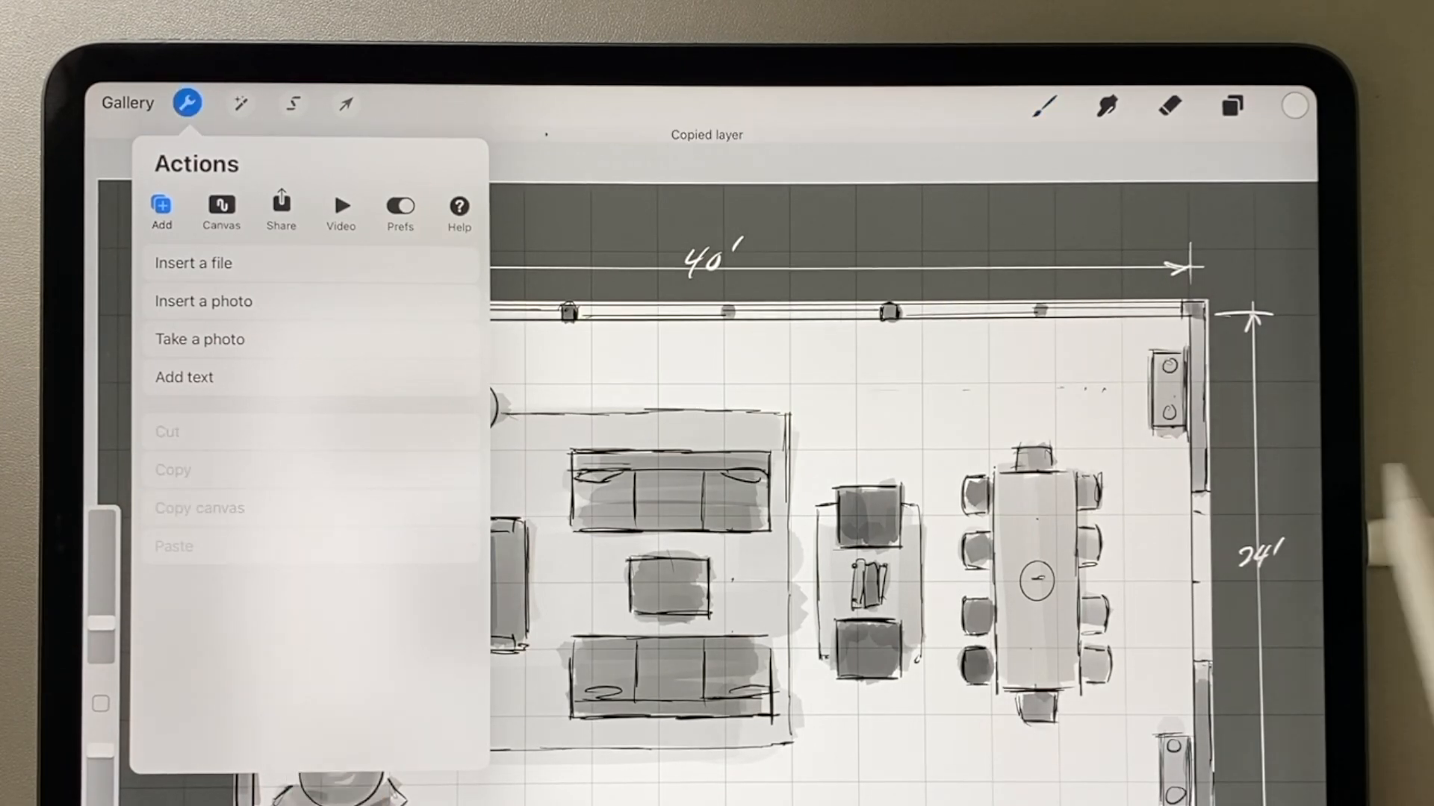
left_click(188, 104)
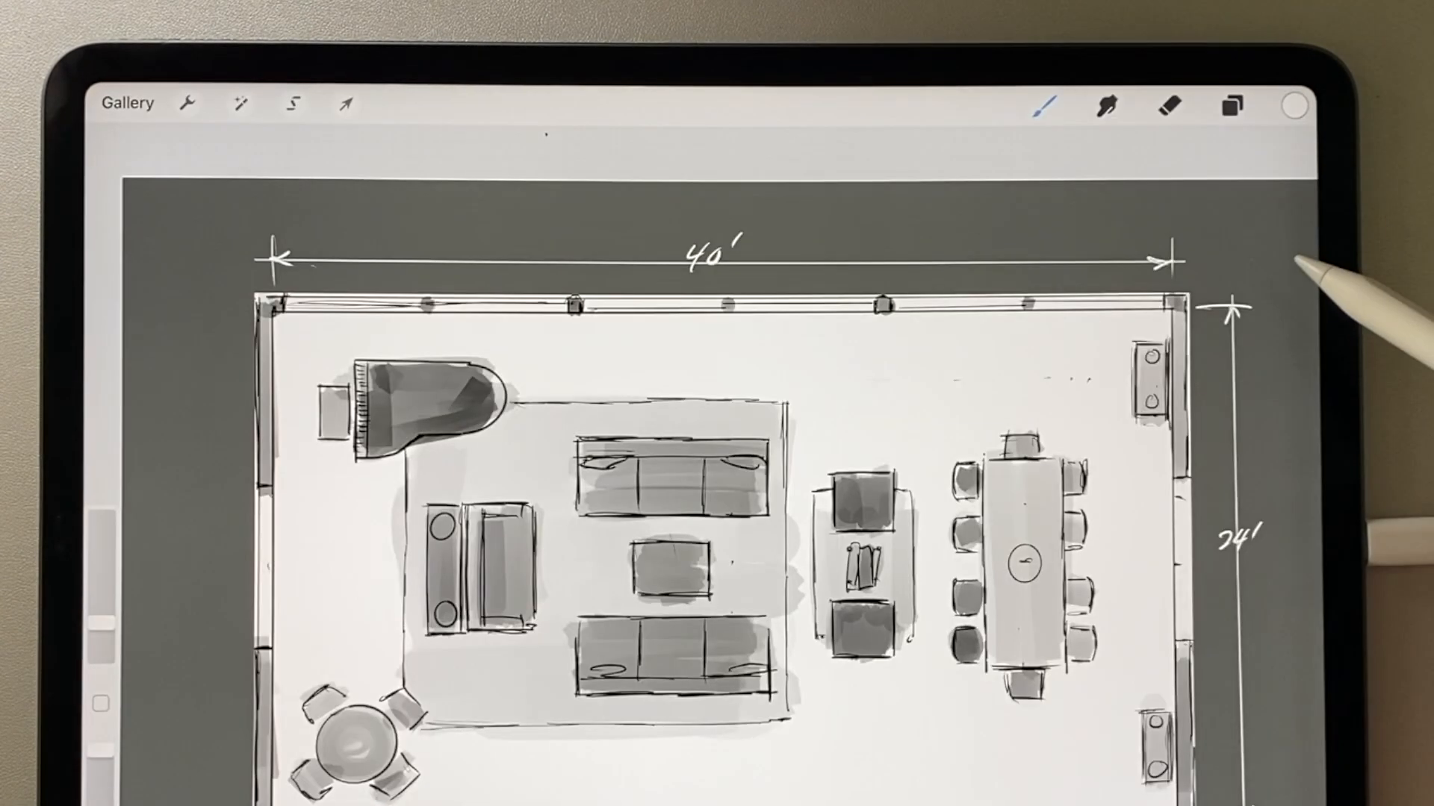
left_click(1229, 107)
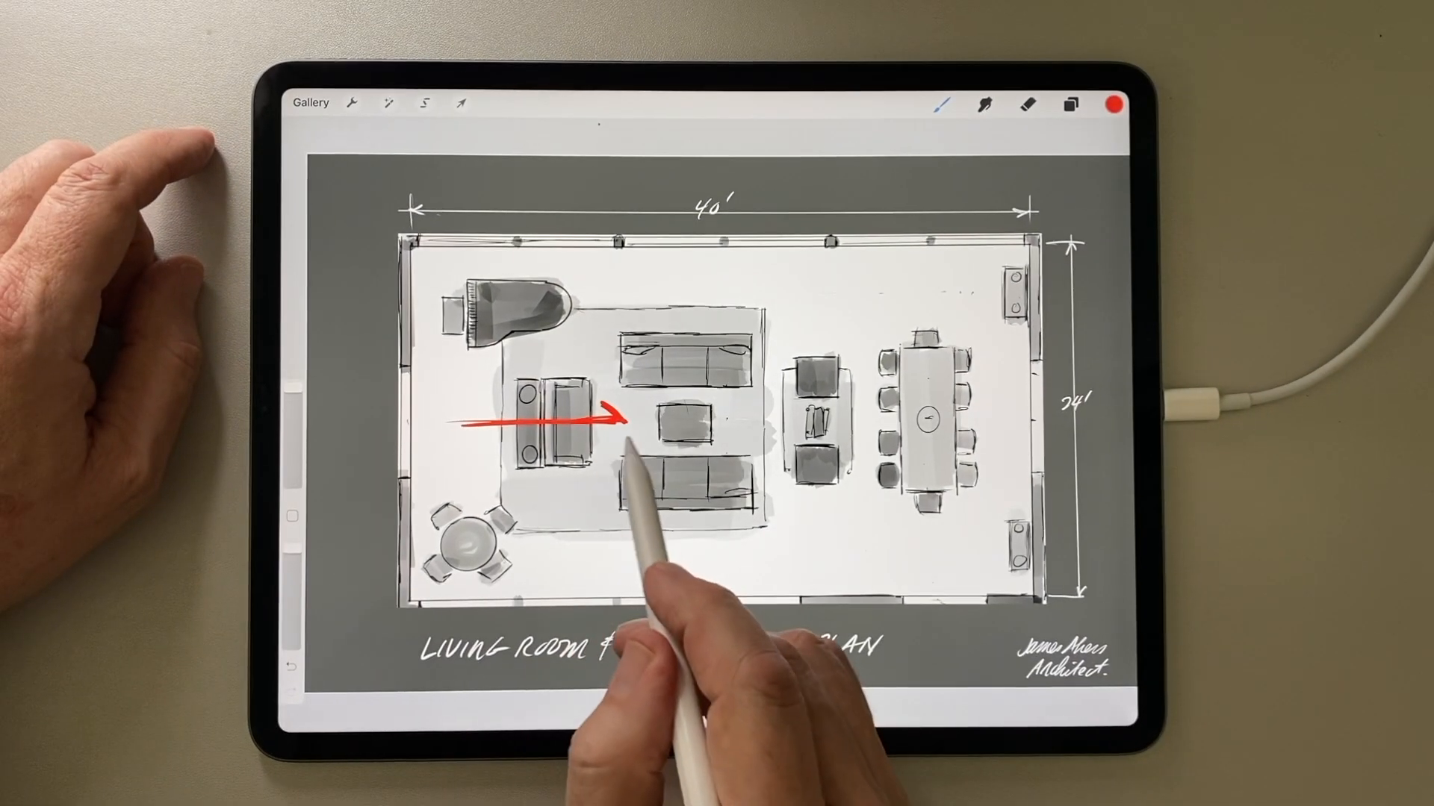
left_click(435, 75)
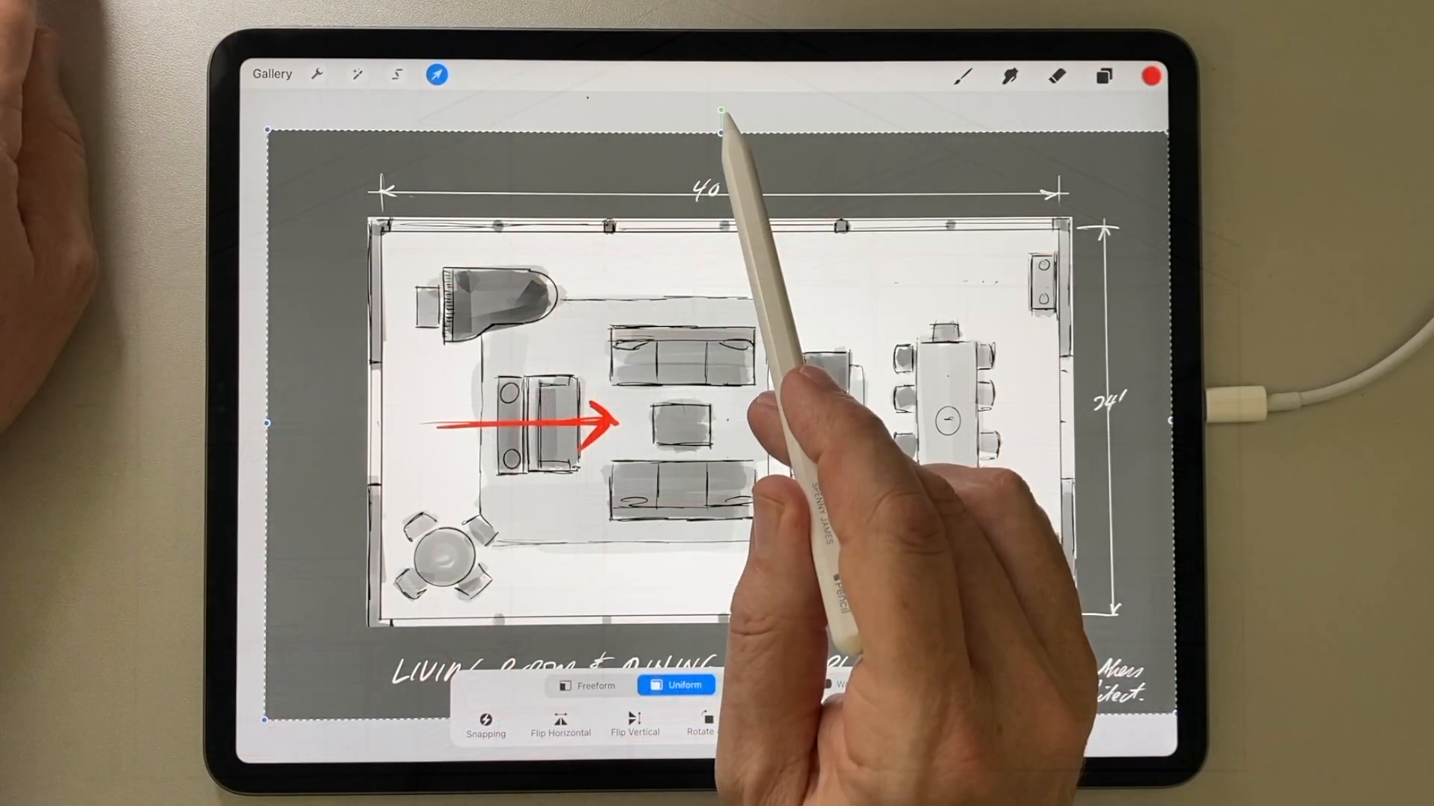
- Rotate the floor plan 90° so the red arrow points upward, then show the layers list
left_click_drag(722, 110, 444, 416)
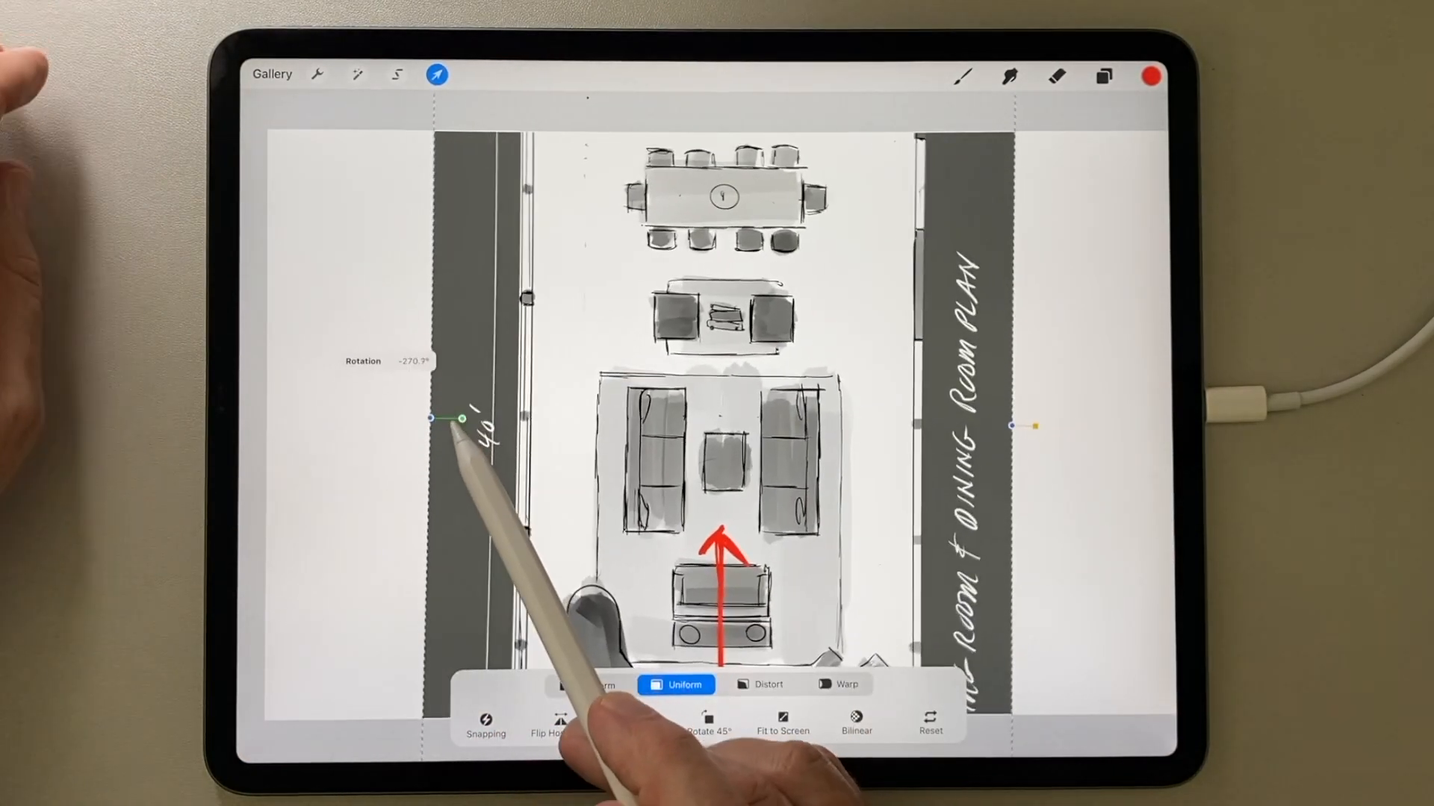
left_click(484, 721)
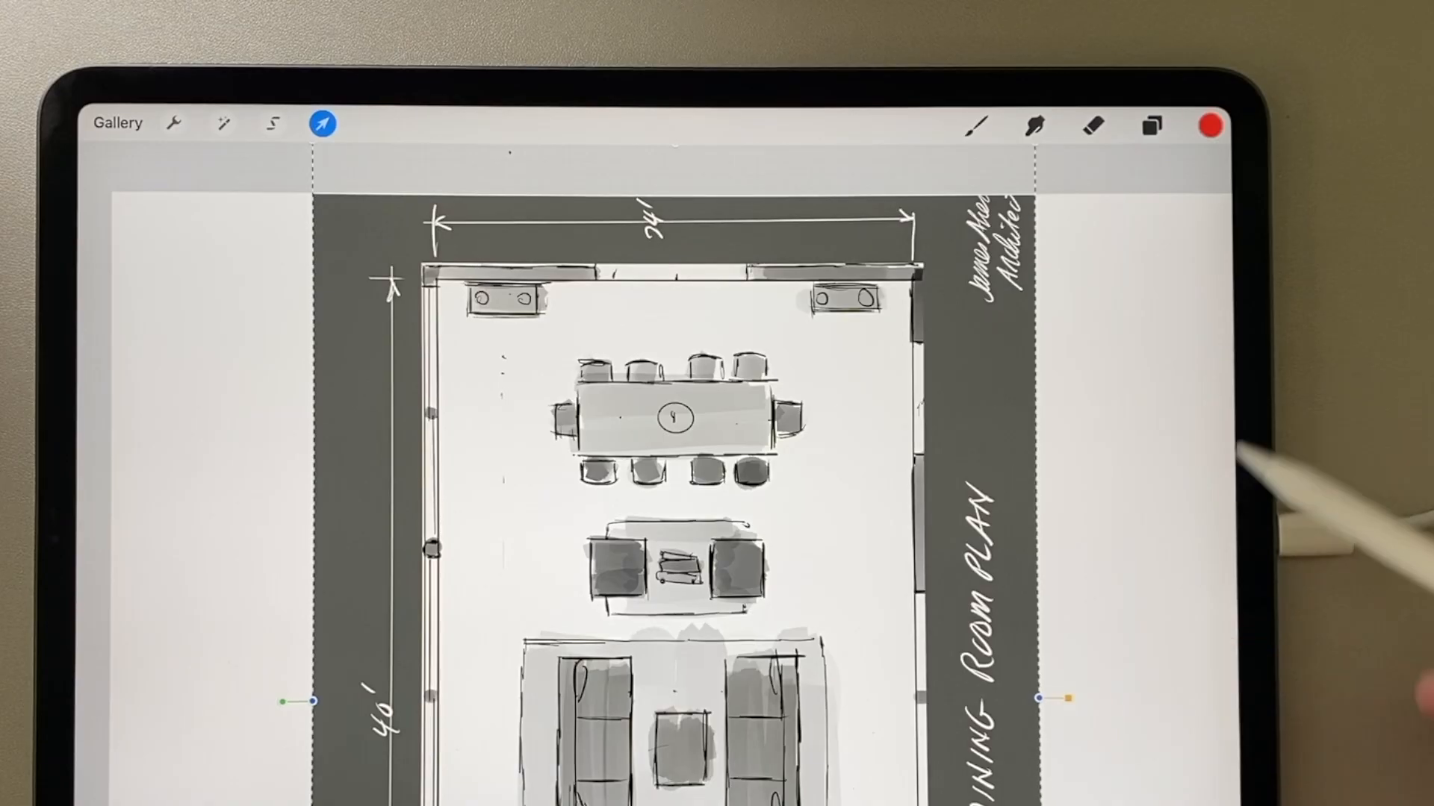
left_click(1149, 126)
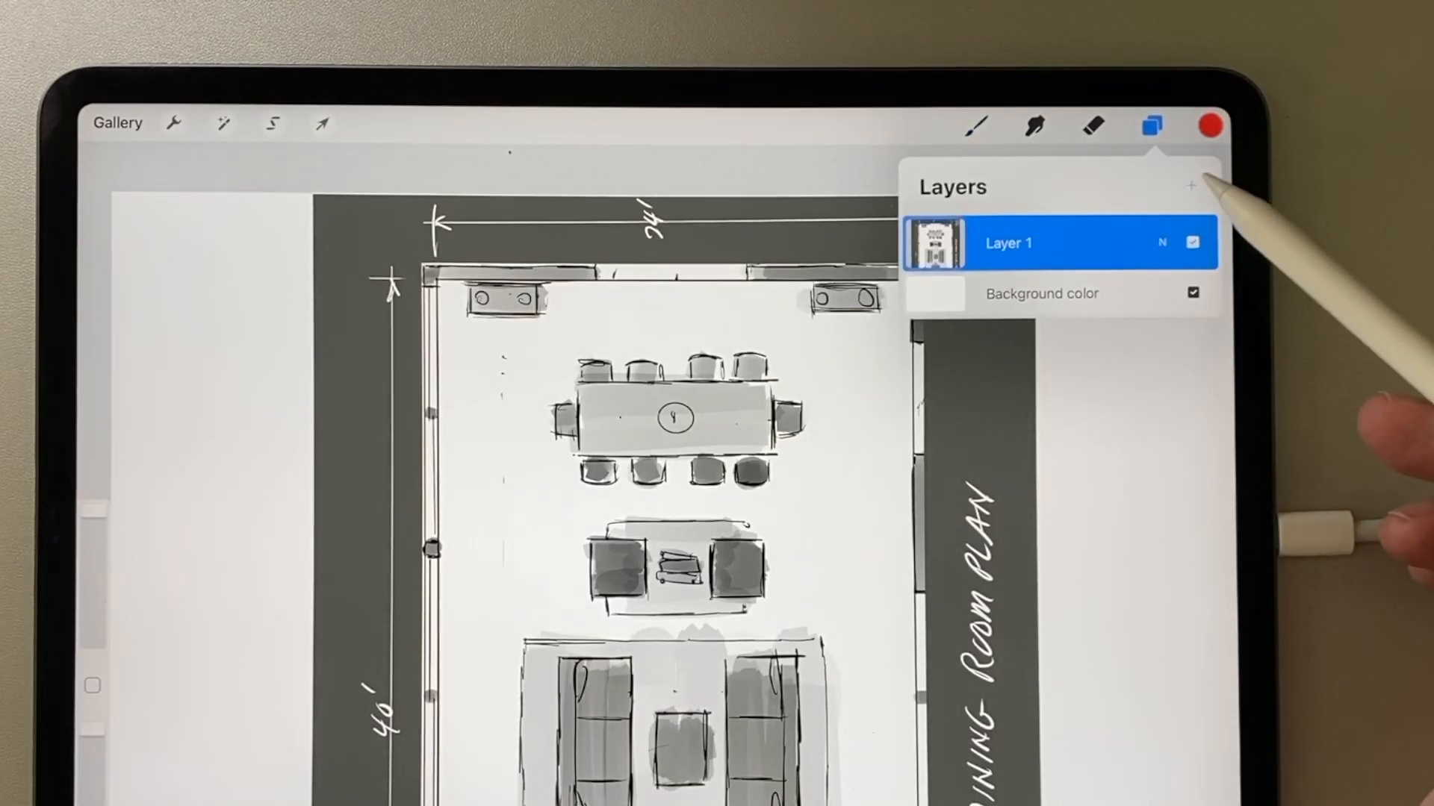
- Fade the plan under a lowered-opacity white layer and add a layer for the red section sketch
left_click(1209, 125)
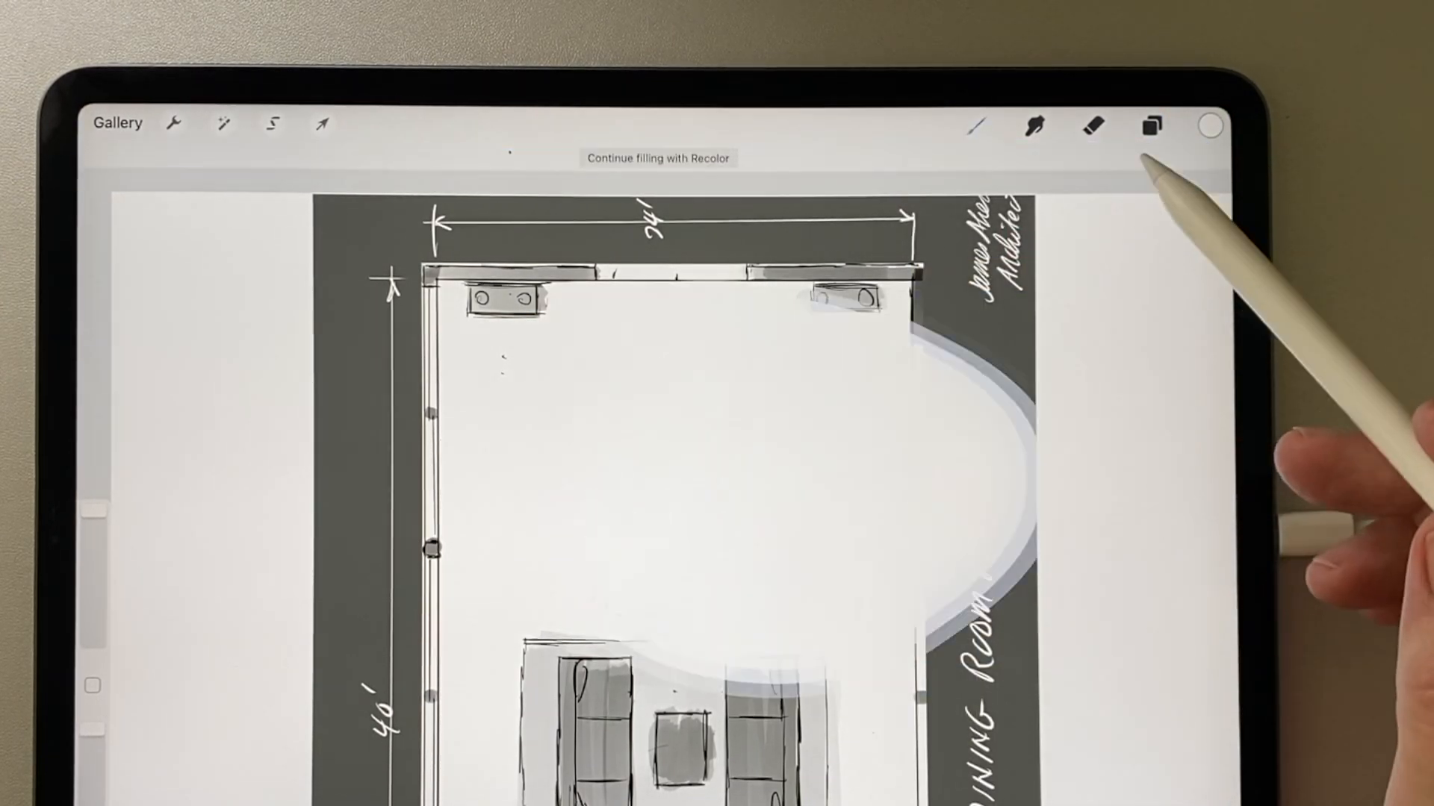
left_click(1151, 128)
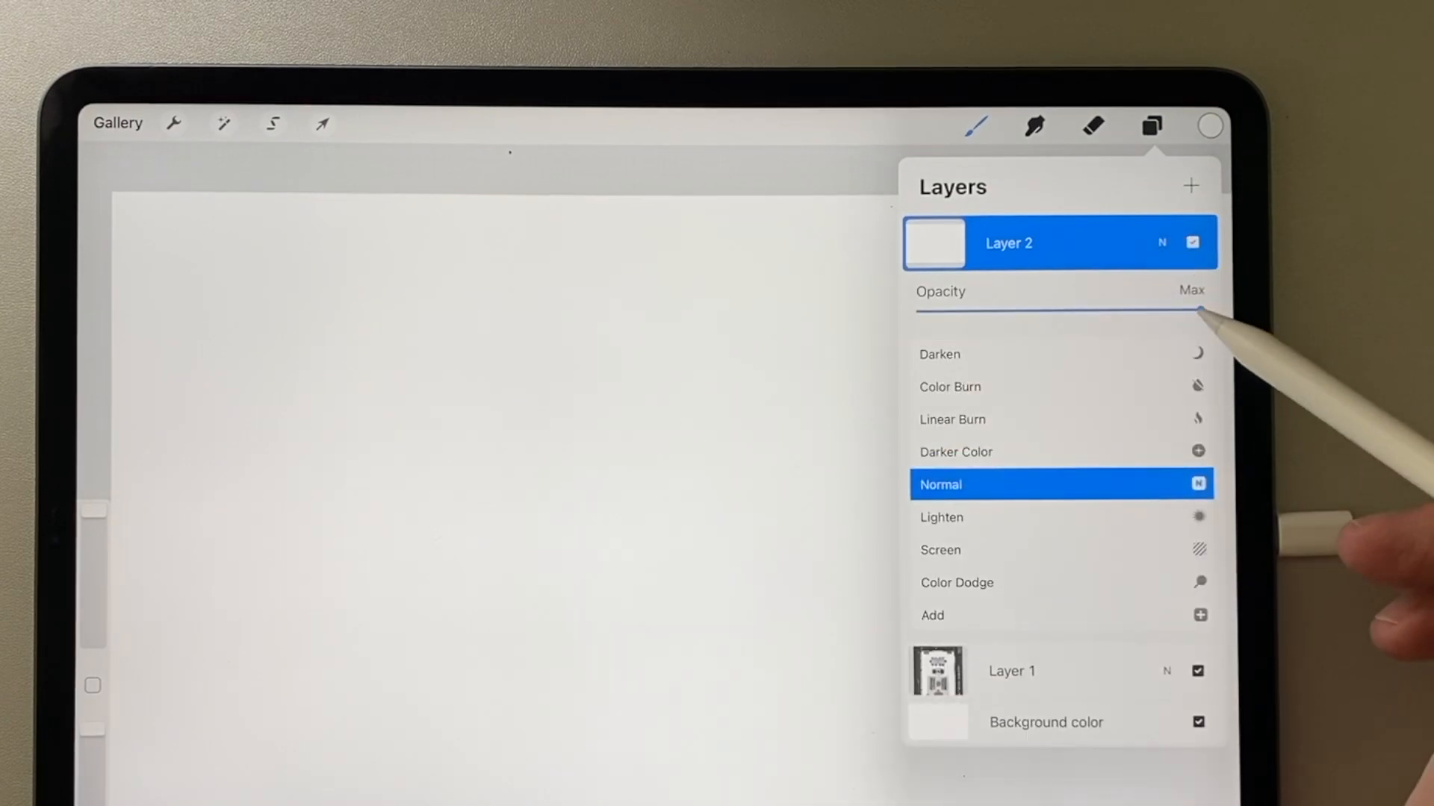
left_click_drag(1198, 310, 1161, 311)
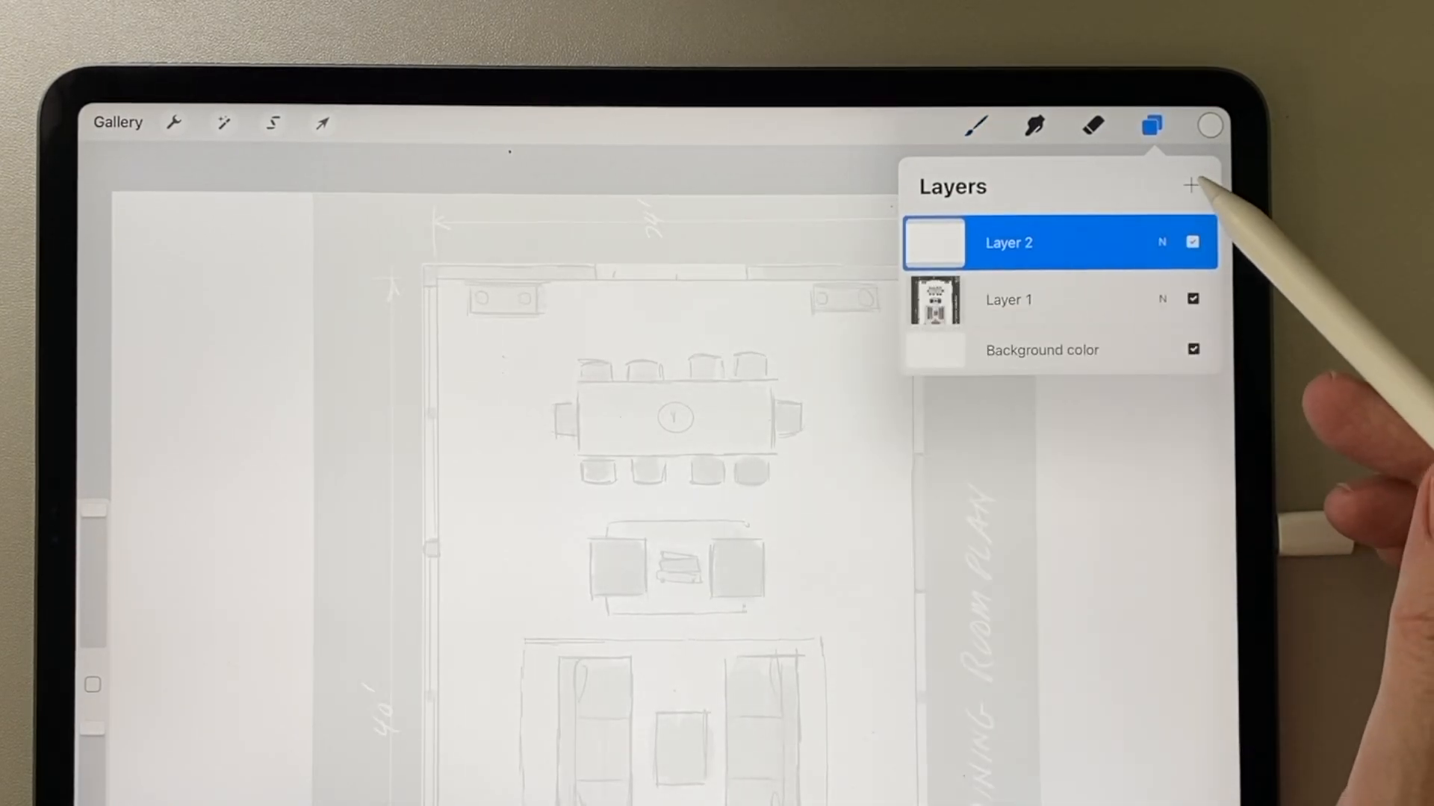
left_click(979, 125)
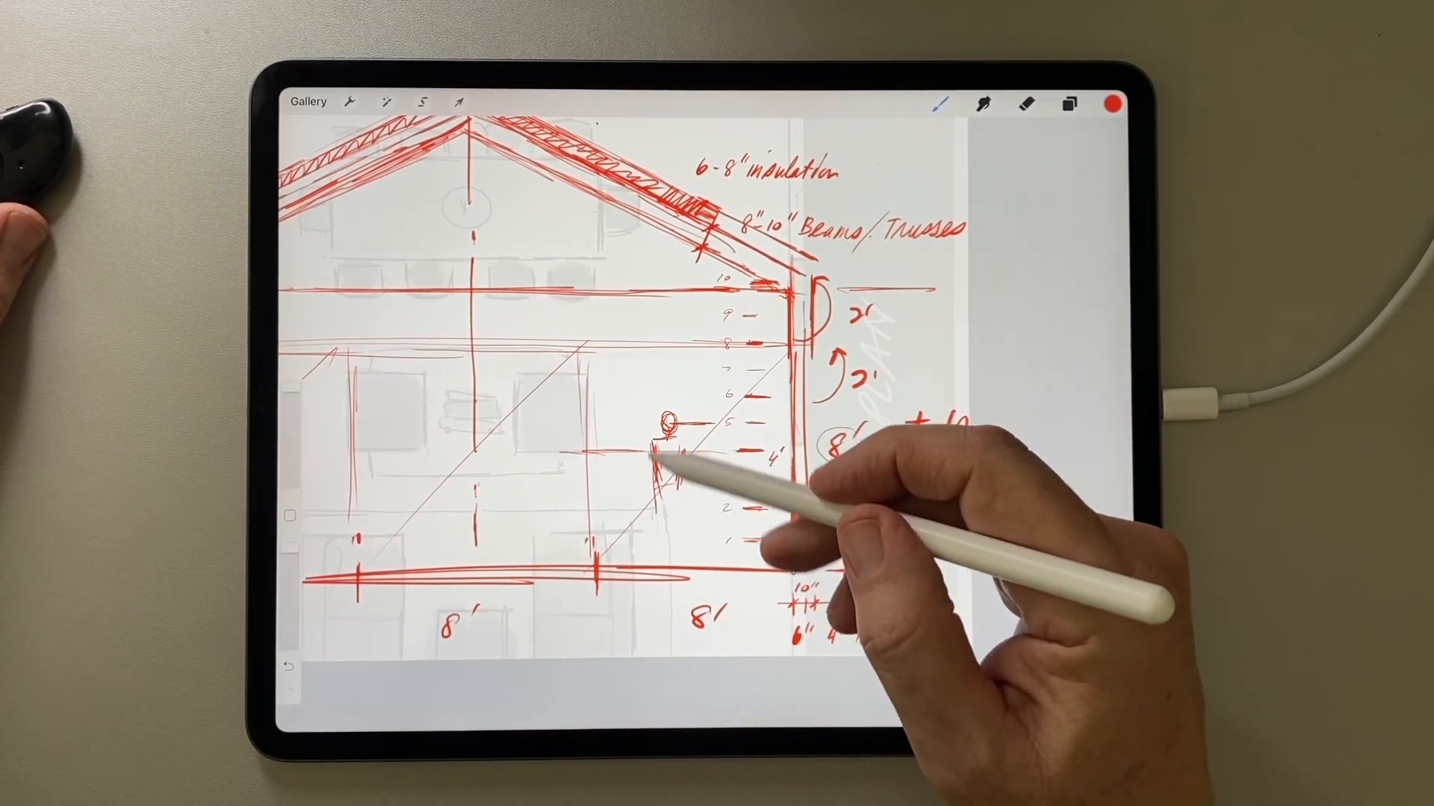
- Add a standing person figure for scale beside the section sketch
left_click_drag(667, 448, 681, 530)
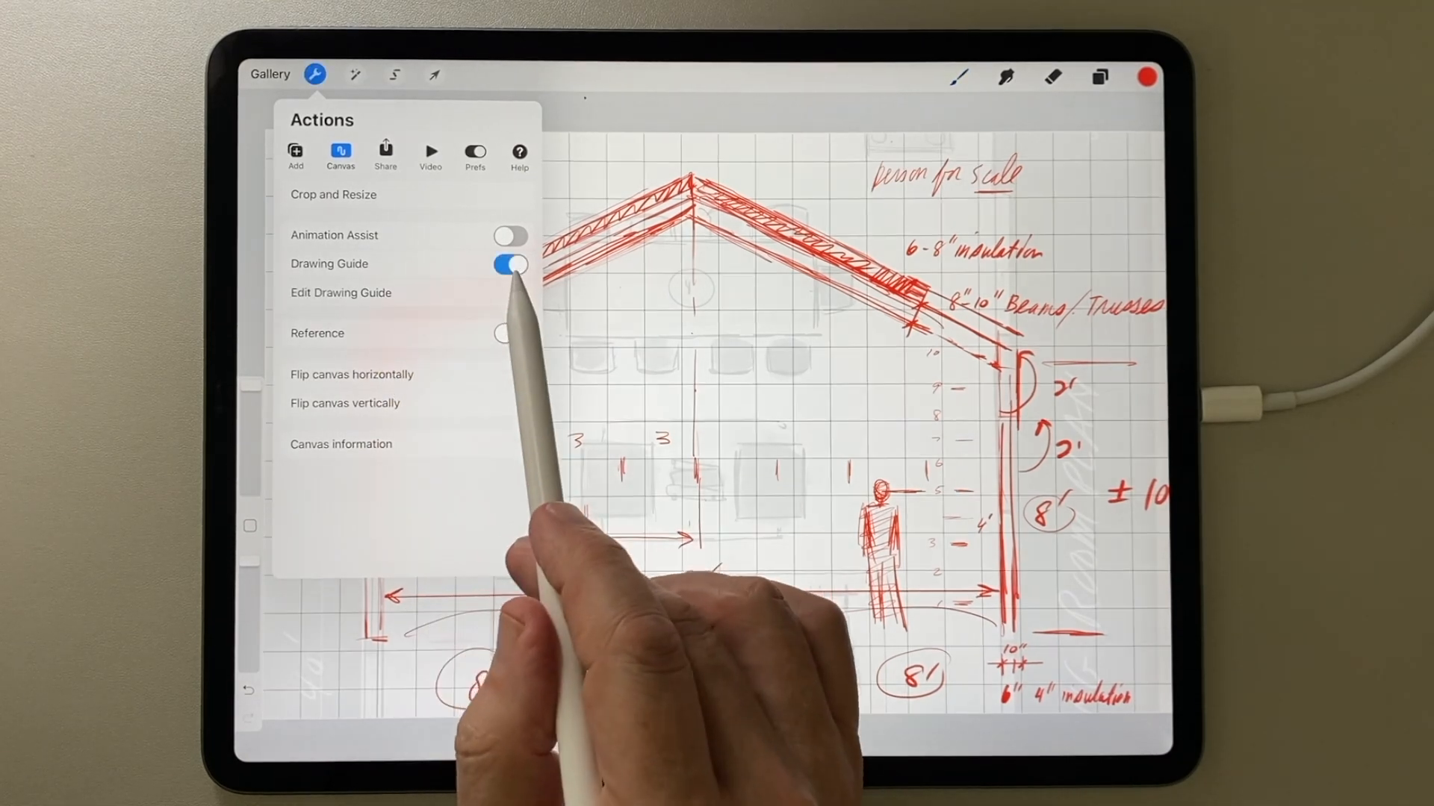
- Enlarge the drawing guide grid spacing to about 267px
left_click(340, 292)
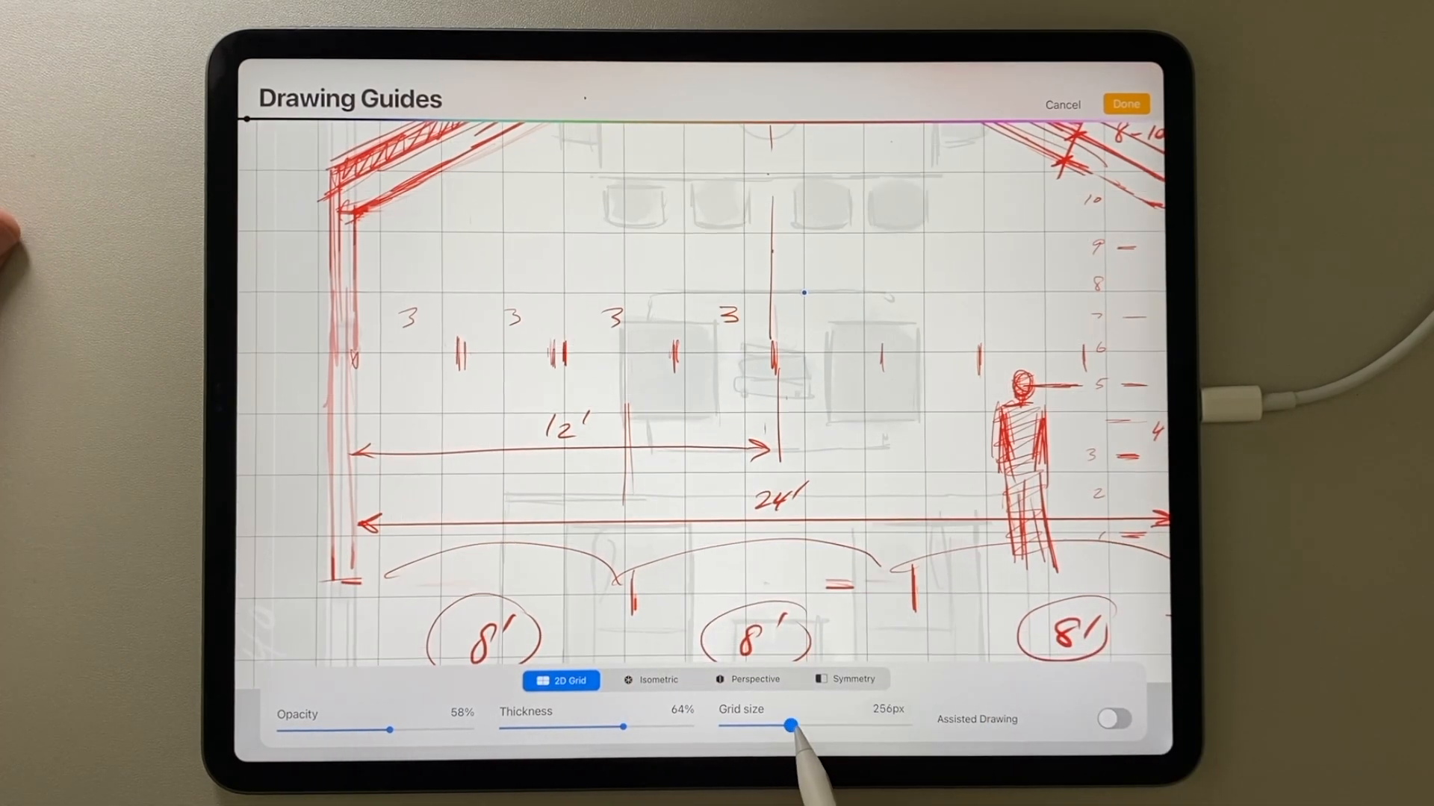
left_click_drag(790, 726, 802, 725)
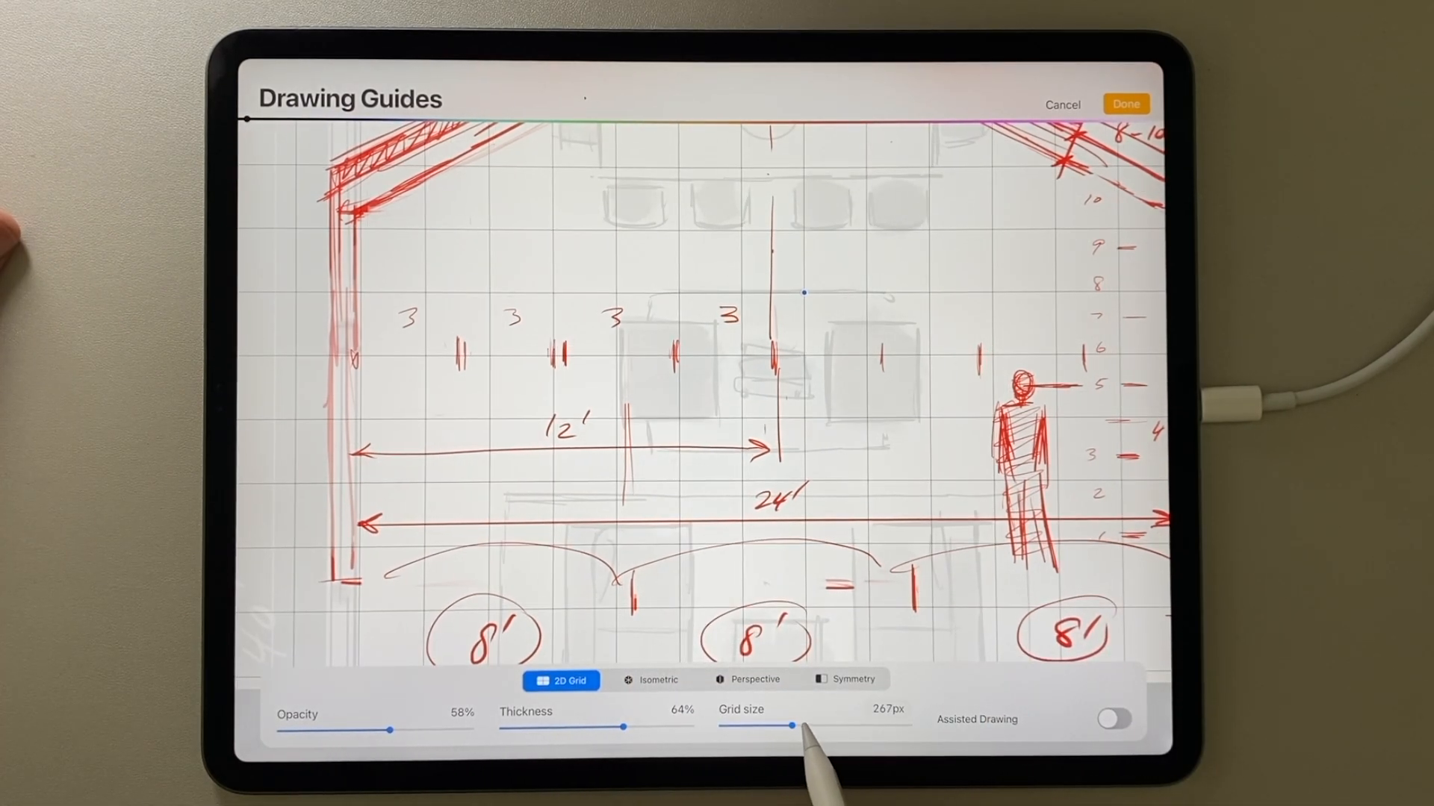
left_click_drag(786, 725, 805, 726)
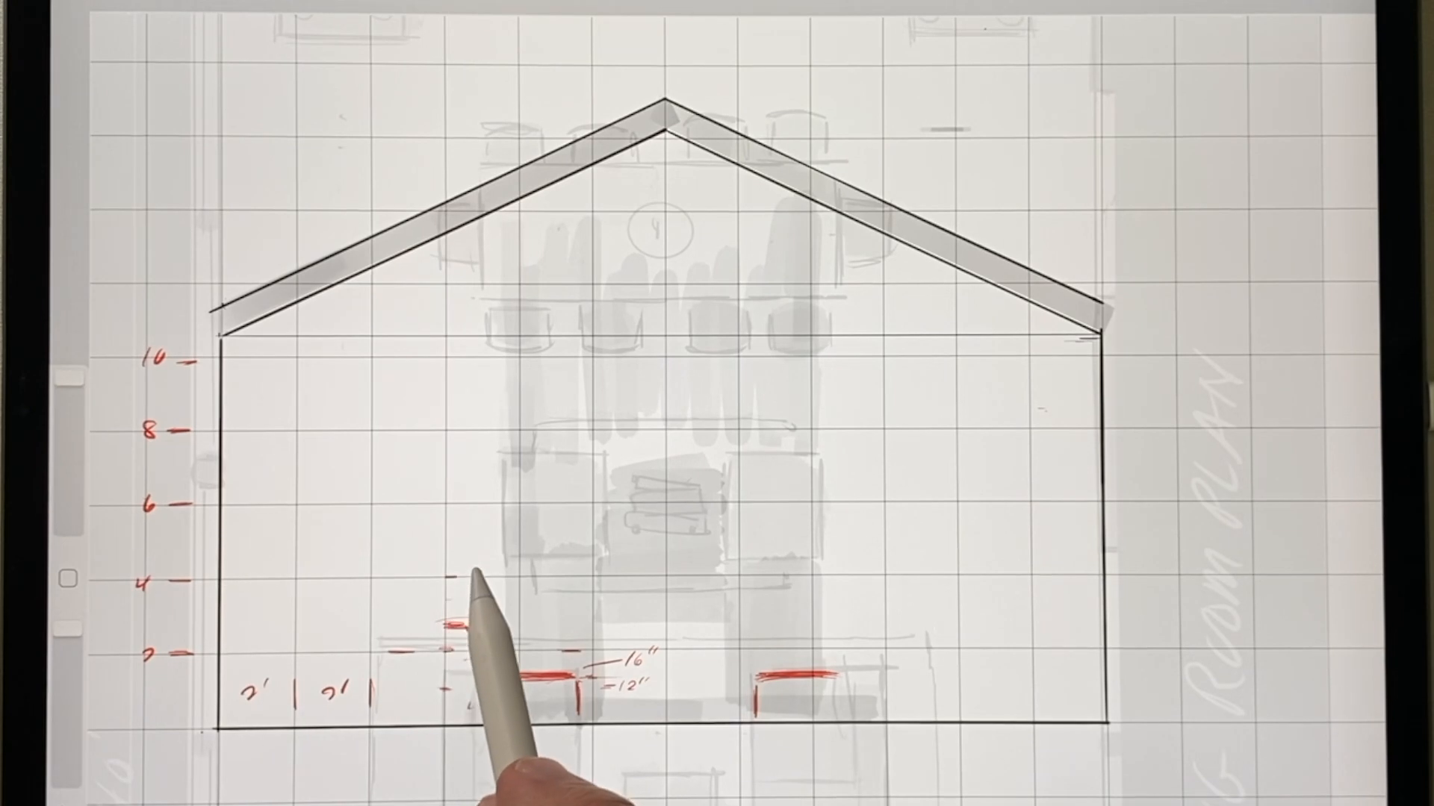
- Sketch the interior elements in red and lower the sketch layer's opacity beneath the black outline
left_click_drag(457, 640, 493, 604)
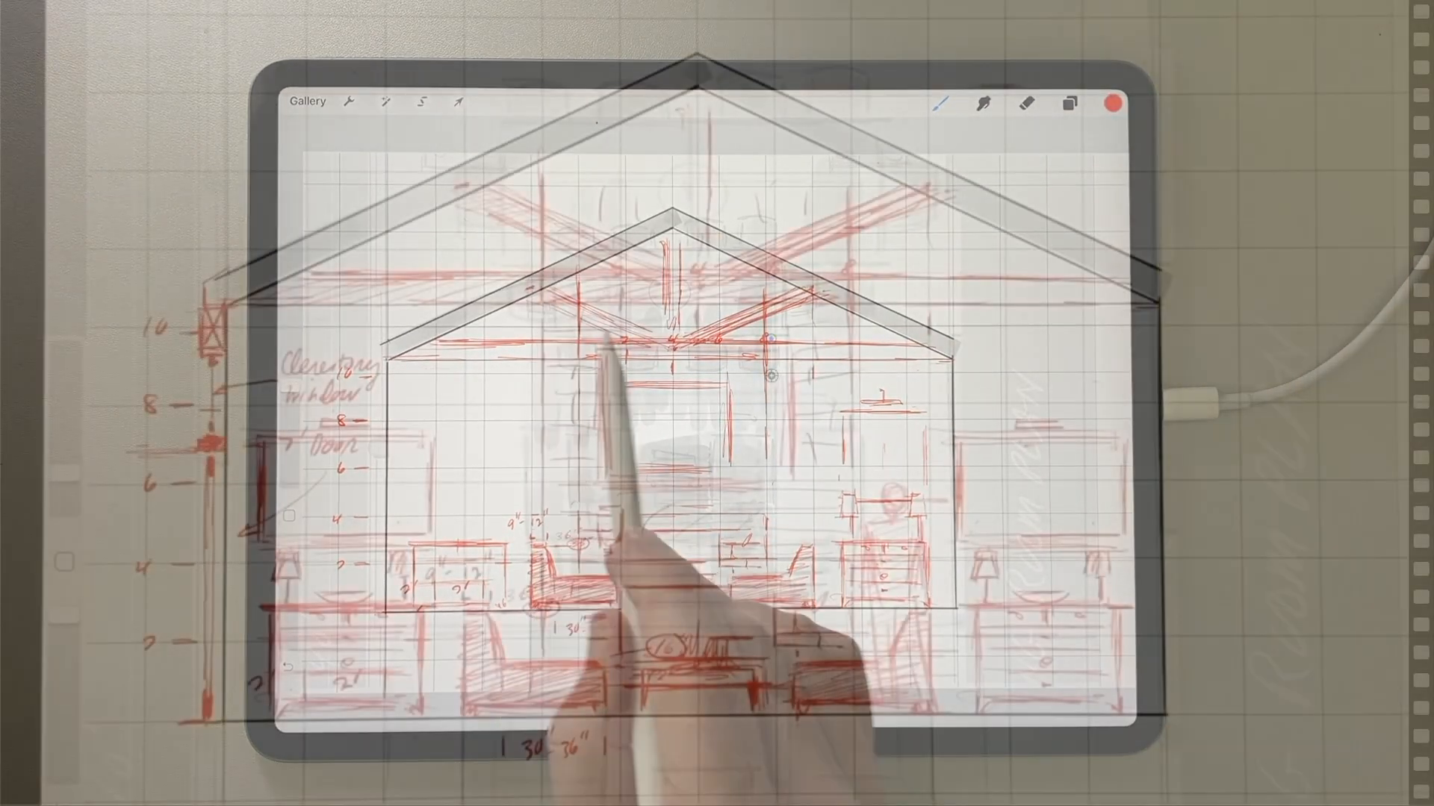
left_click(1069, 107)
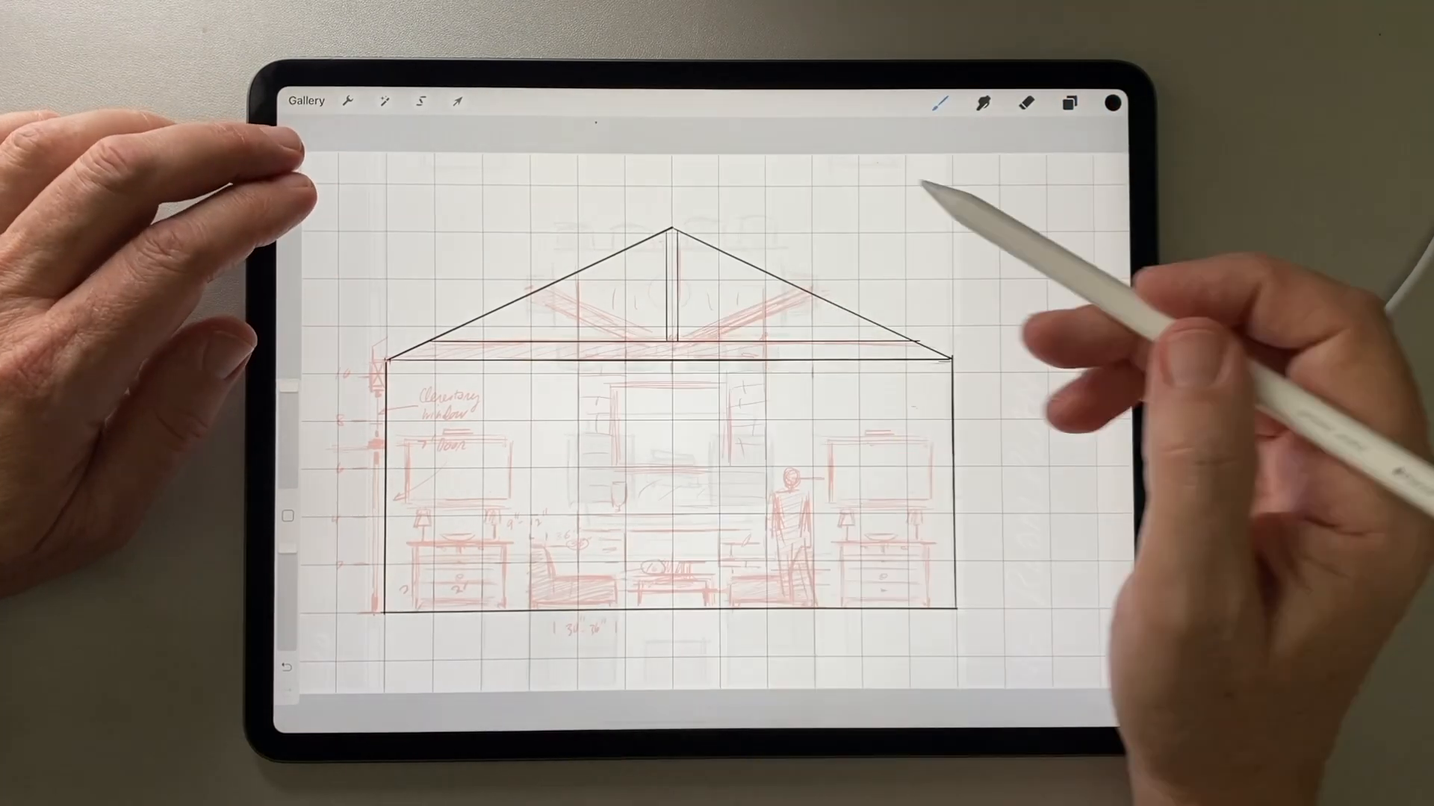
- Ink the double roof lines of the gable in black on a new layer
left_click_drag(672, 211, 814, 288)
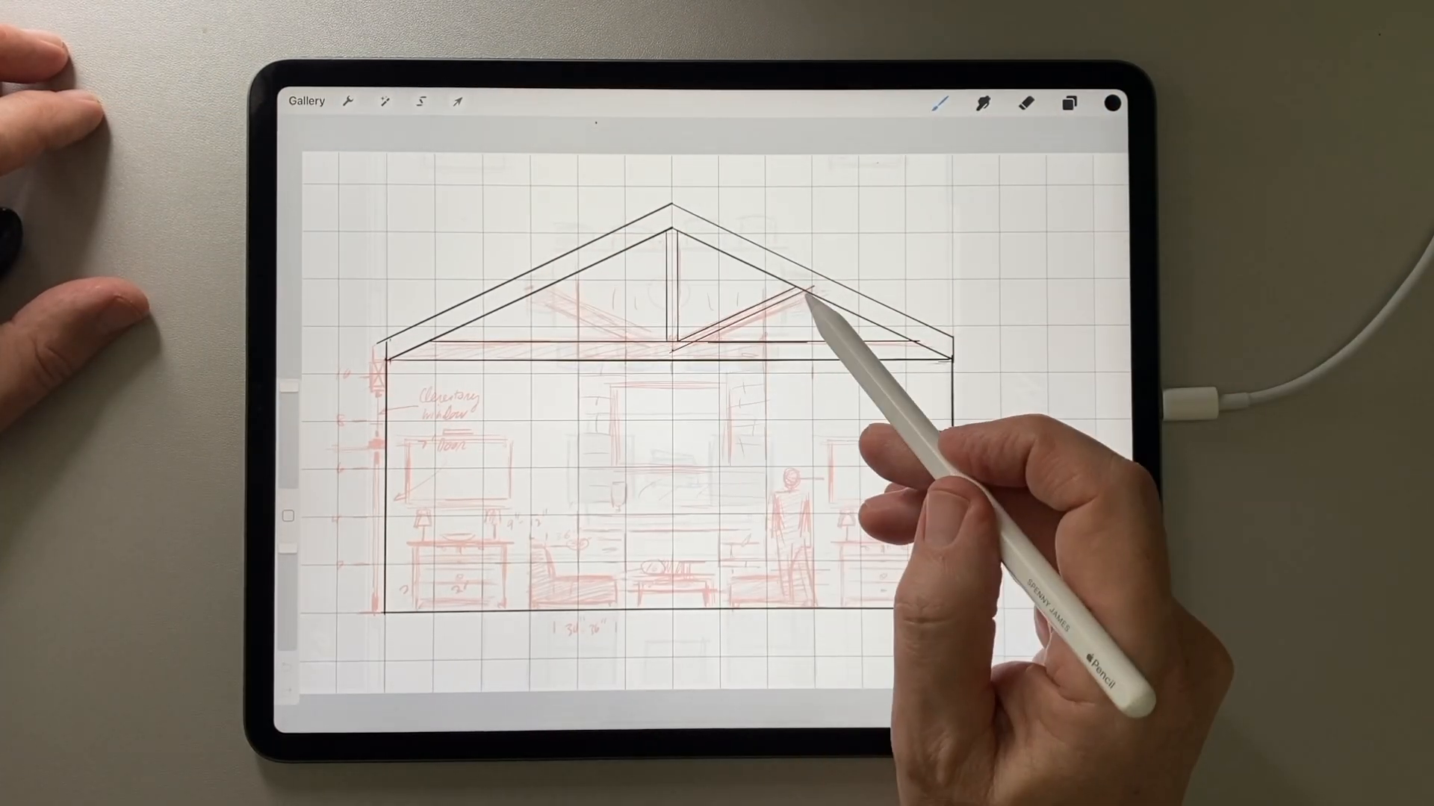
left_click_drag(622, 366, 723, 466)
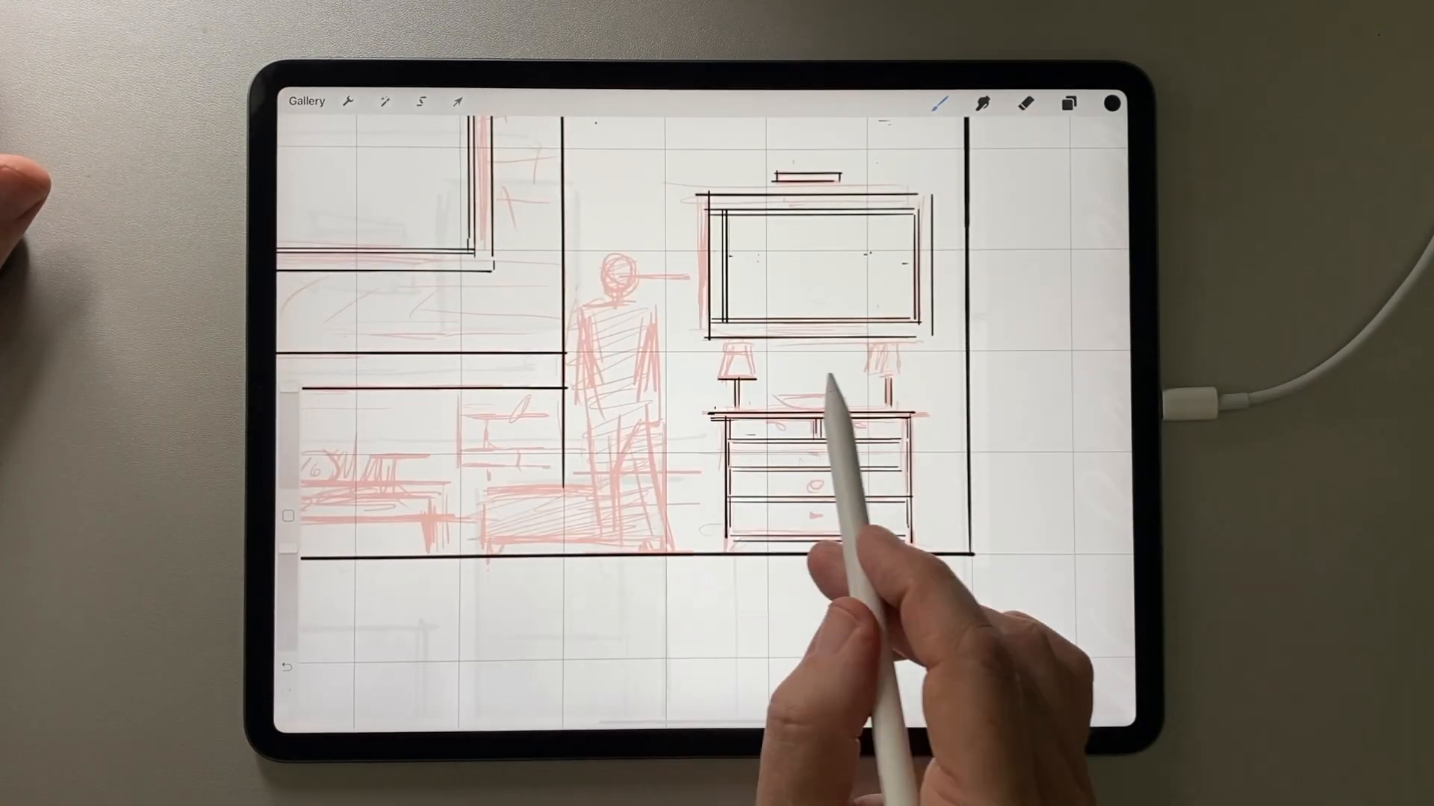
left_click(420, 101)
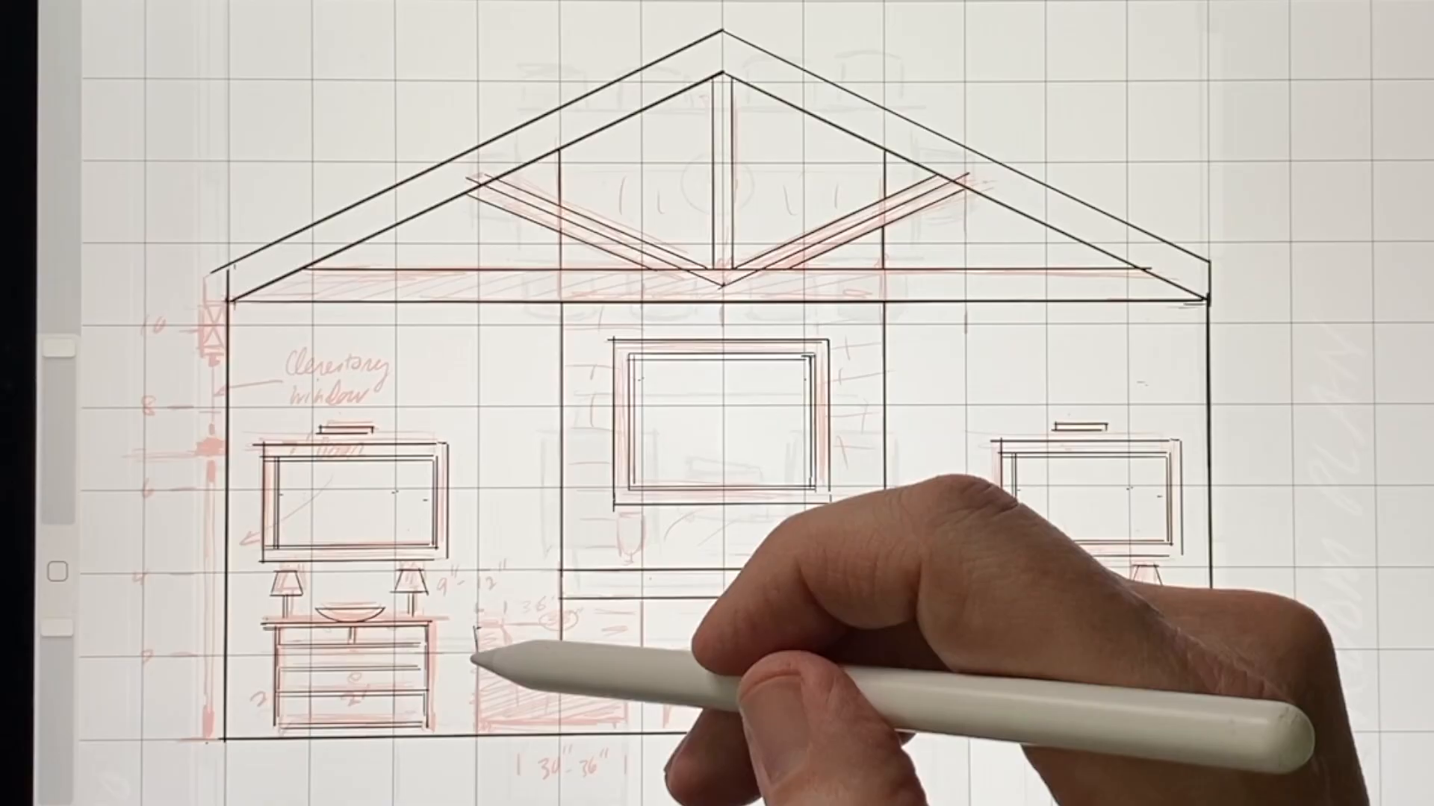
left_click(1065, 153)
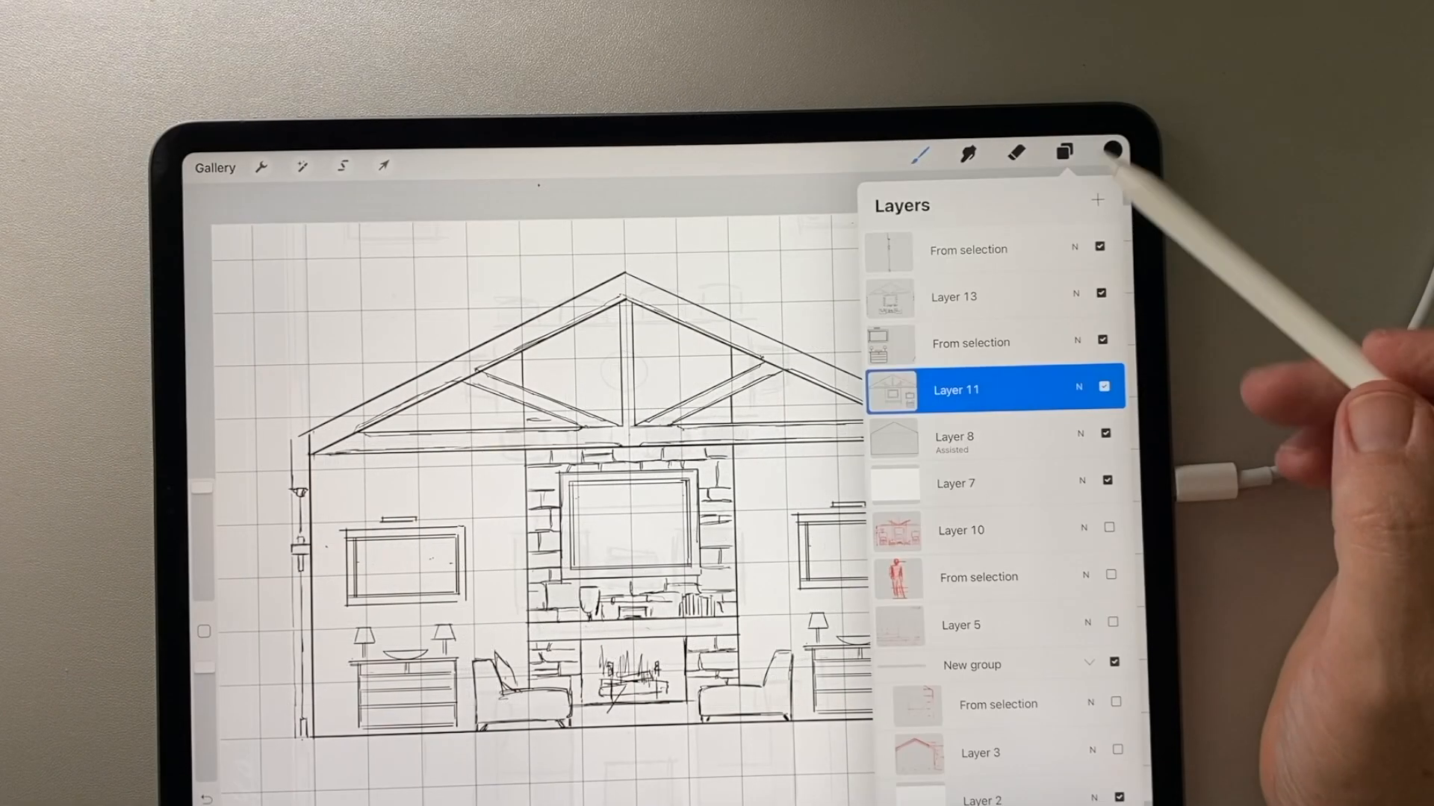
- Name the wall layer WALLS and select the two side wall areas with rectangles
left_click(955, 483)
type("WALLS")
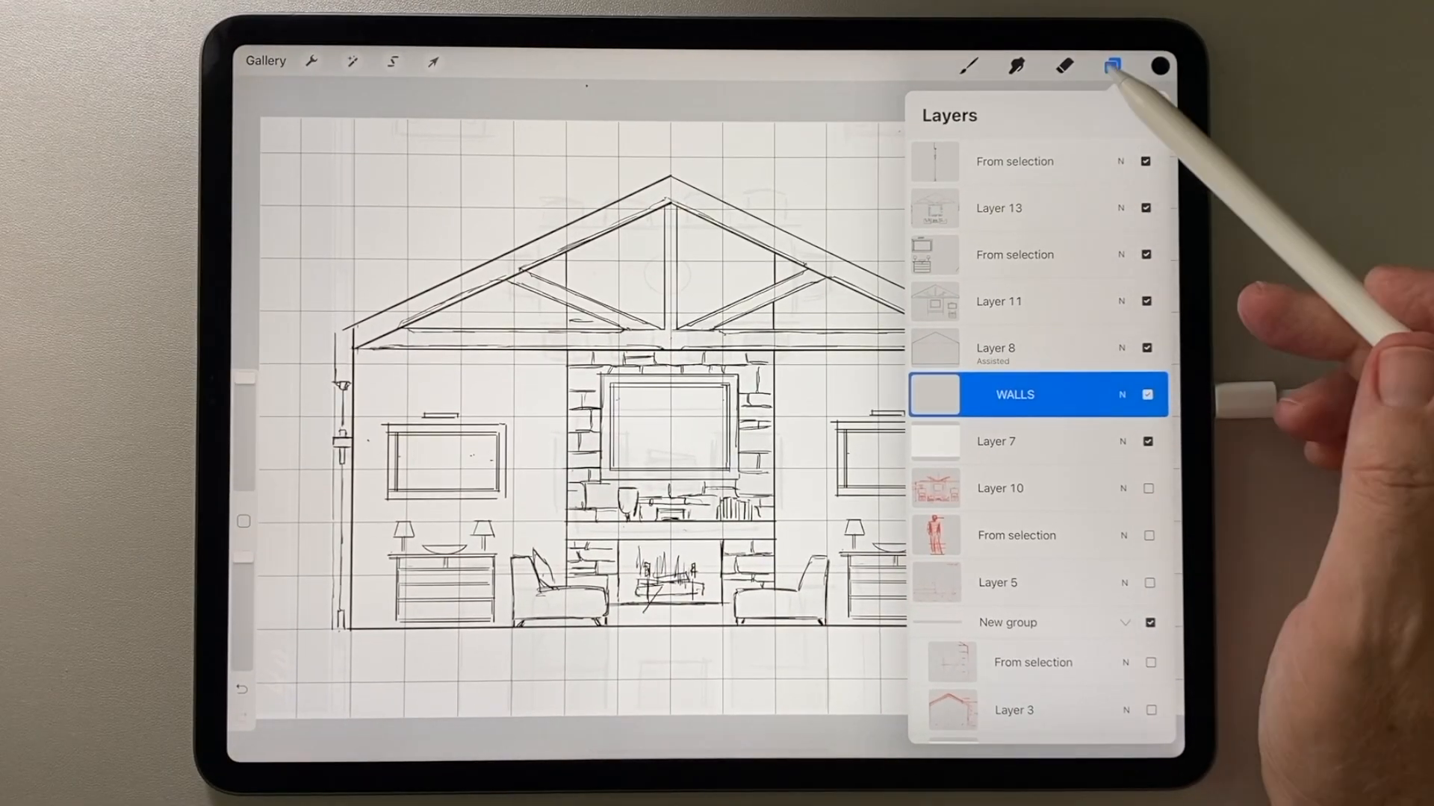
left_click(1110, 58)
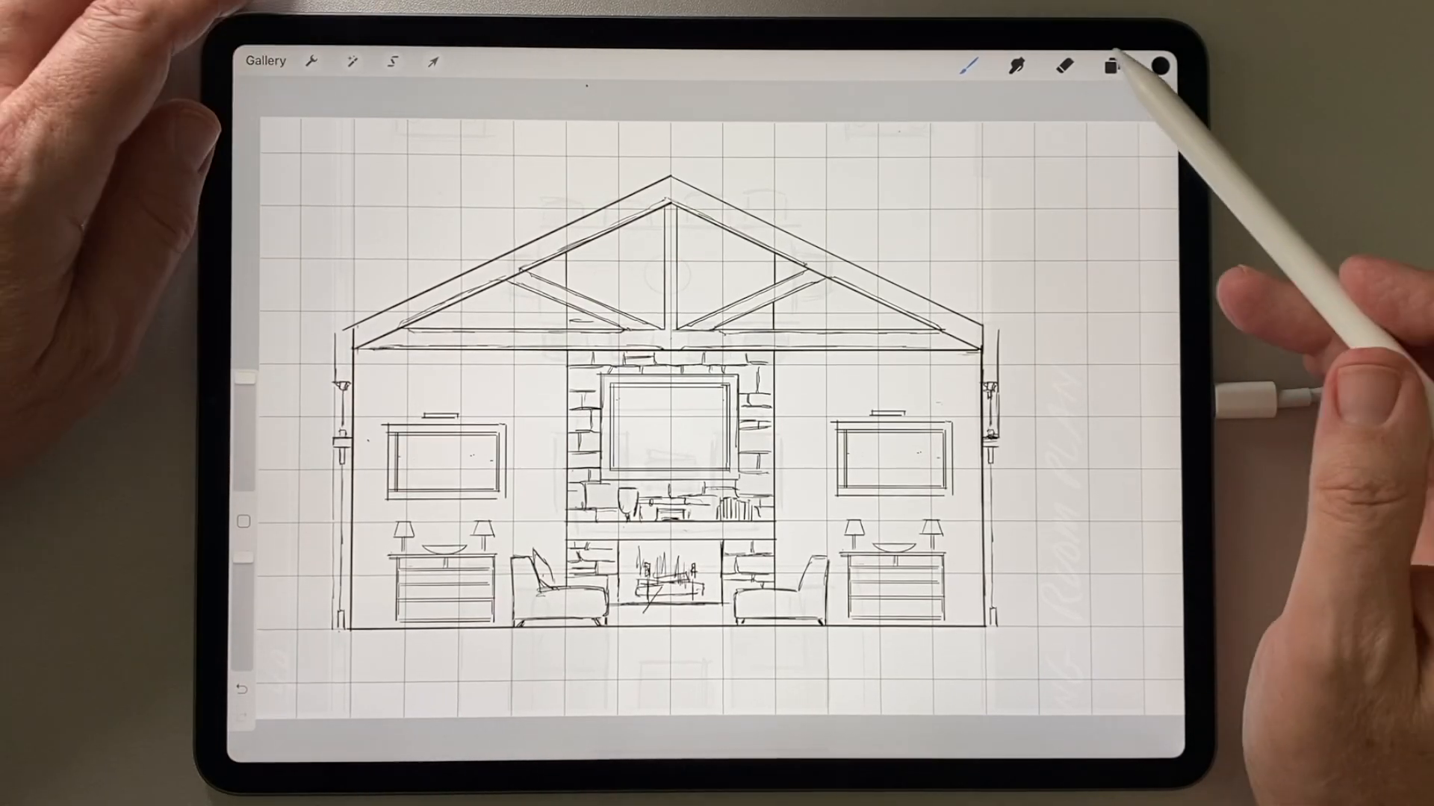
left_click(391, 64)
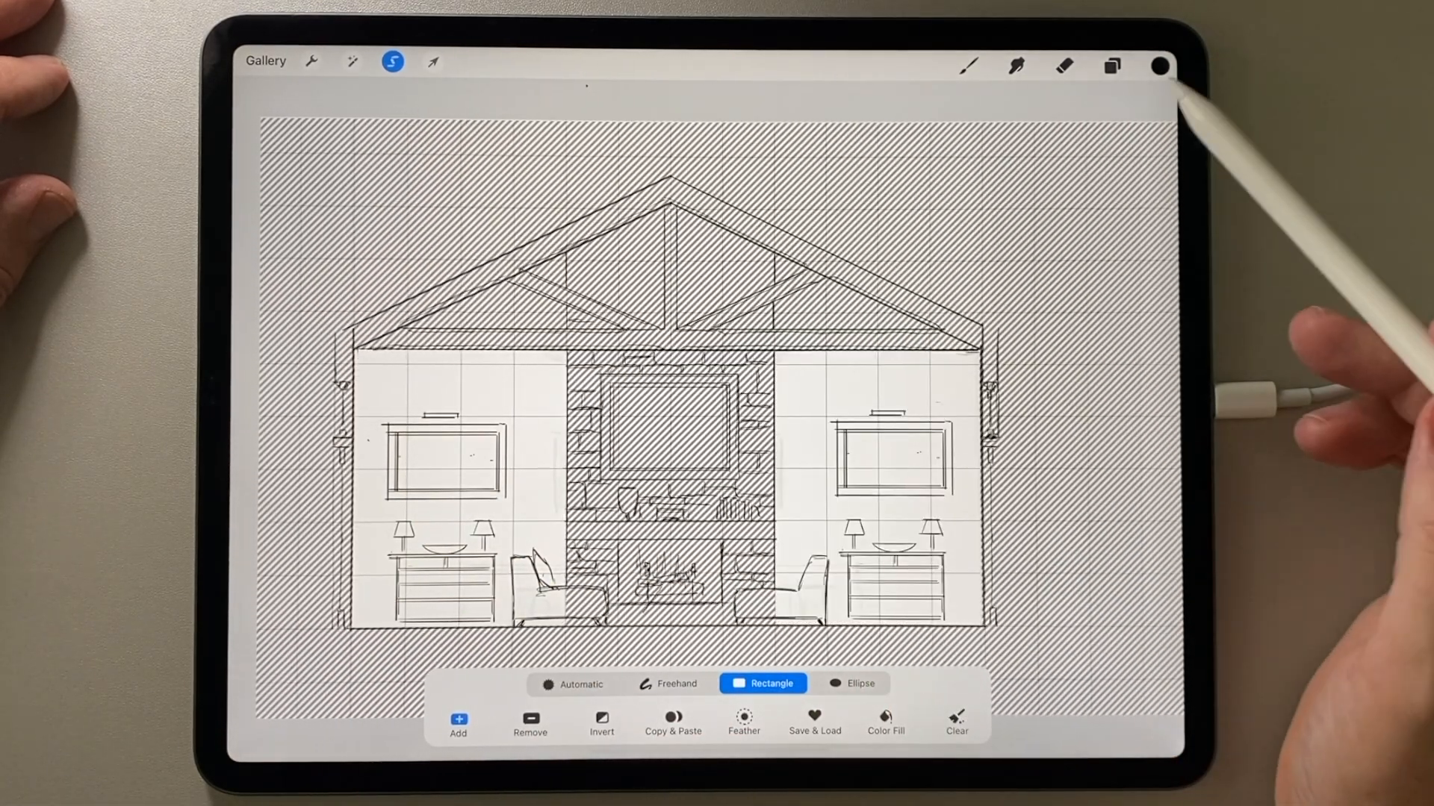
- Paint a grey wash inside the wall selection and duplicate the WALLS layer
left_click(1110, 64)
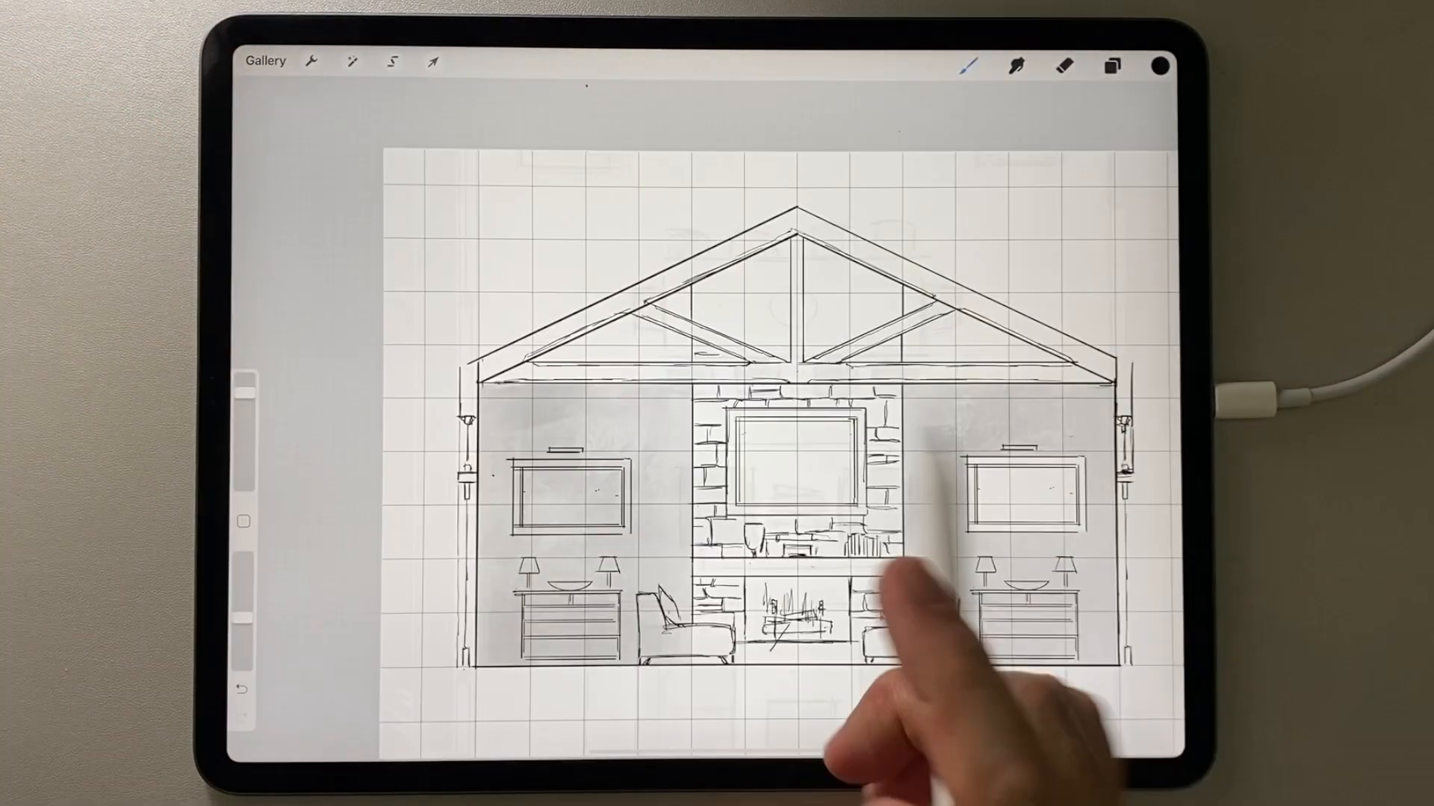
left_click(389, 62)
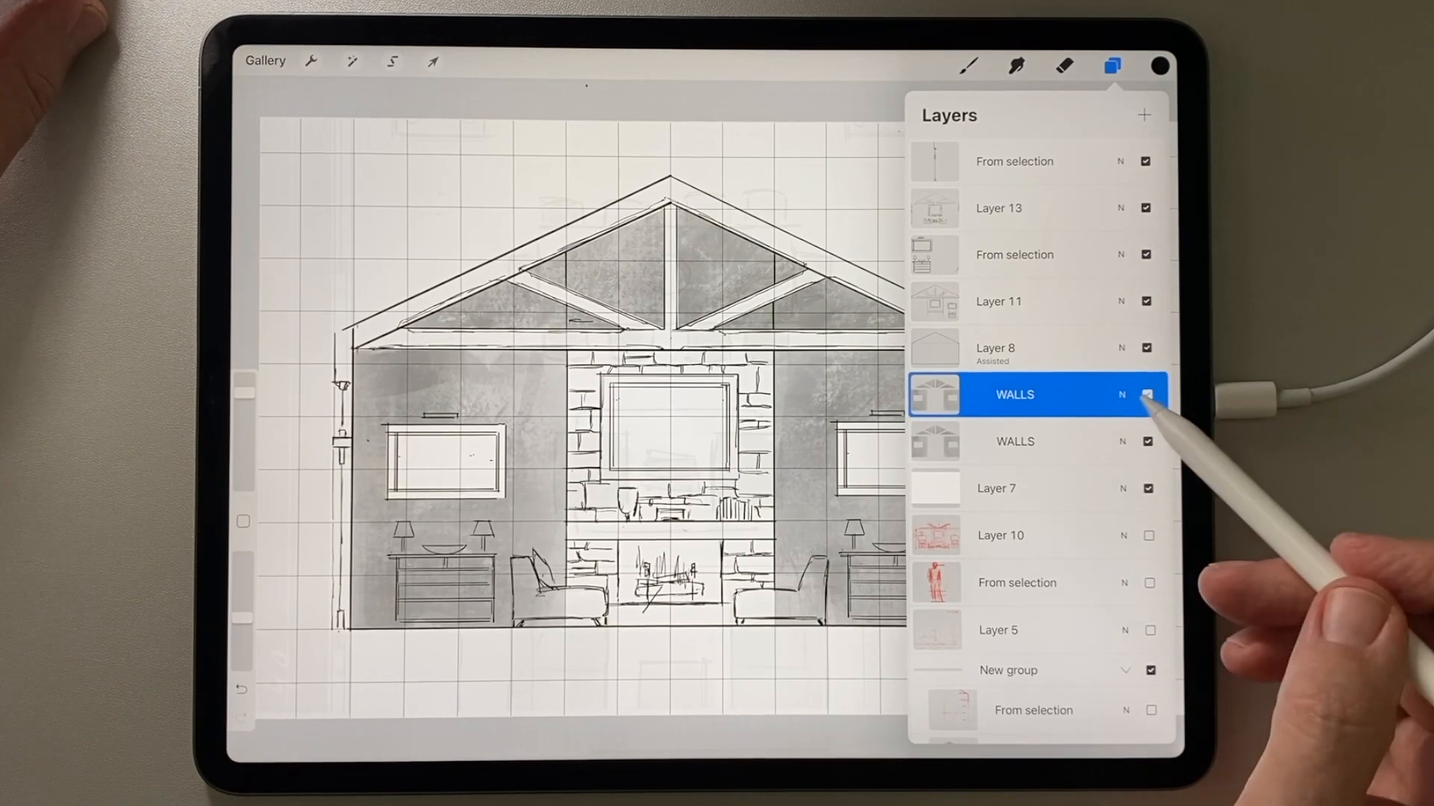
- Put the layer list away and switch to the Eraser to soften the side-wall wash
left_click(1111, 66)
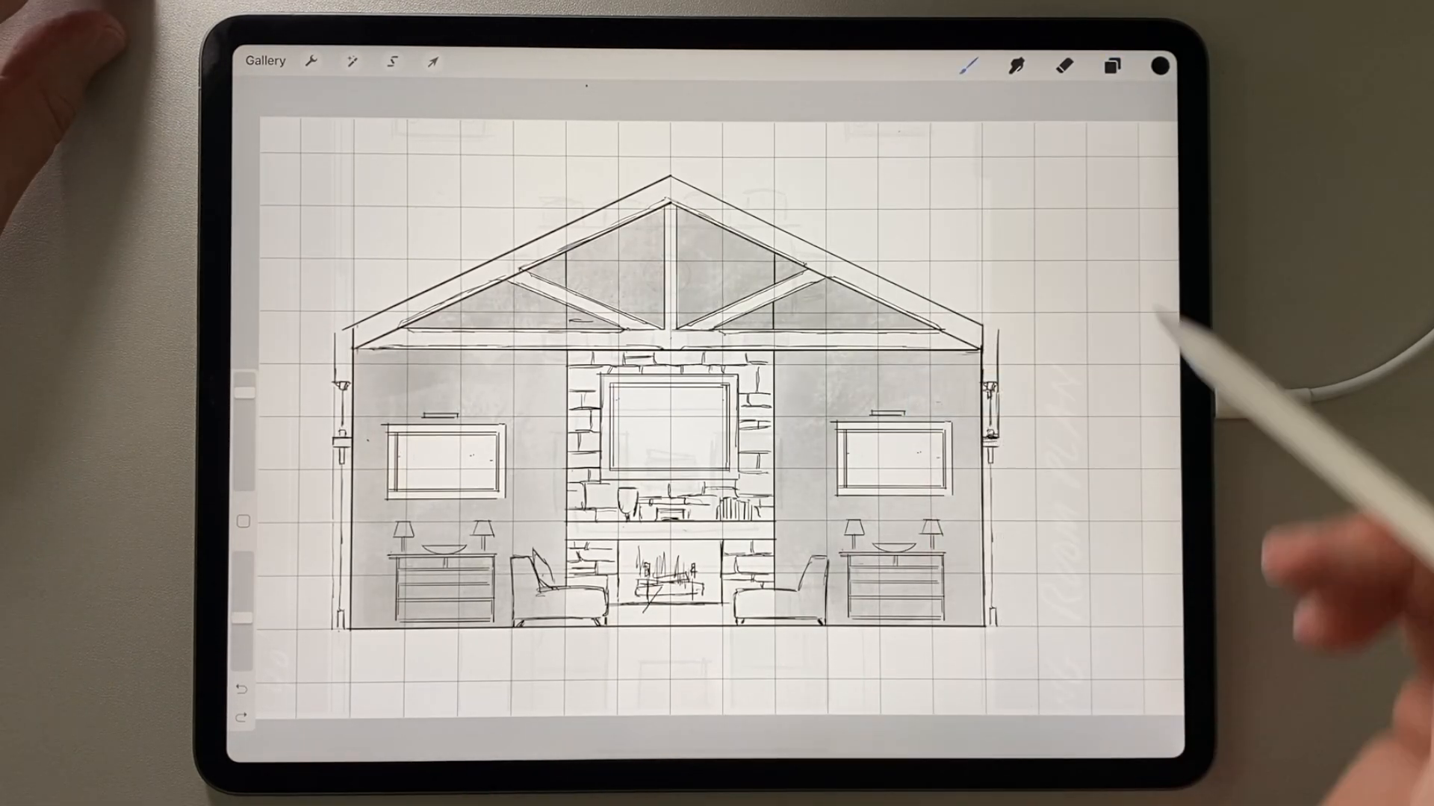
left_click(1062, 68)
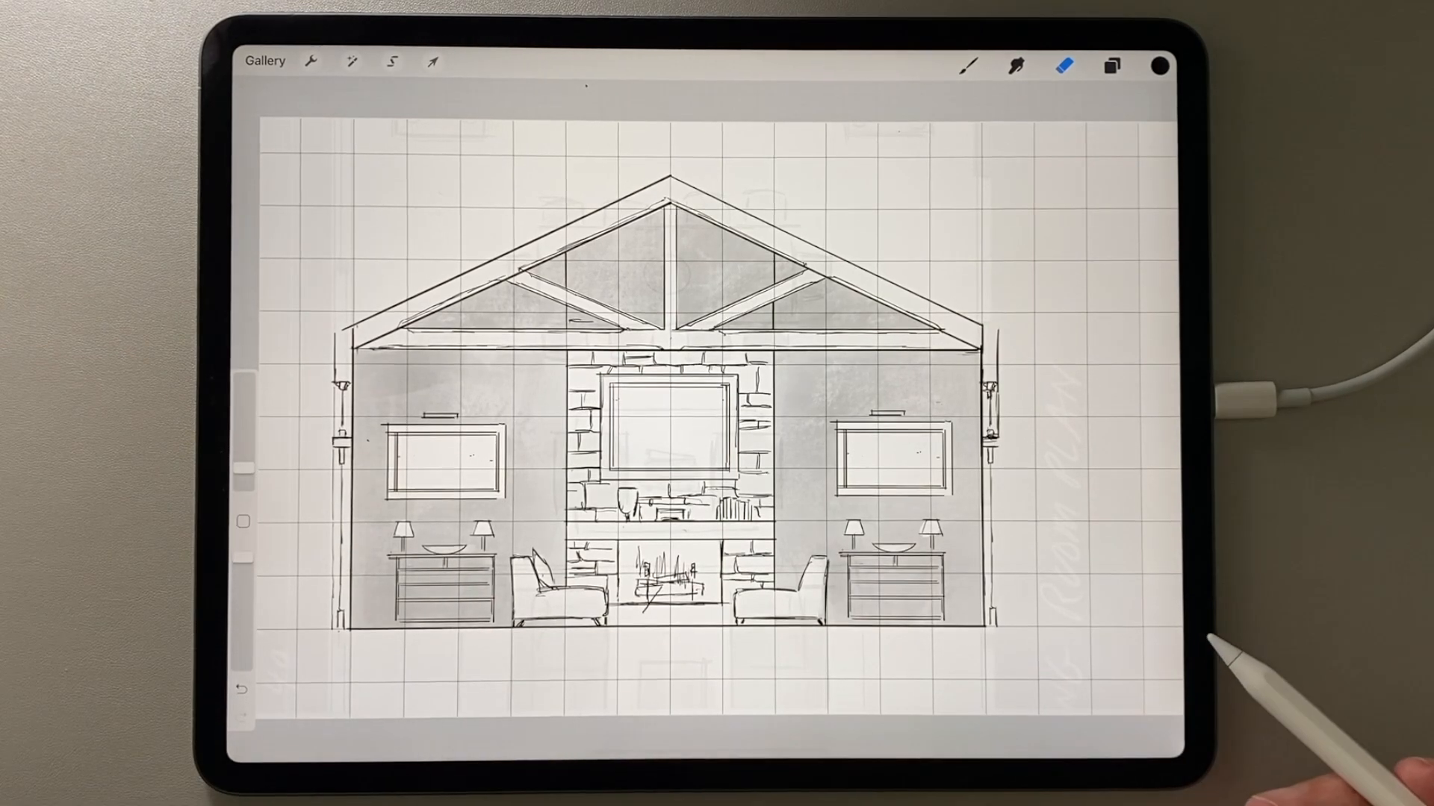
- Bring up the layer list to add a FIREPLACE layer above WALLS
left_click(1111, 65)
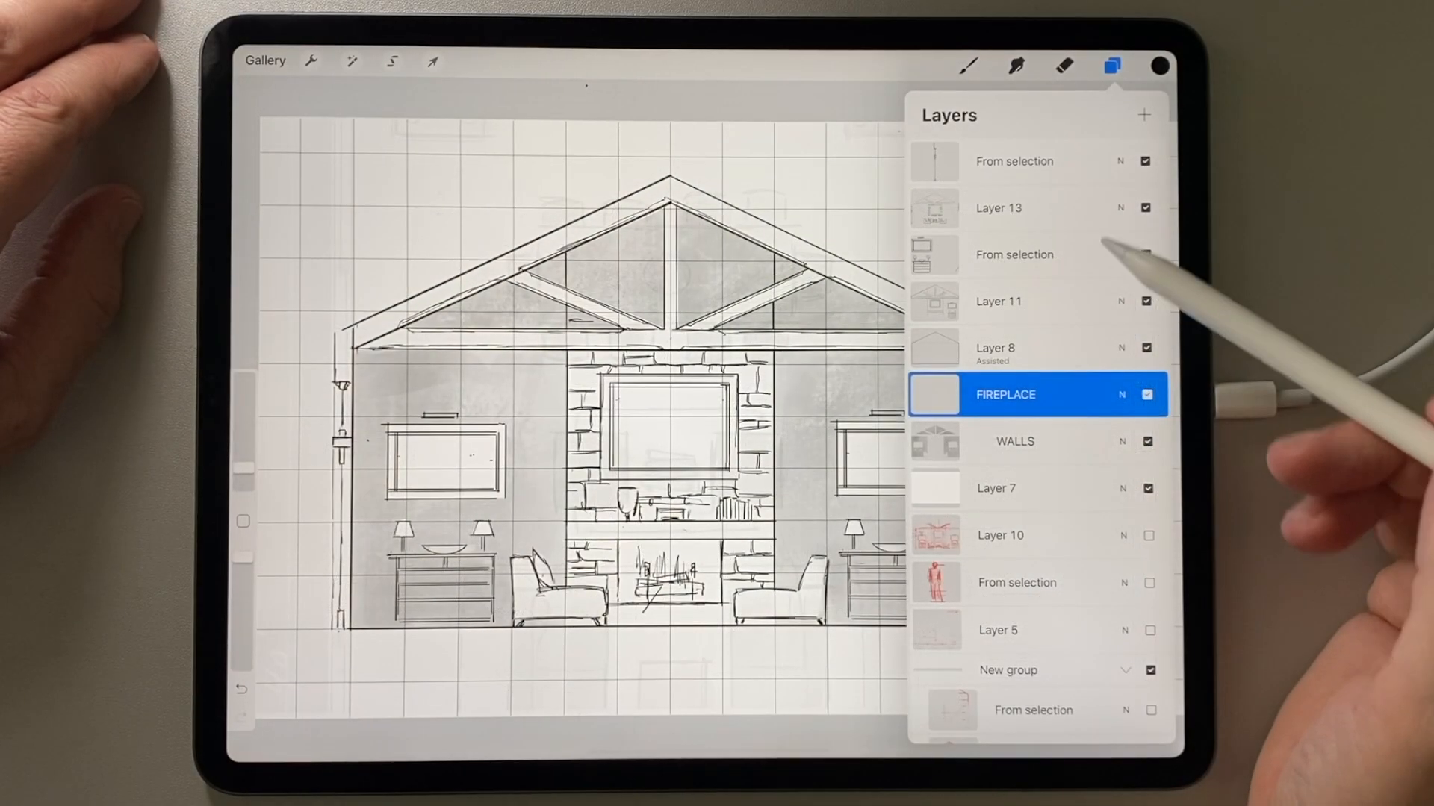
- Dismiss the layer list and brush grey stone wash over the fireplace chimney and gable stonework
left_click(972, 66)
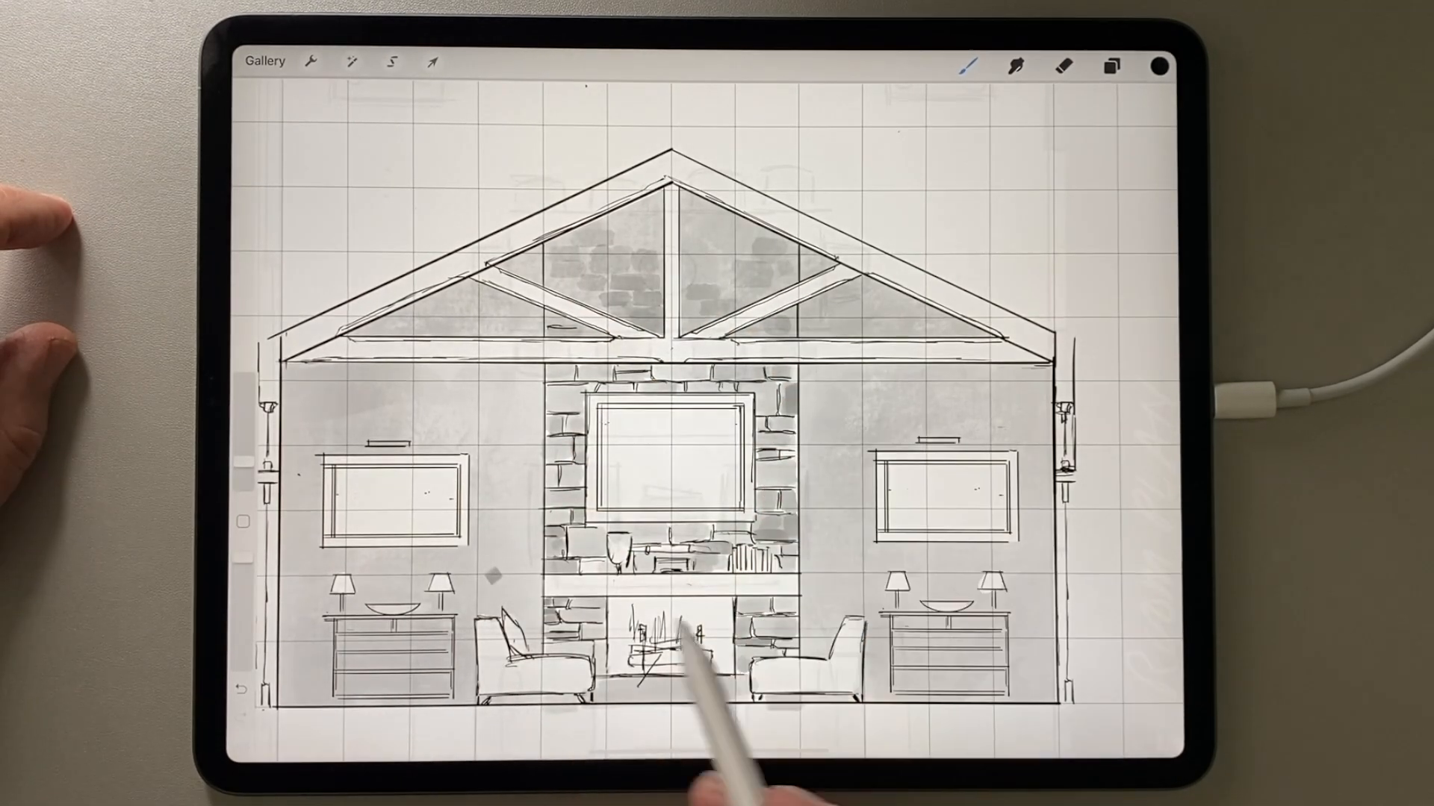
- Raise the brightness of the selected fireplace wash to about 92% and confirm it
left_click(1110, 66)
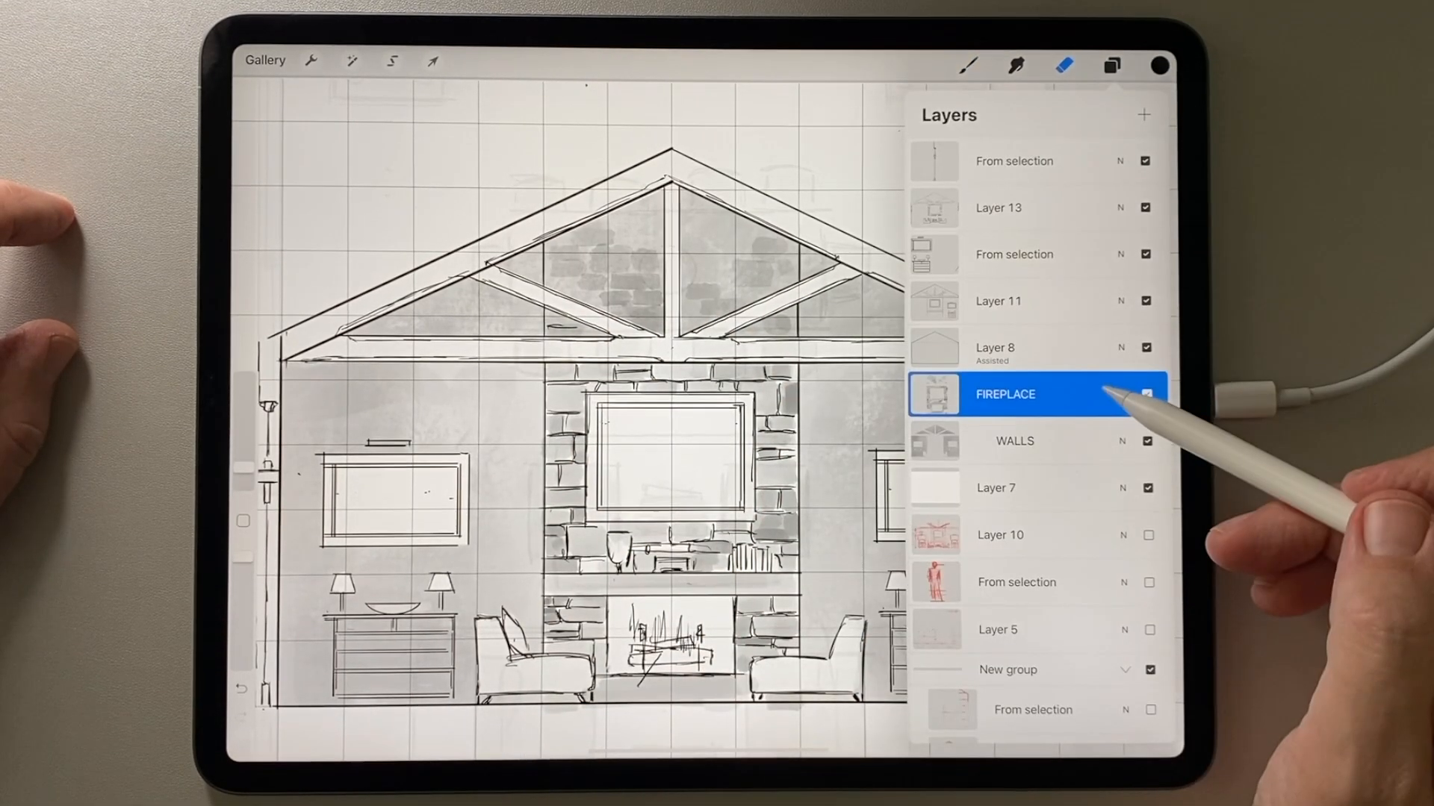
left_click(390, 61)
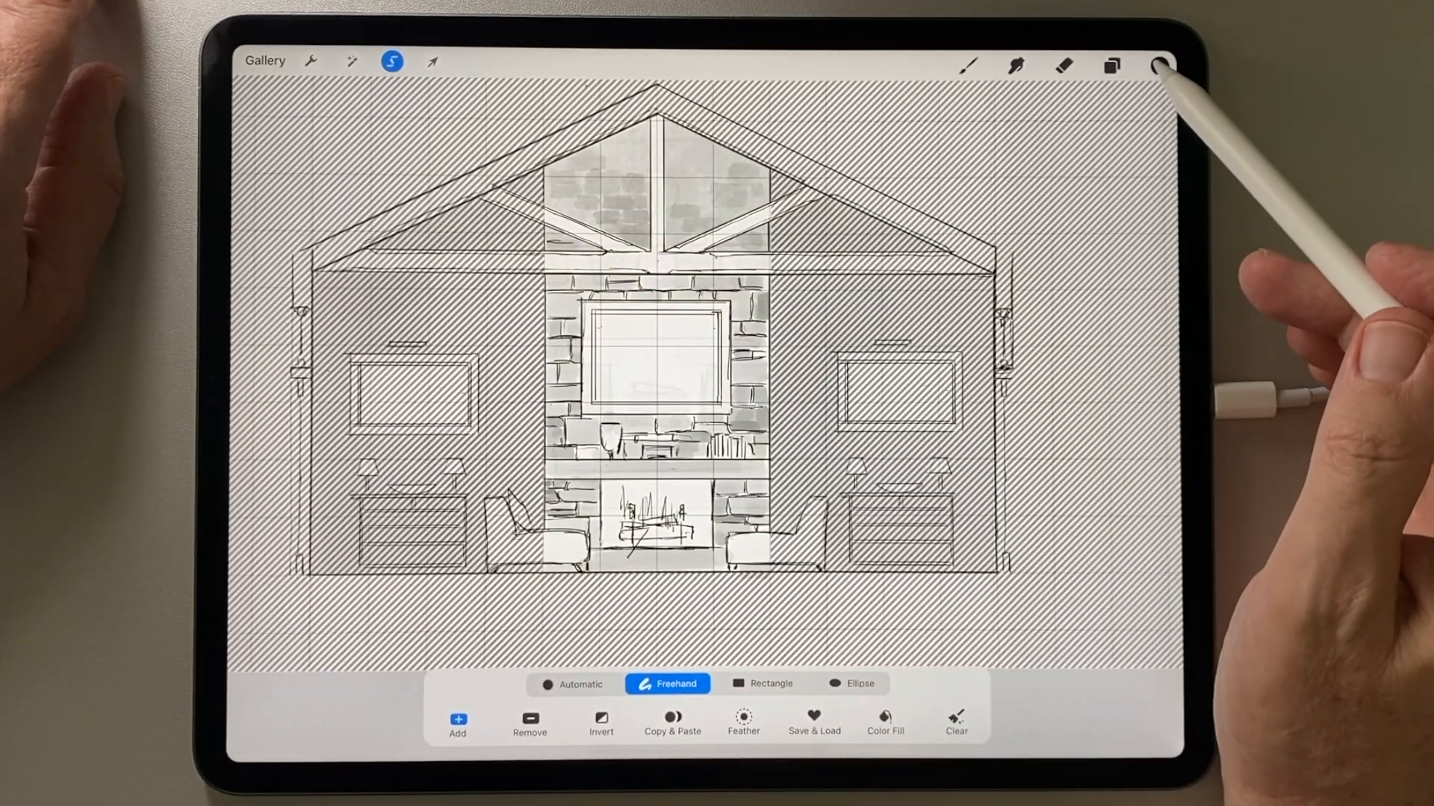
left_click(1112, 63)
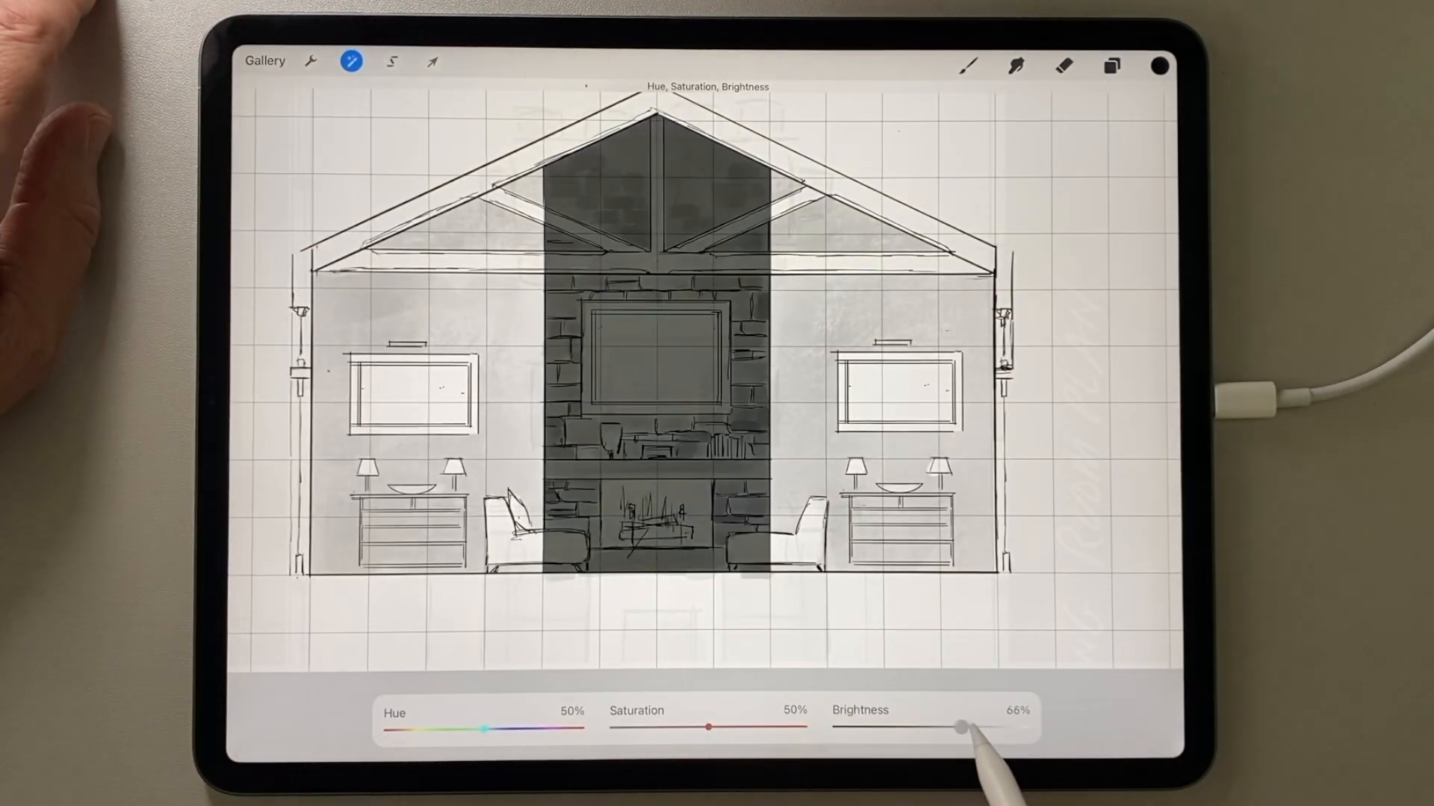
left_click_drag(957, 727, 1011, 726)
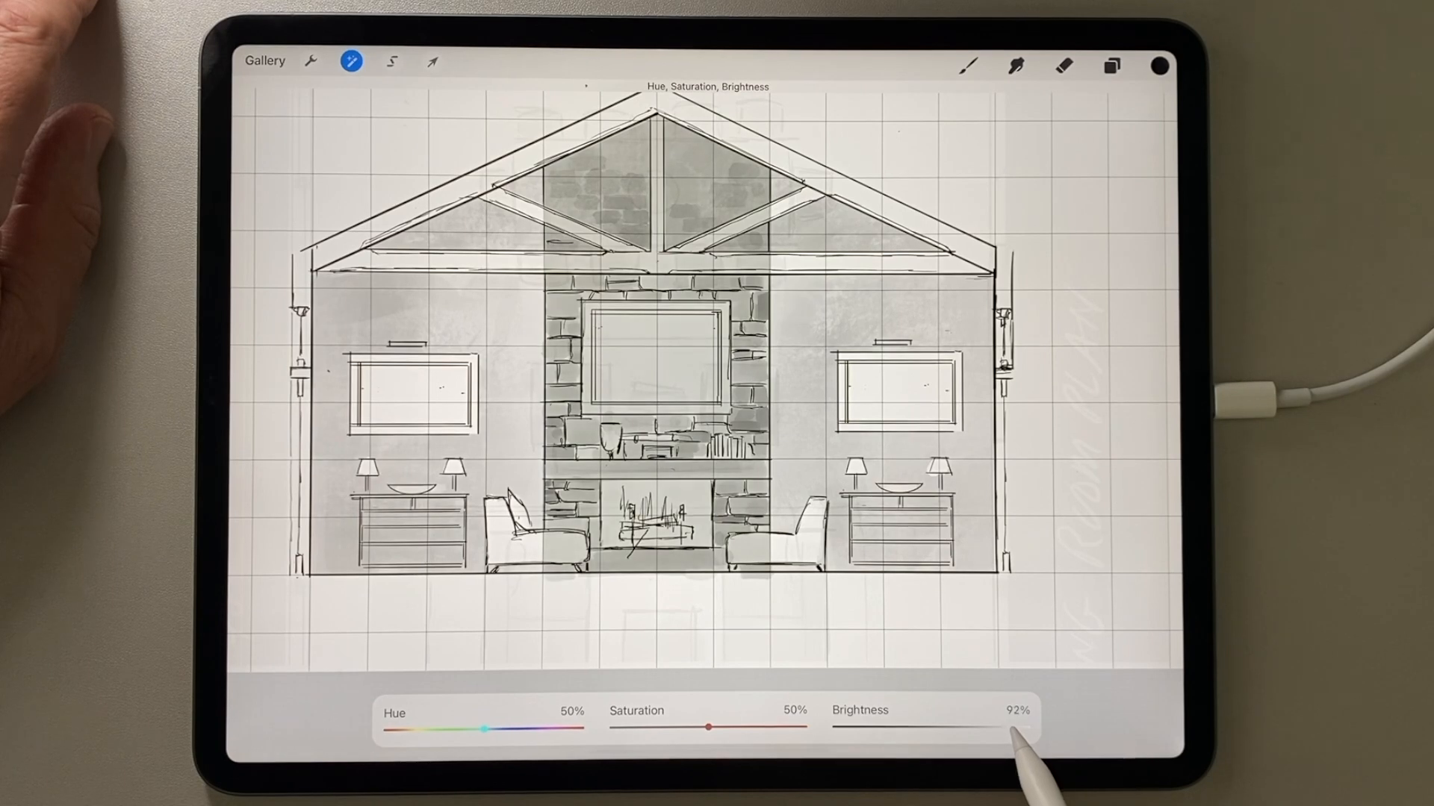
left_click(1110, 68)
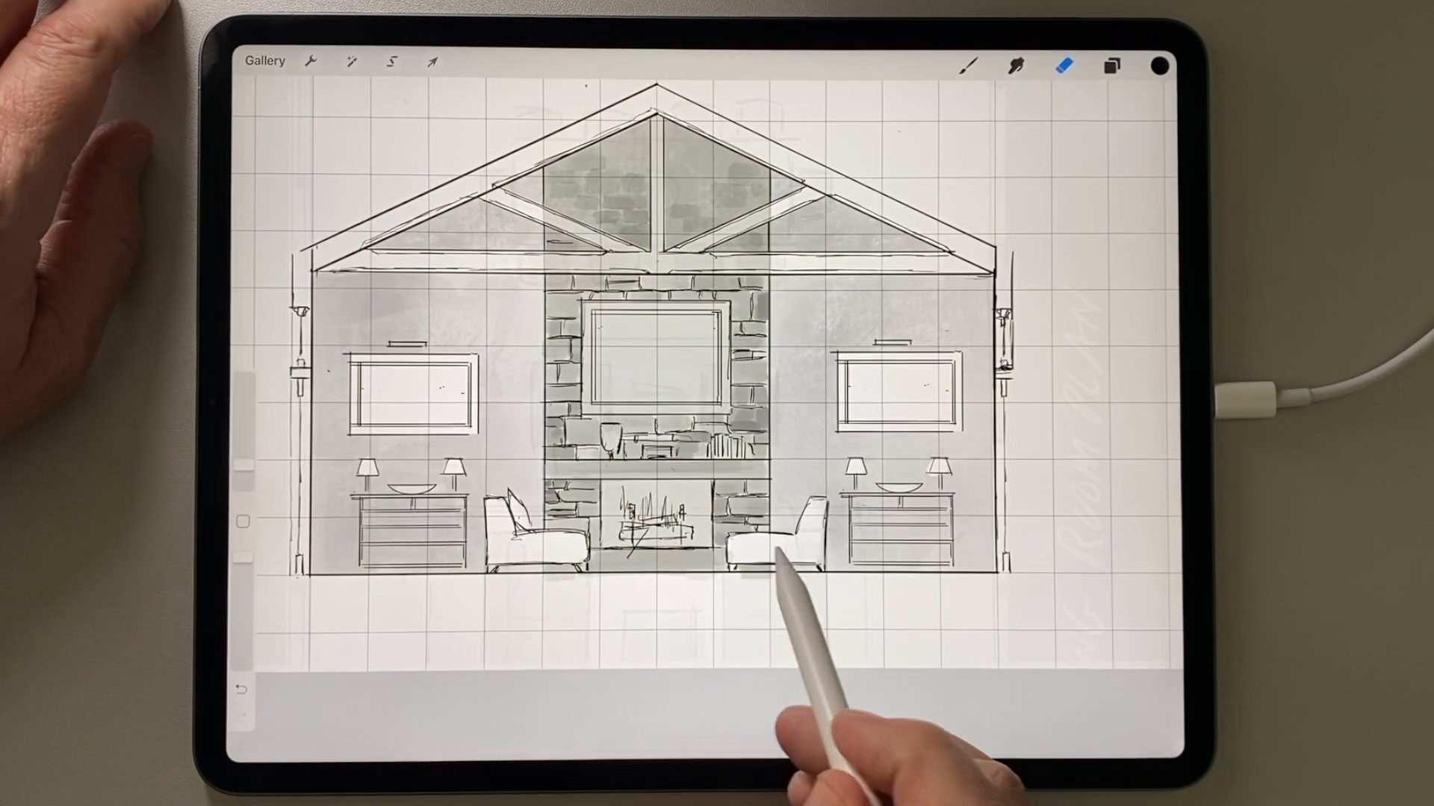
- Select the firebox opening and armchairs with rectangle then freehand selections to clean their shading
left_click(389, 62)
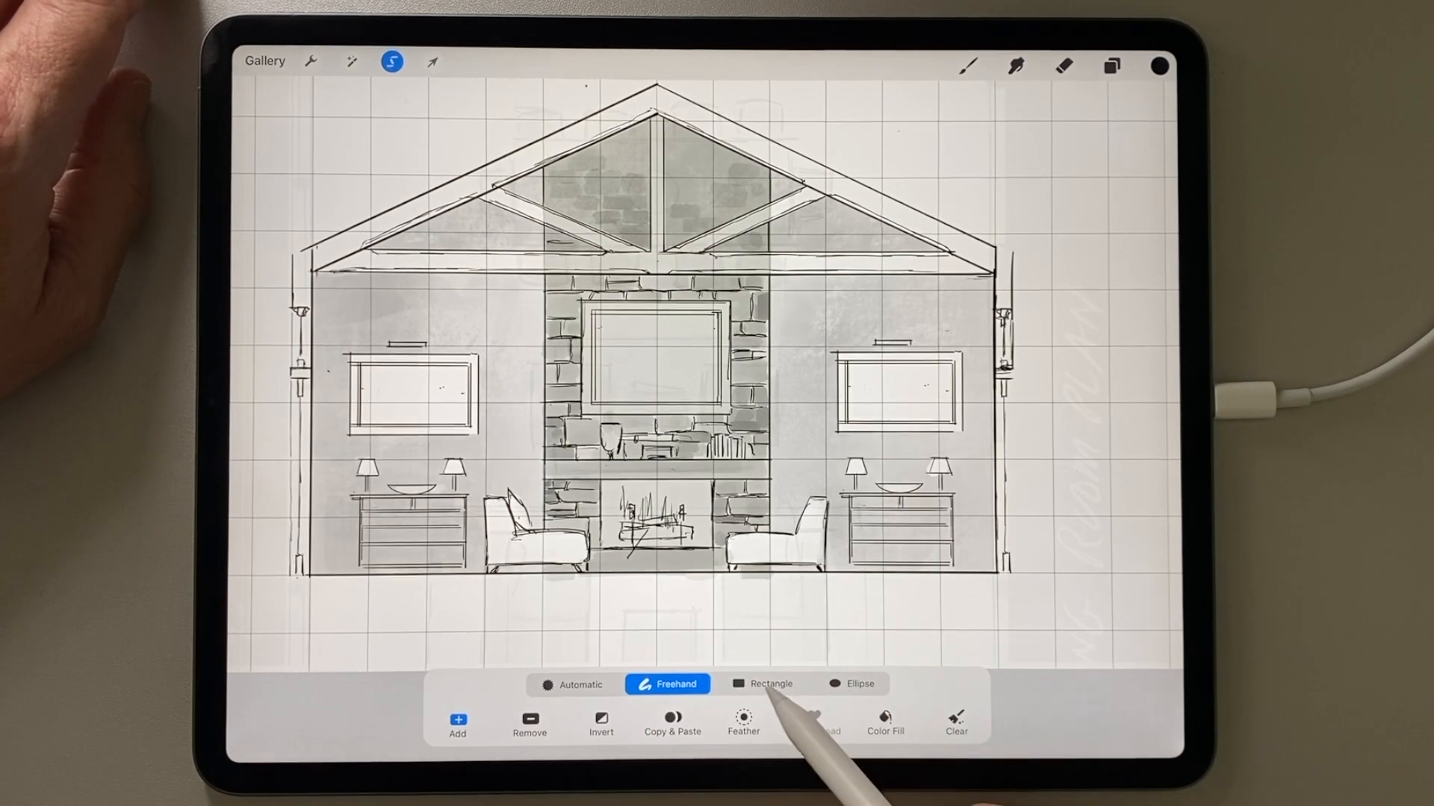
left_click(763, 684)
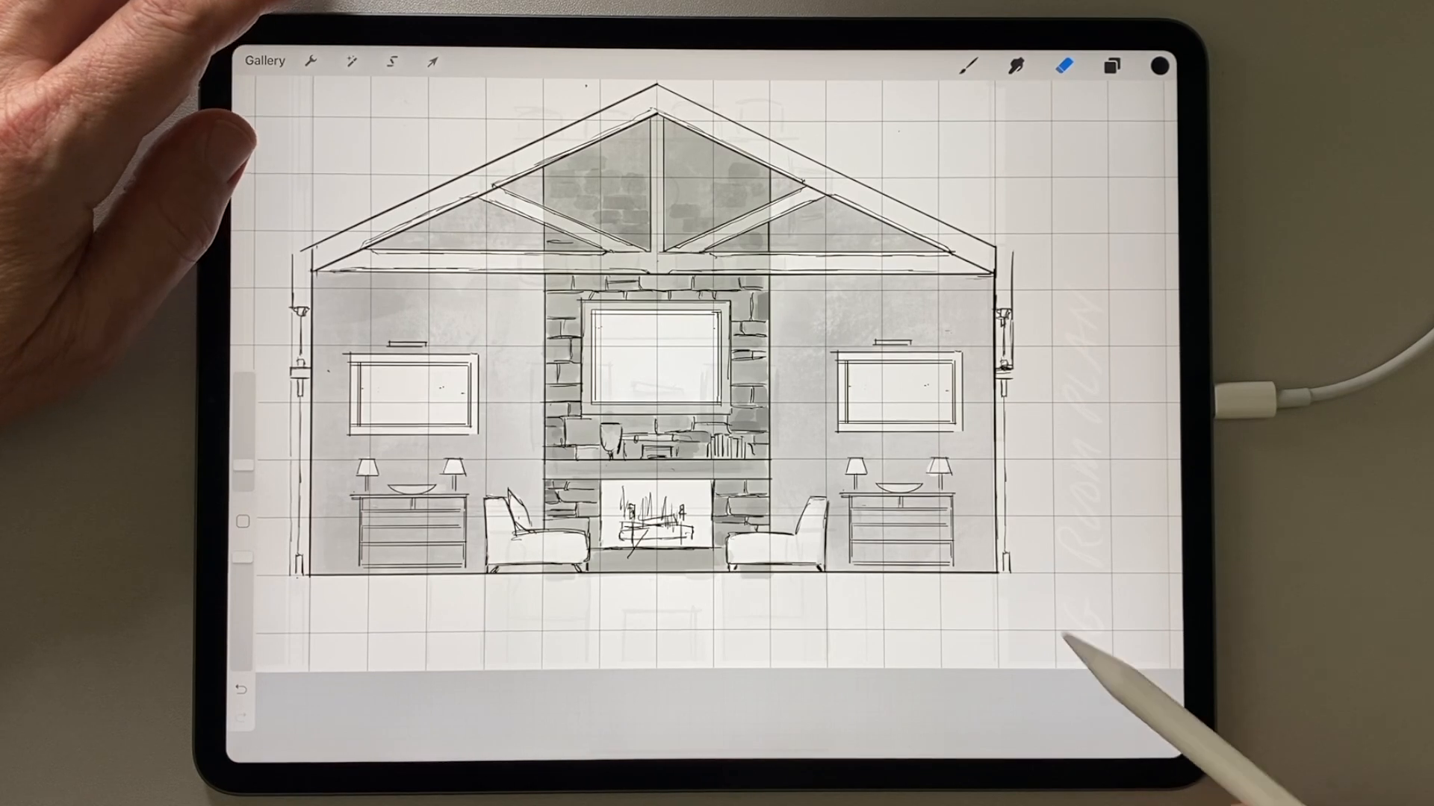
left_click(395, 81)
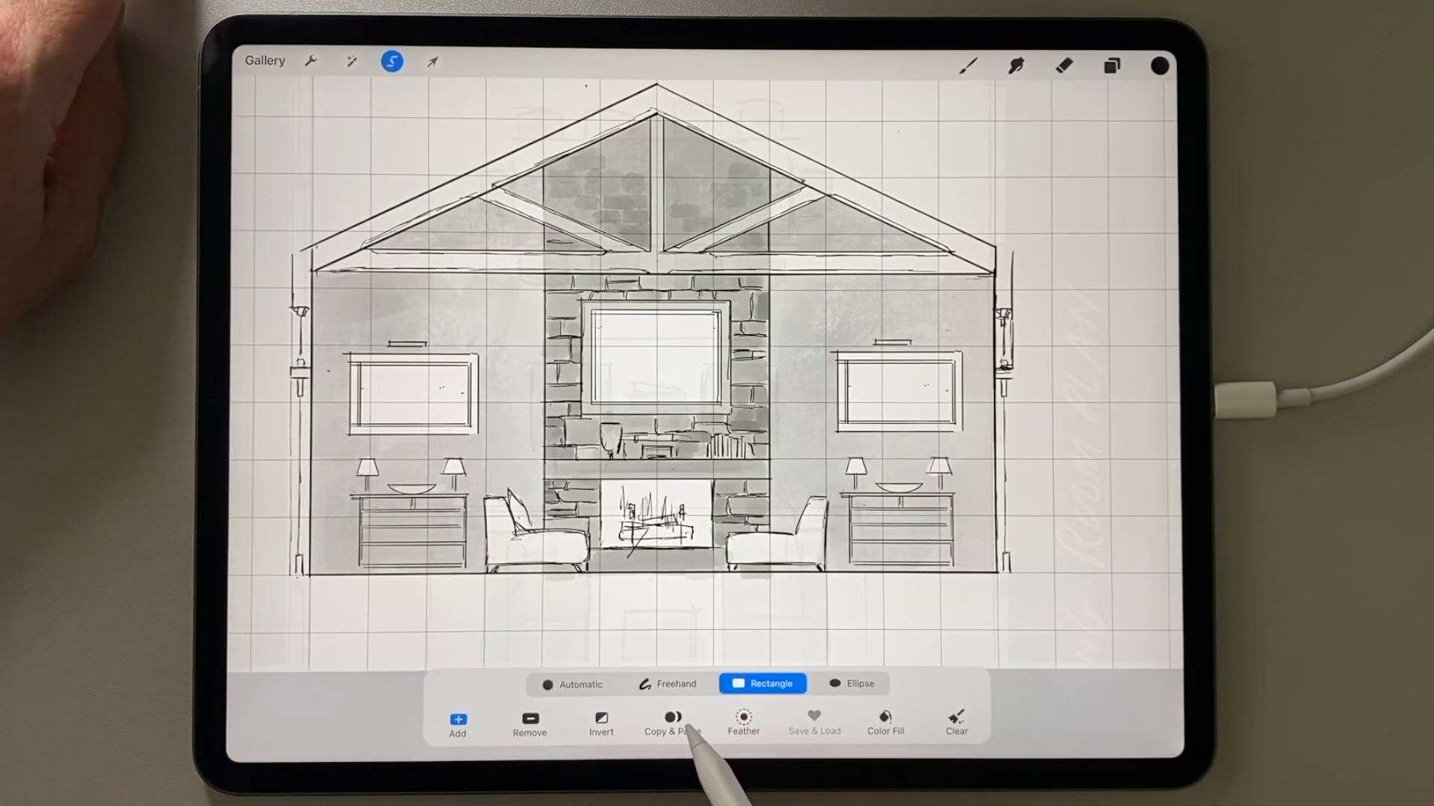
left_click(668, 684)
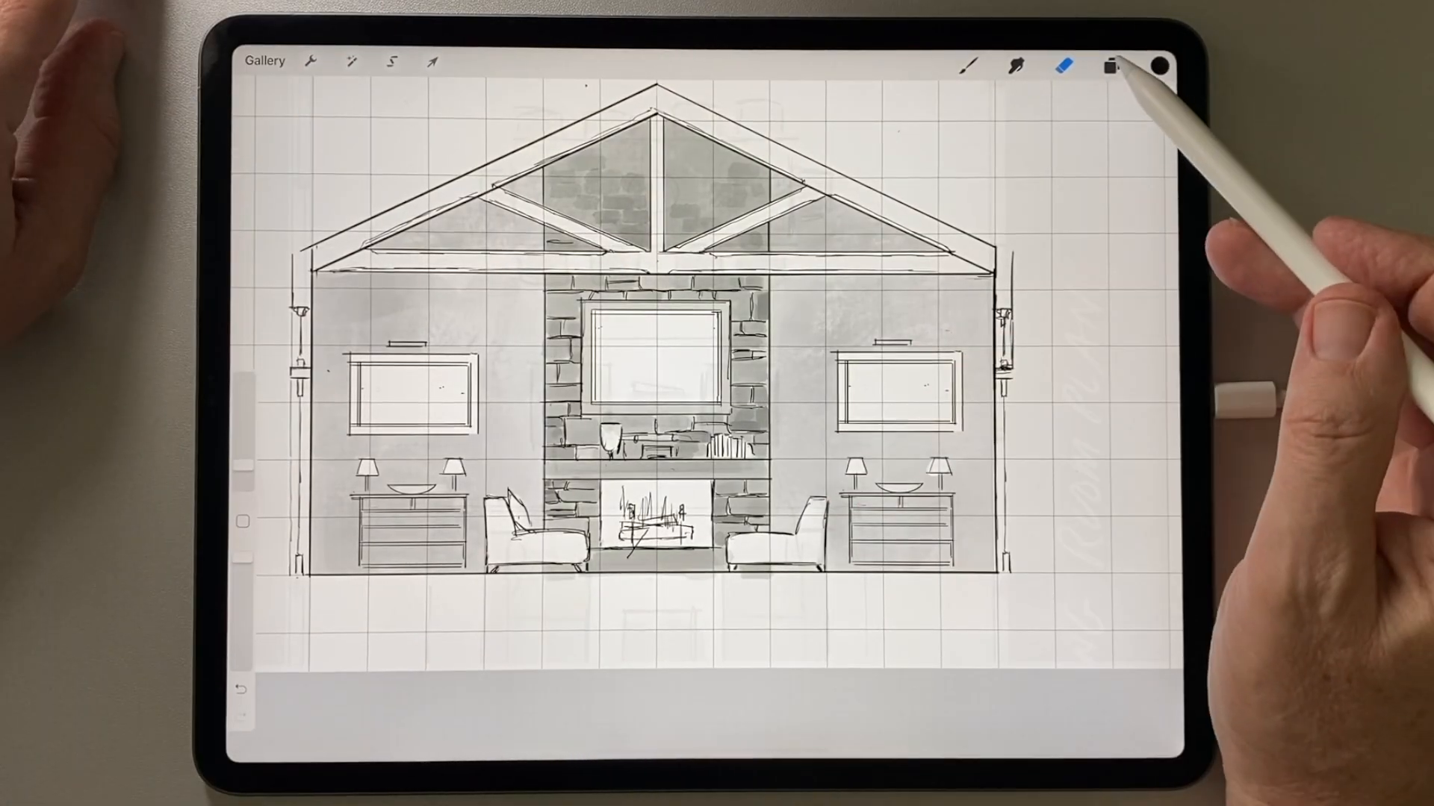
- Solo the FIREPLACE layer to view its wash alone, then show all layers again
left_click(1110, 64)
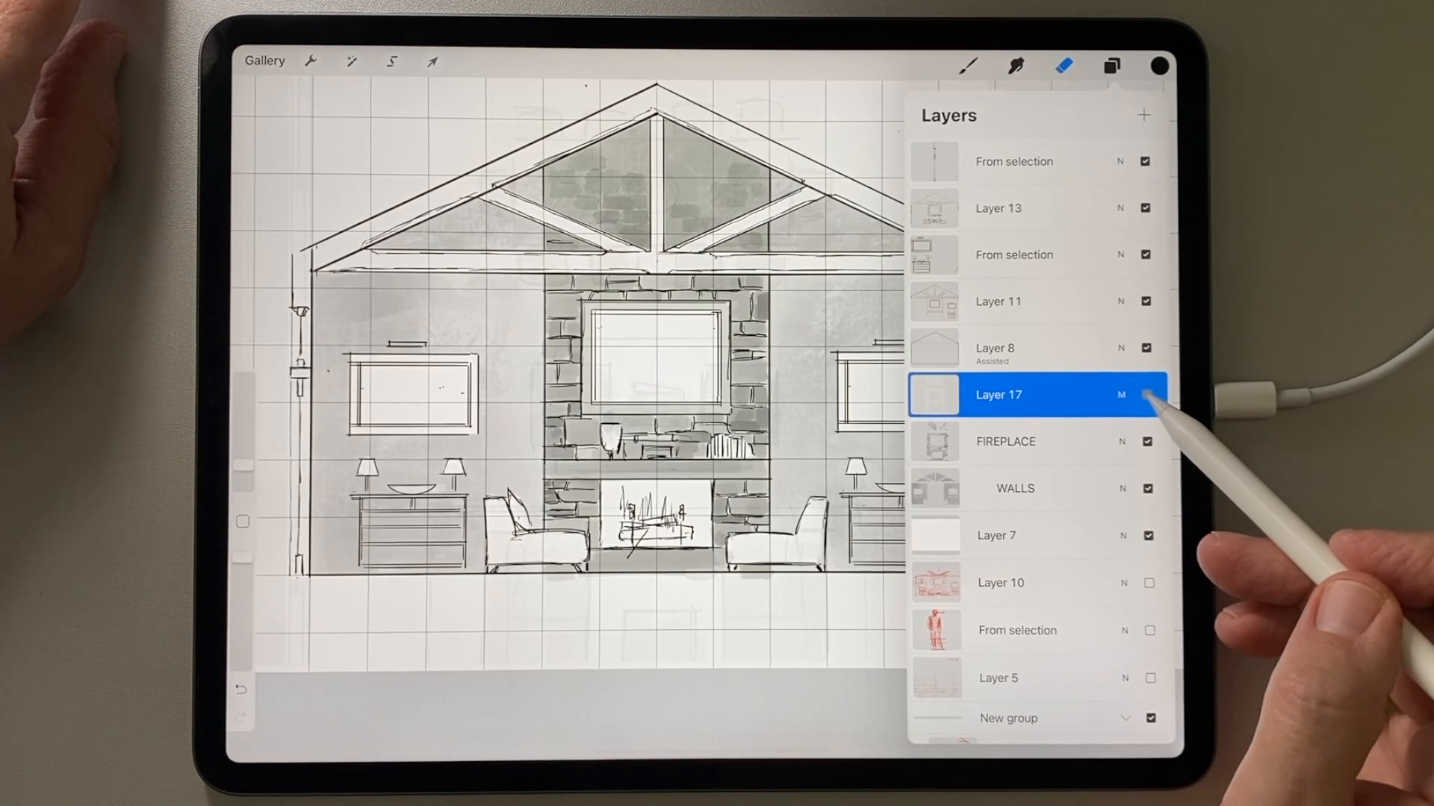
left_click(1147, 395)
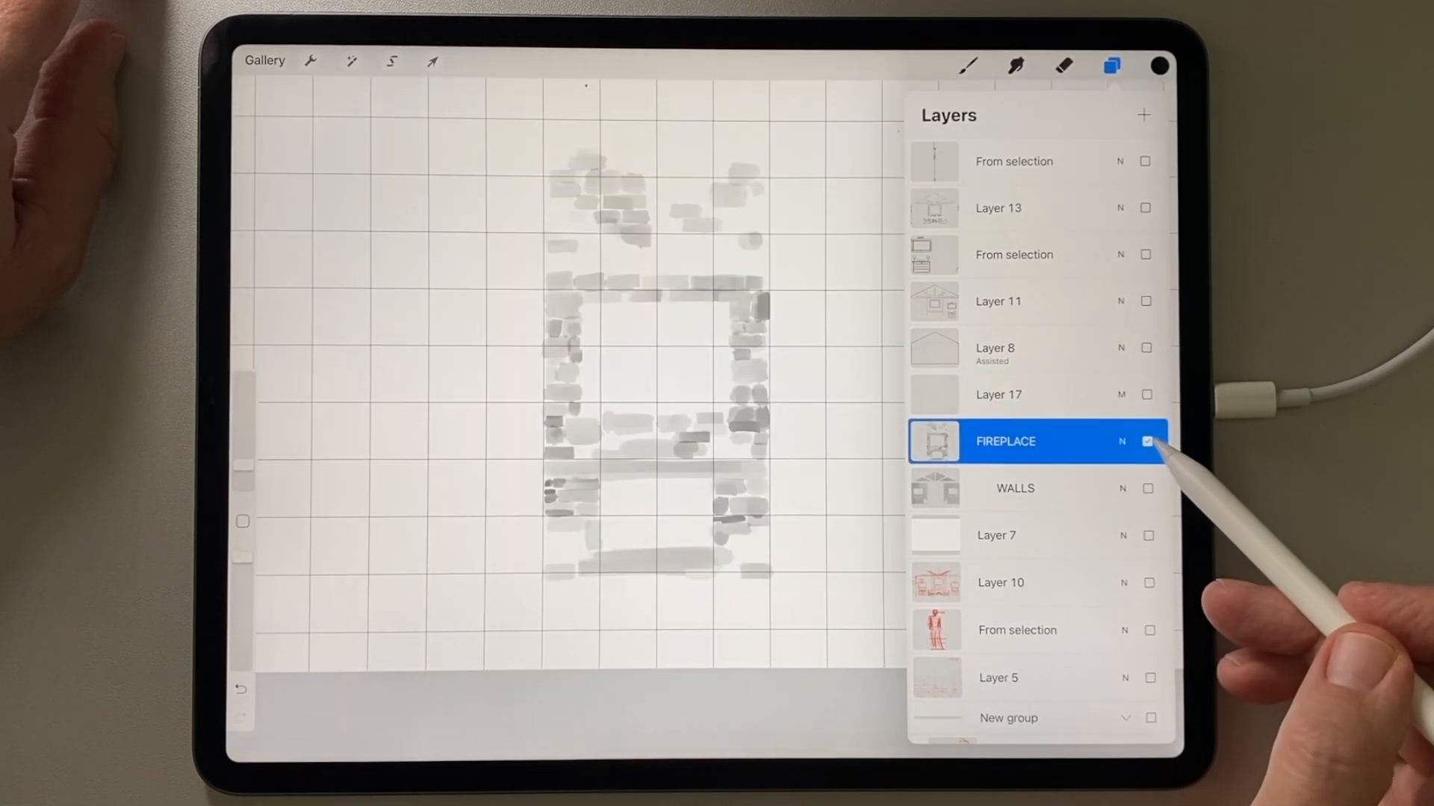
left_click(1015, 488)
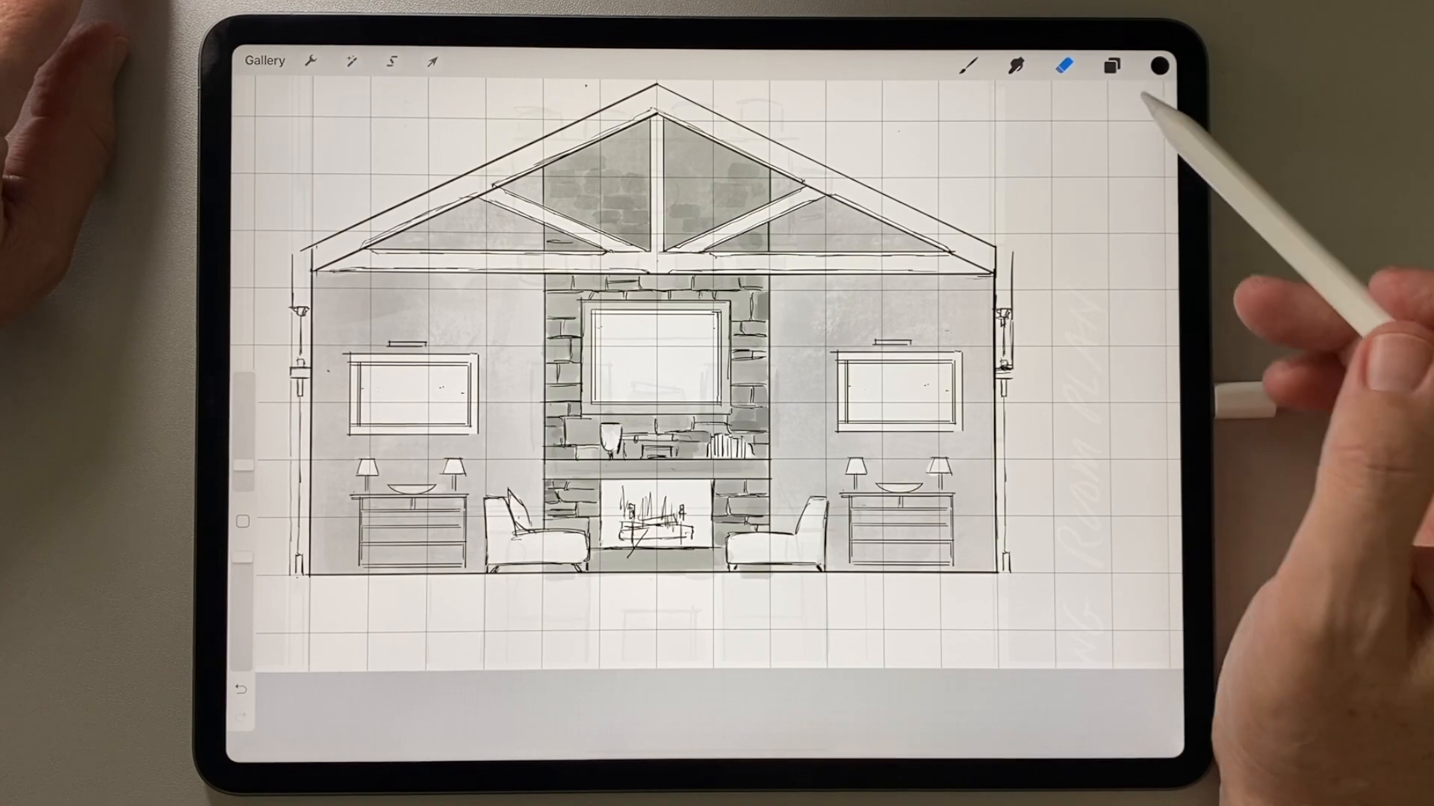
- Rename Layer 17 starting 'Tabl' and freehand-select the chests for dark horizontal hatching
left_click(1110, 64)
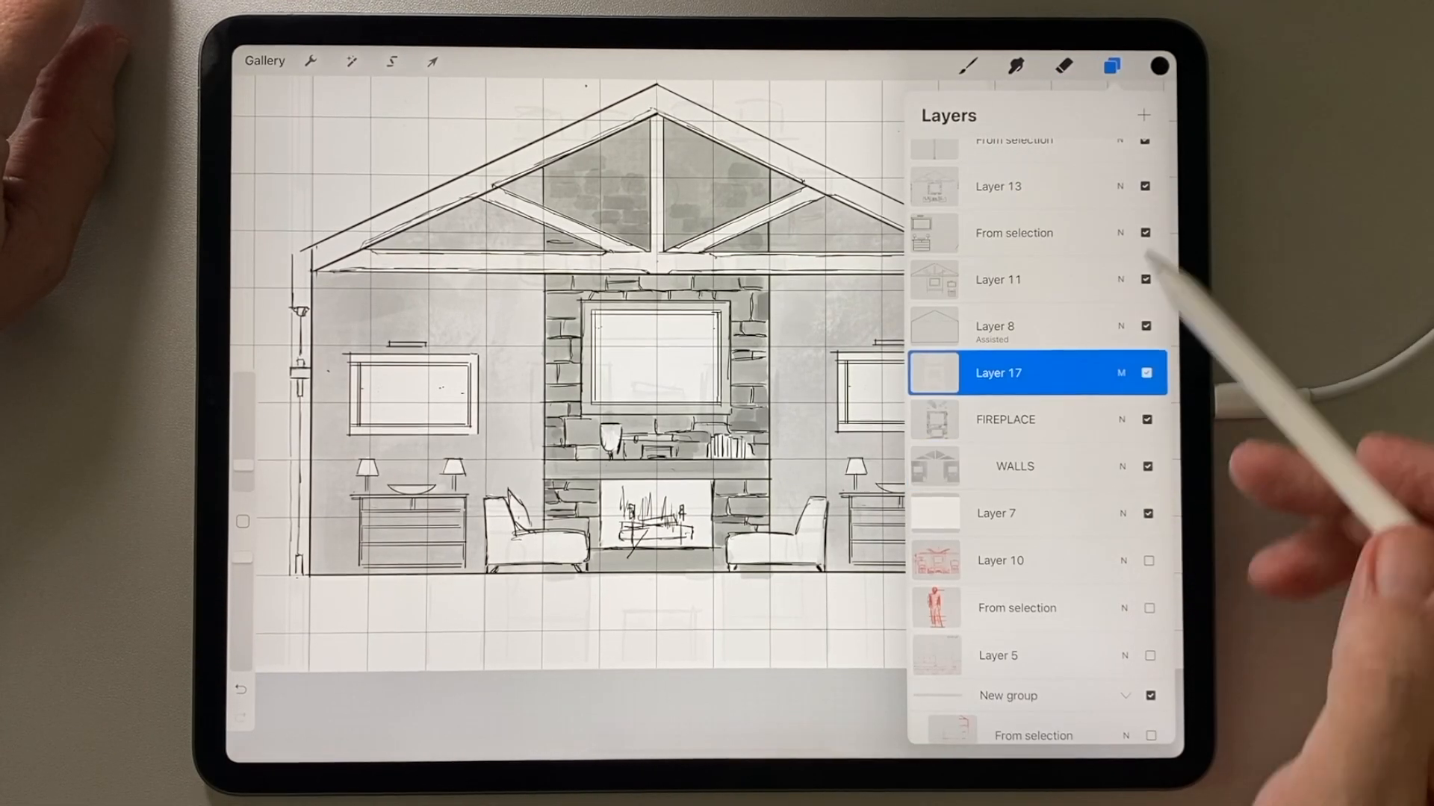
left_click(1019, 371)
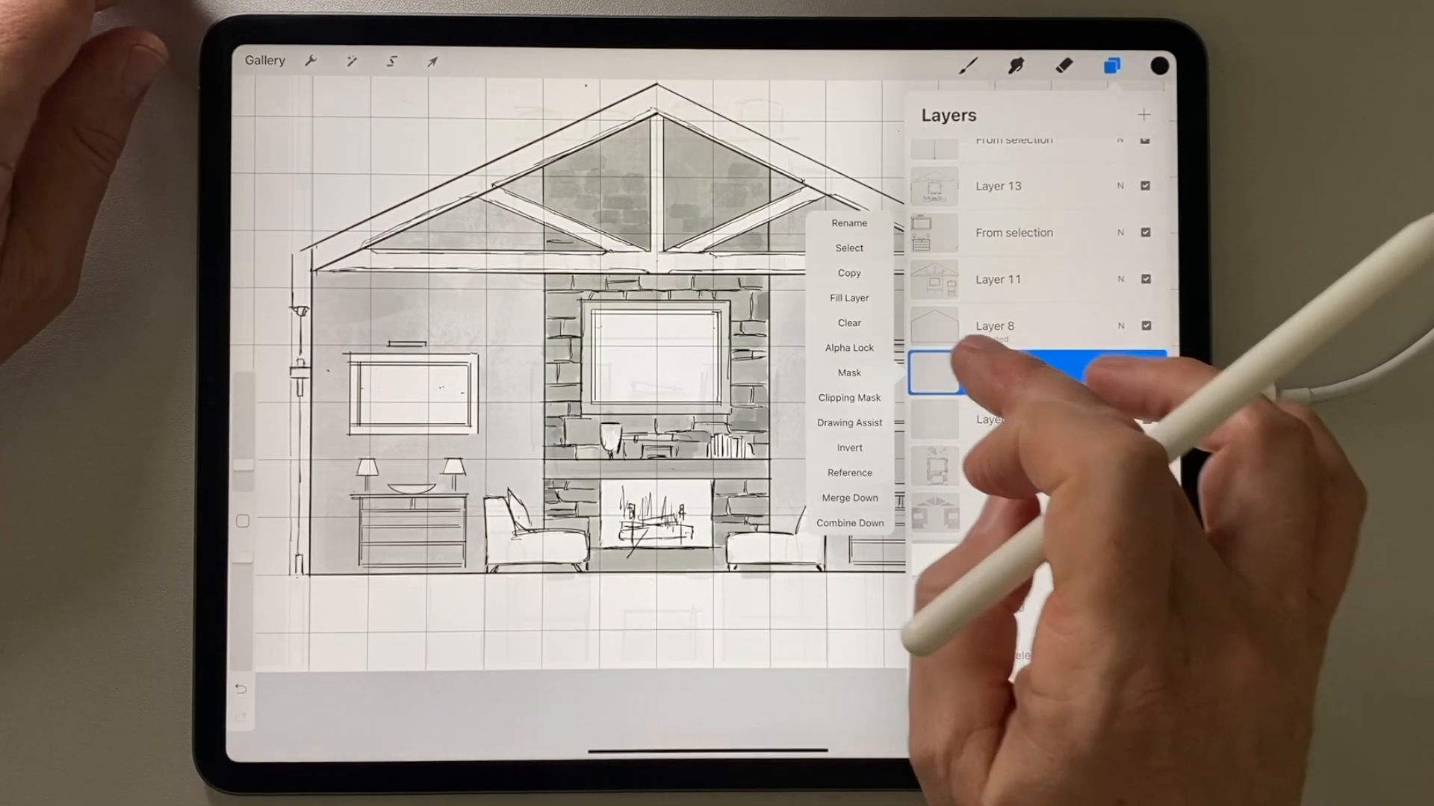
type("Tabl")
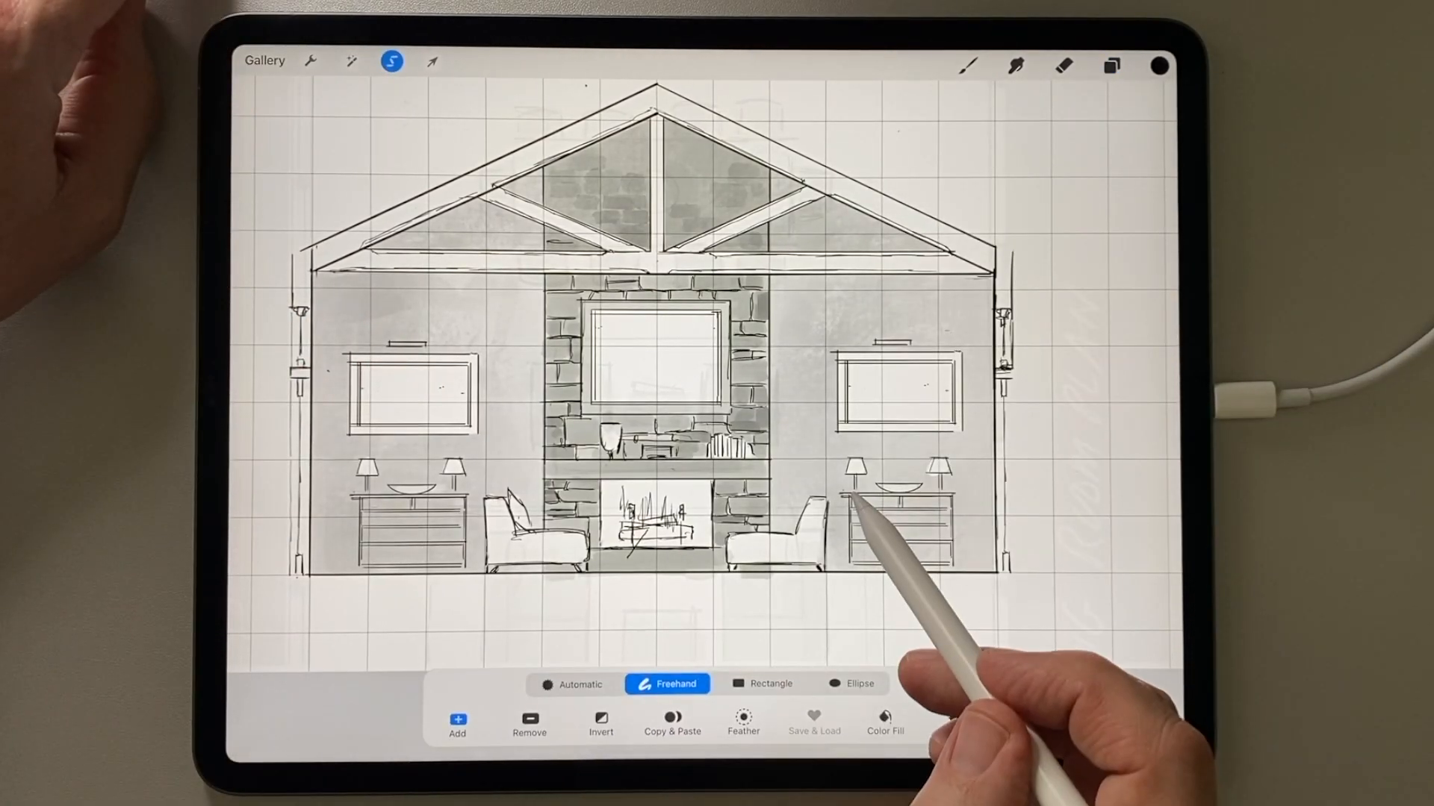
left_click(763, 684)
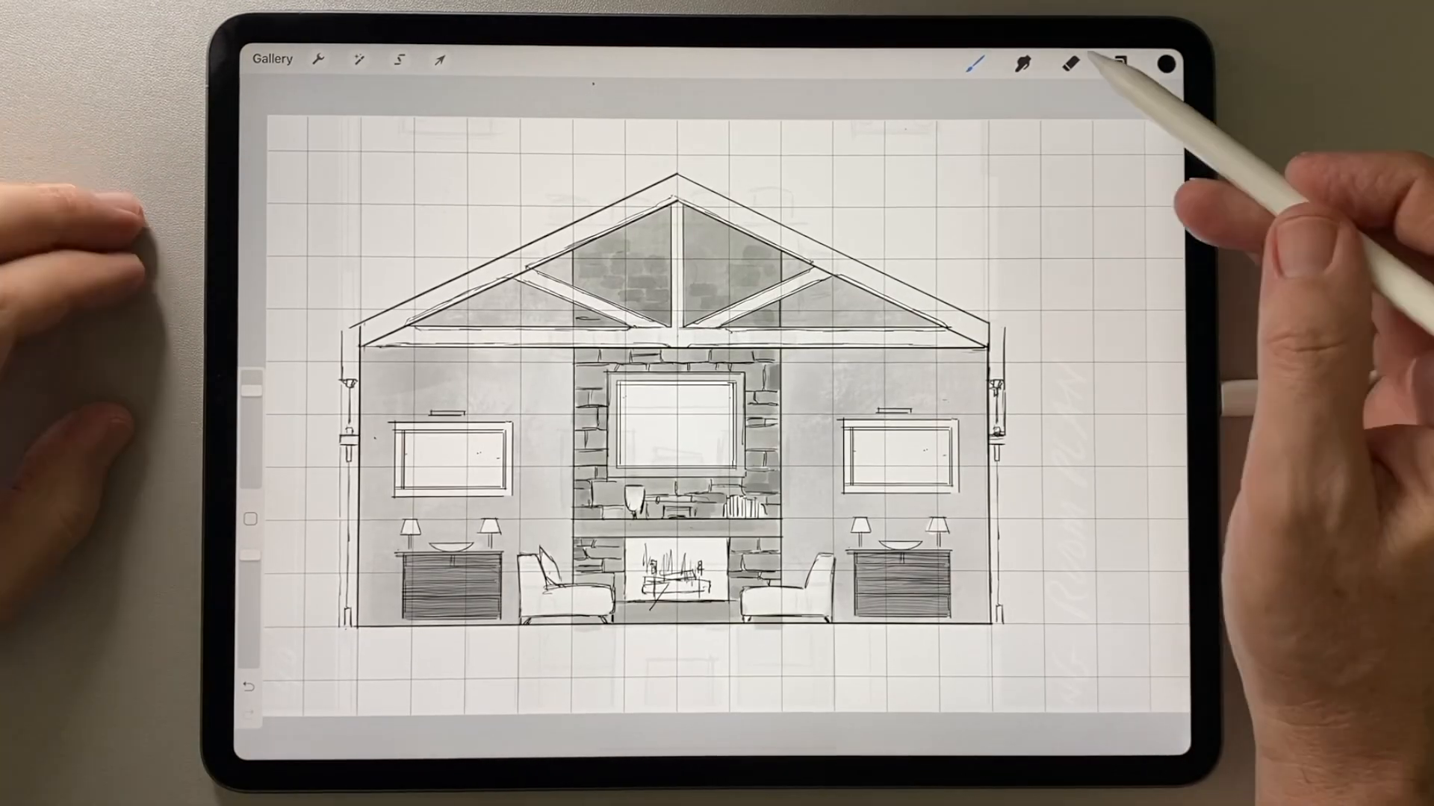
- Rename the layer Details and paint a grey wash inside the wall painting frame
left_click(1117, 65)
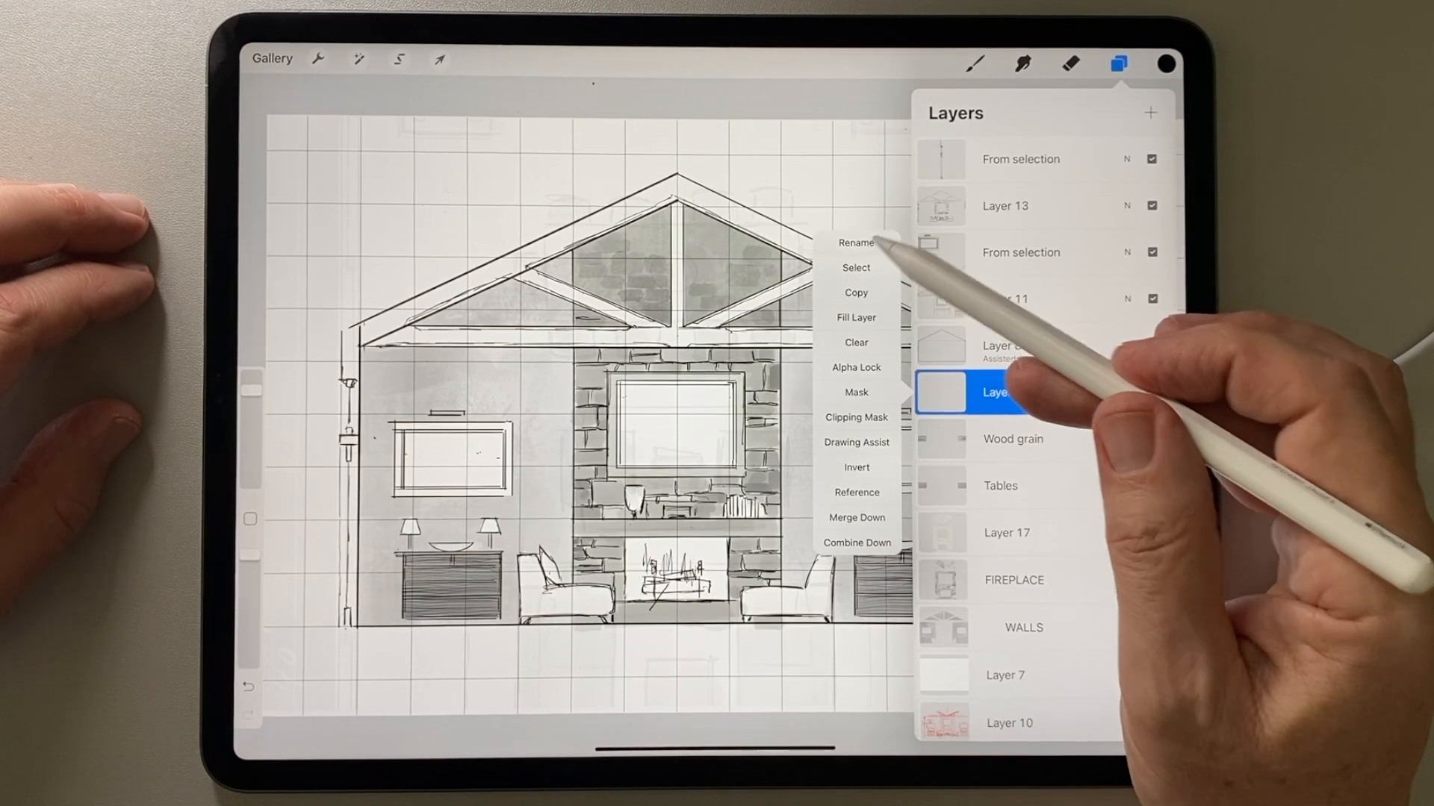
left_click(856, 243)
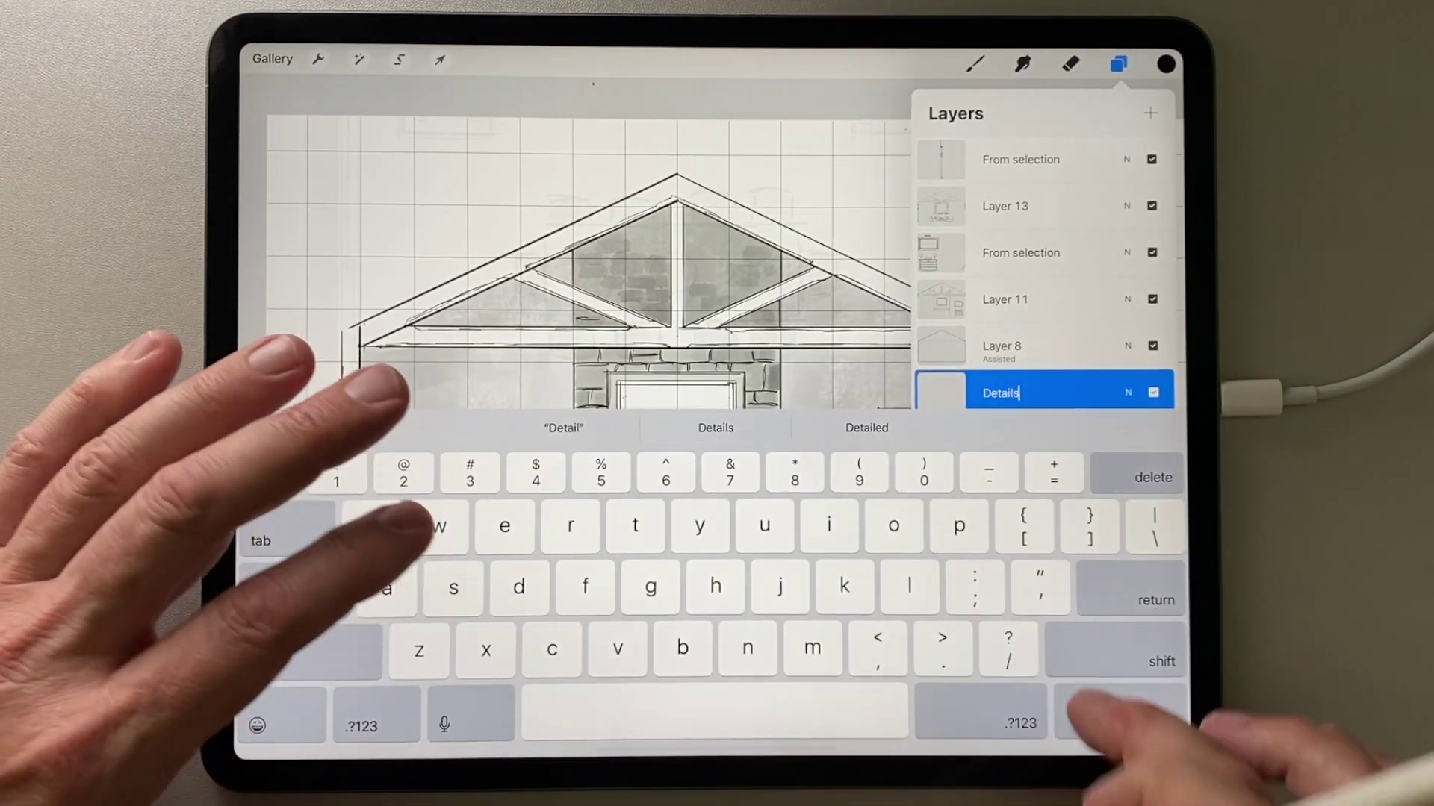
left_click(971, 62)
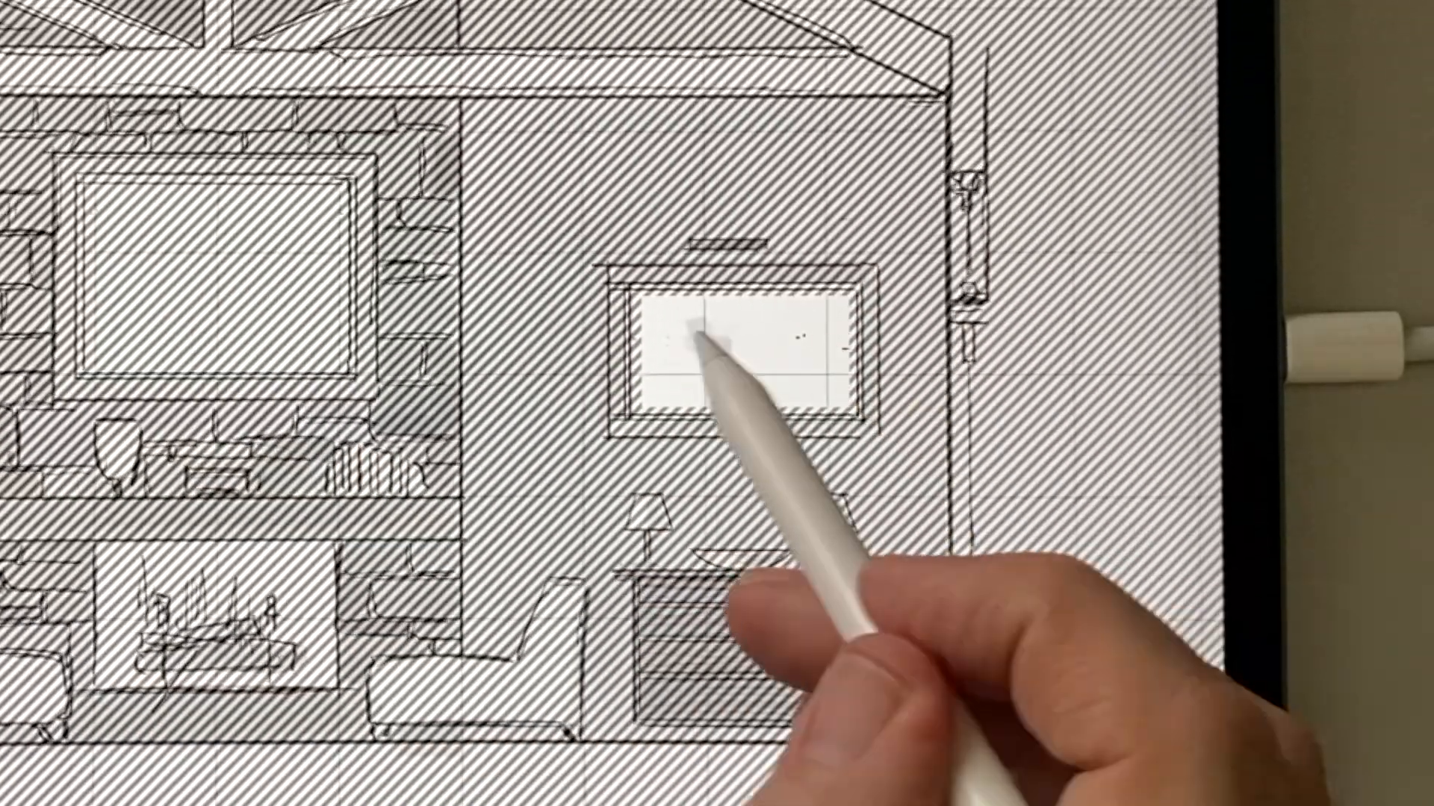
left_click_drag(713, 357, 795, 384)
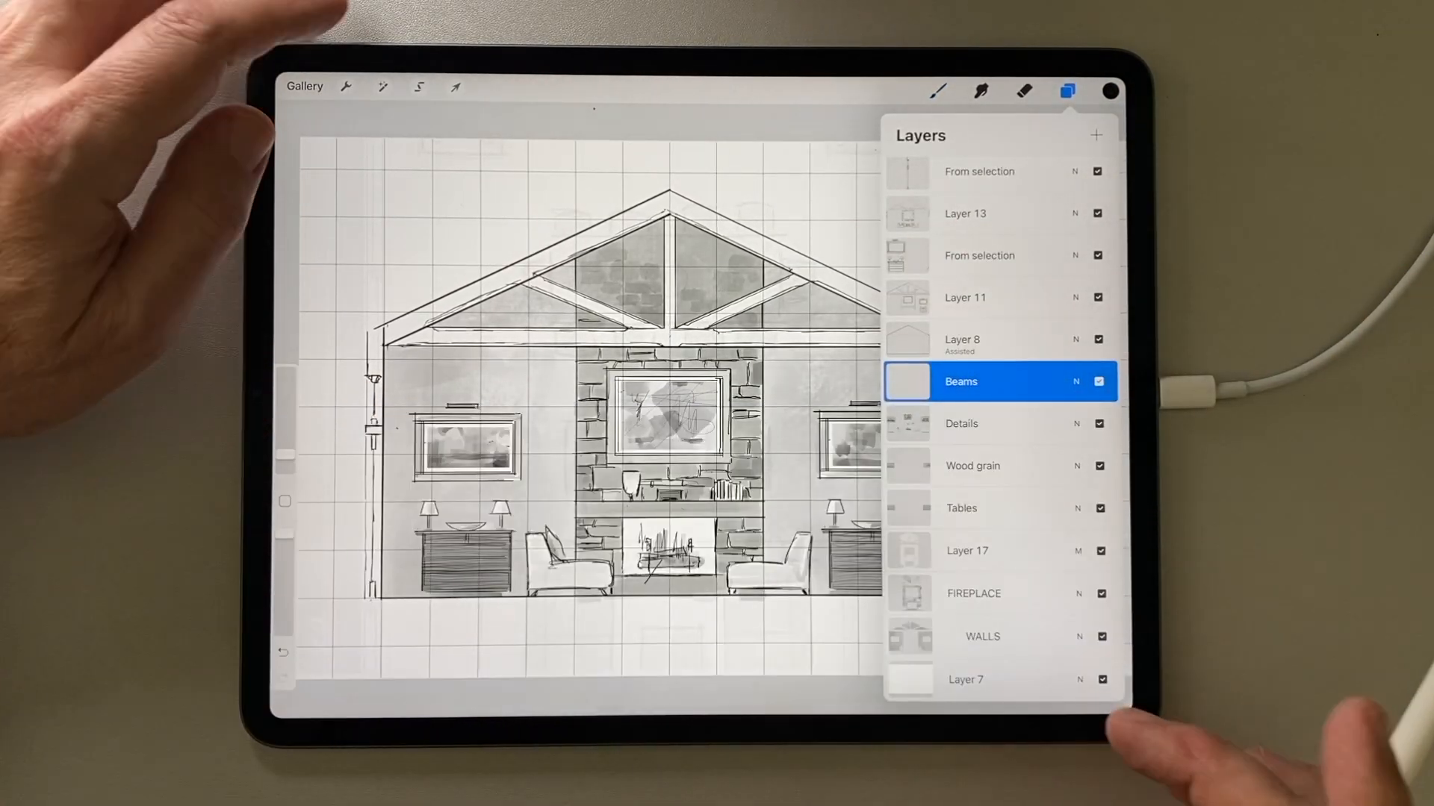
- Freehand-select the roof trusses and lower their brightness to a darker wood tone
left_click(418, 89)
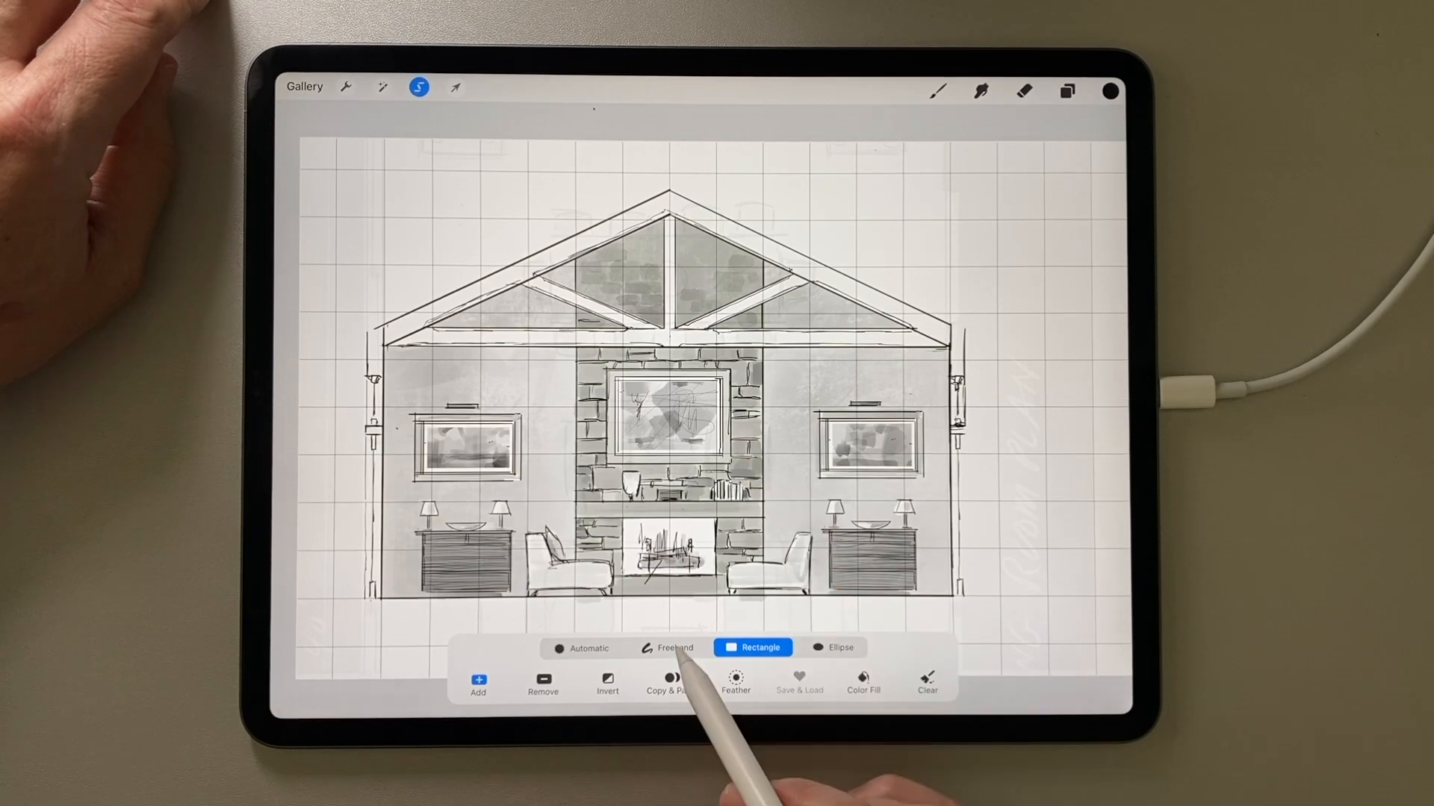
left_click(669, 647)
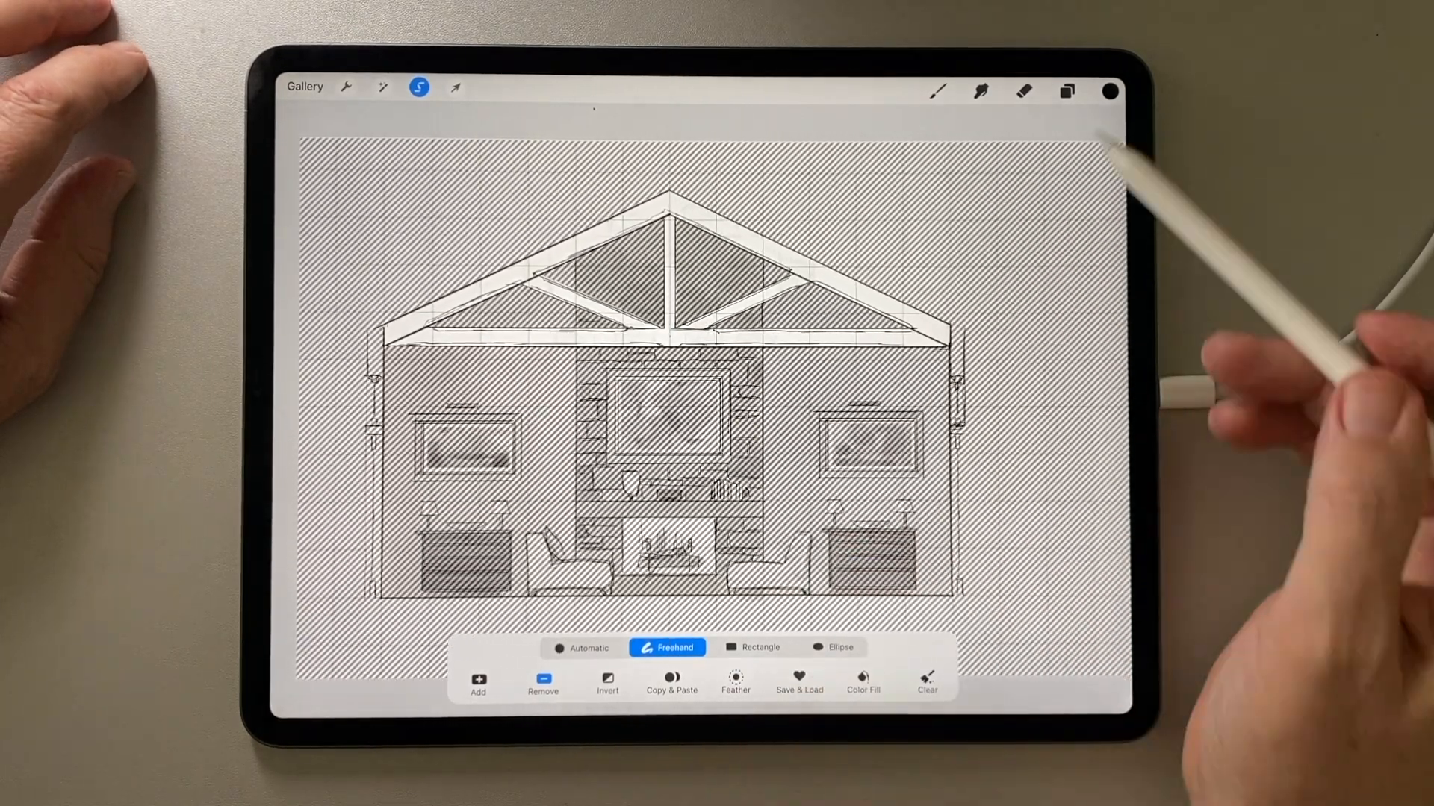
left_click(1110, 92)
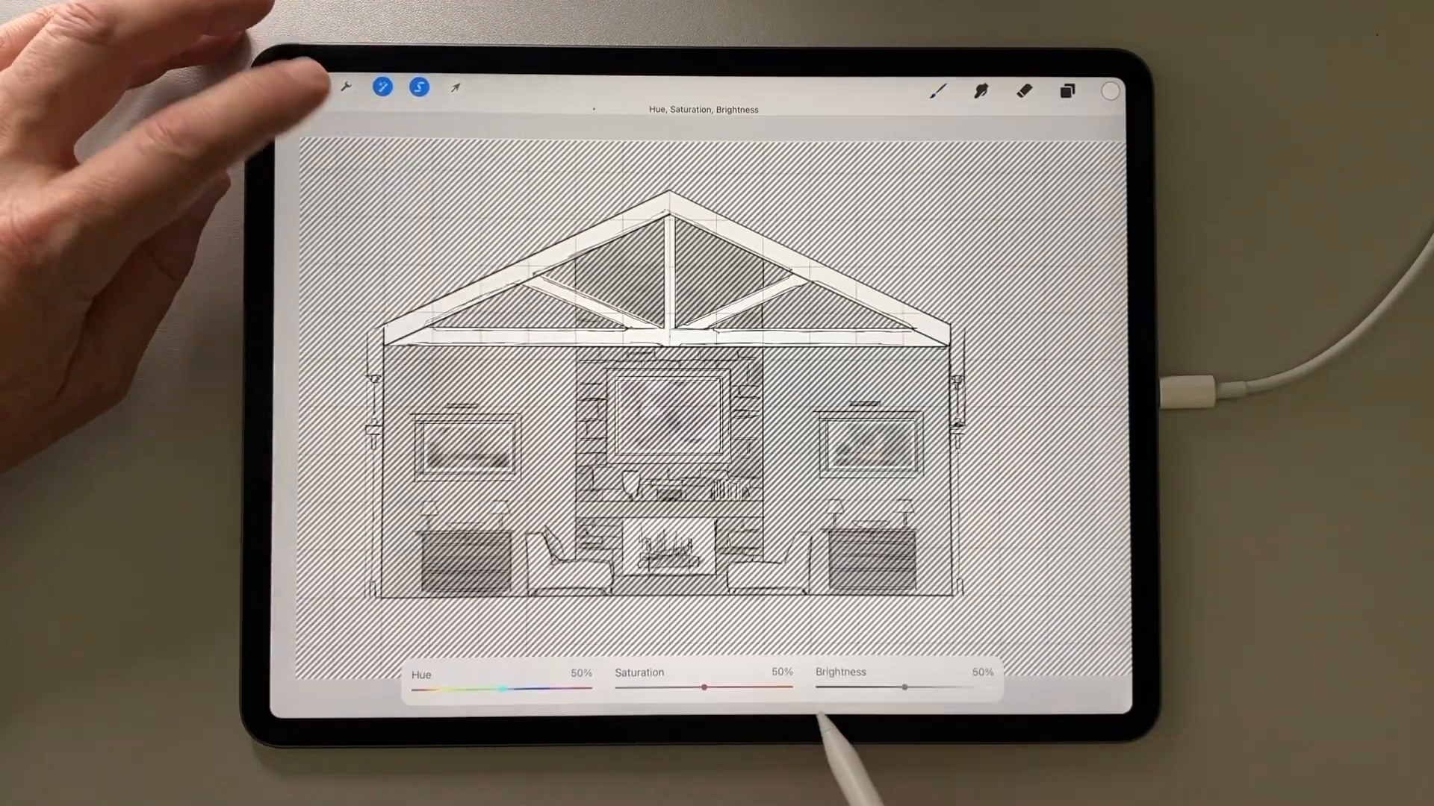
left_click_drag(903, 683, 873, 683)
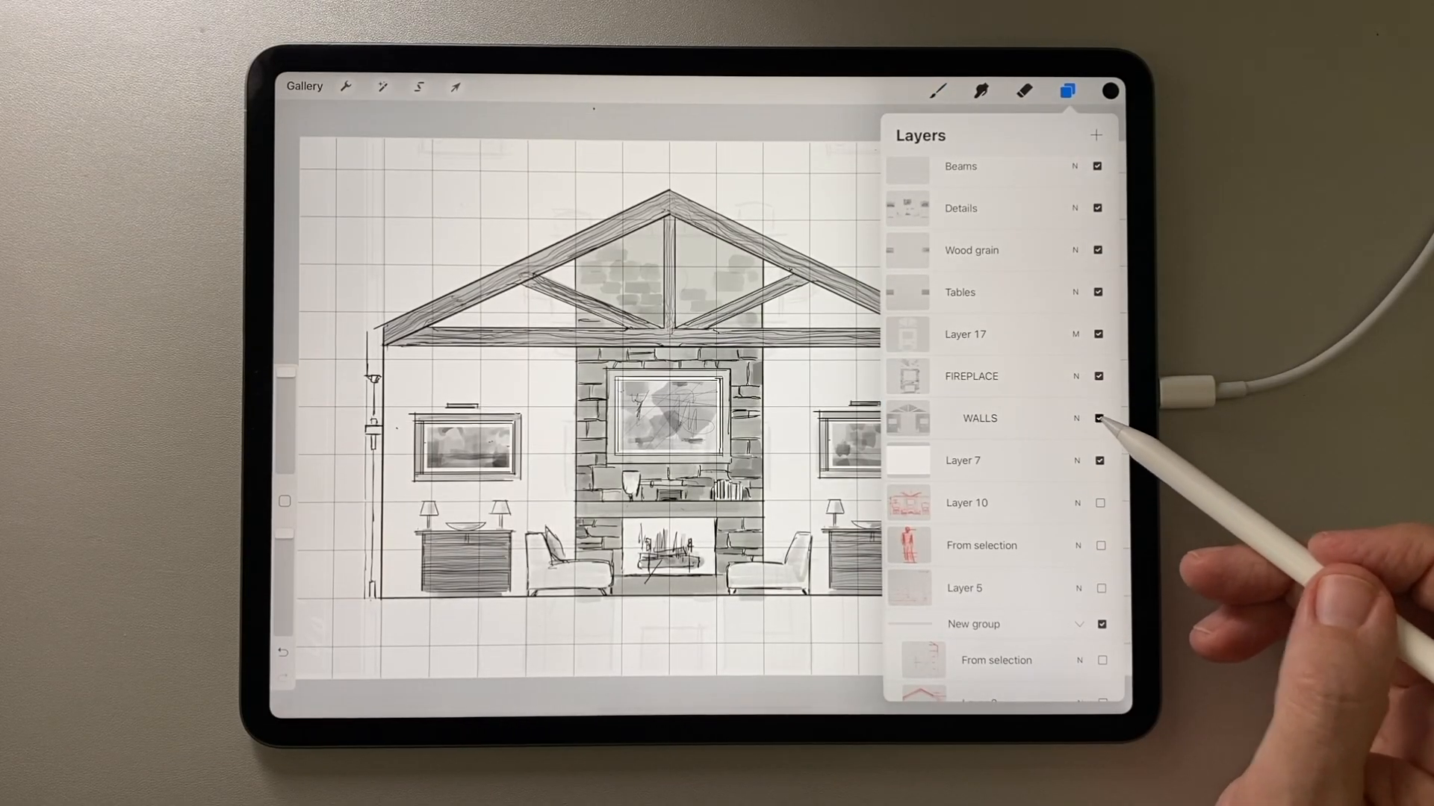
- Lighten the walls with Hue, Saturation, Brightness, then check the layer list for the outline layer
left_click(383, 86)
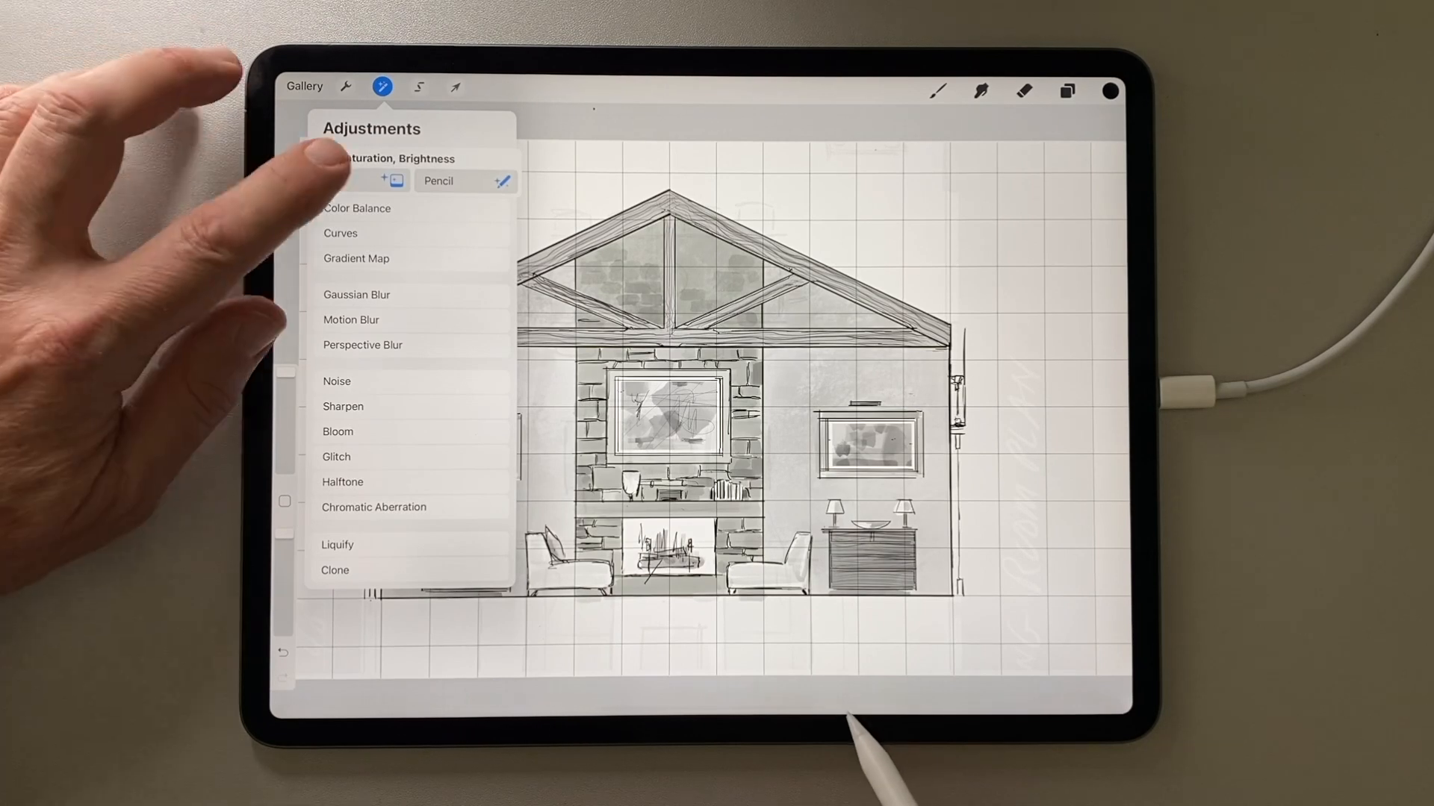
left_click(393, 158)
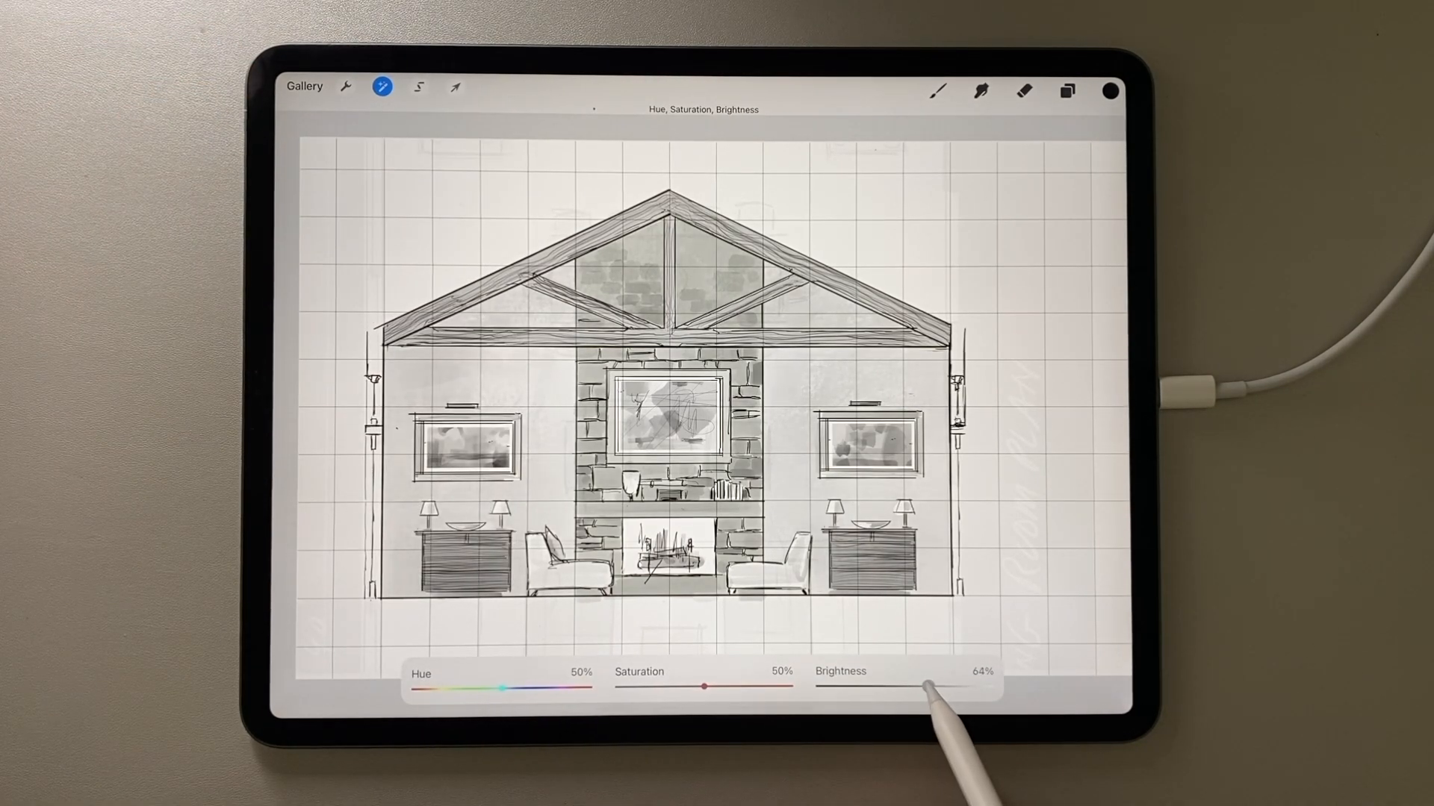
left_click_drag(925, 688, 929, 688)
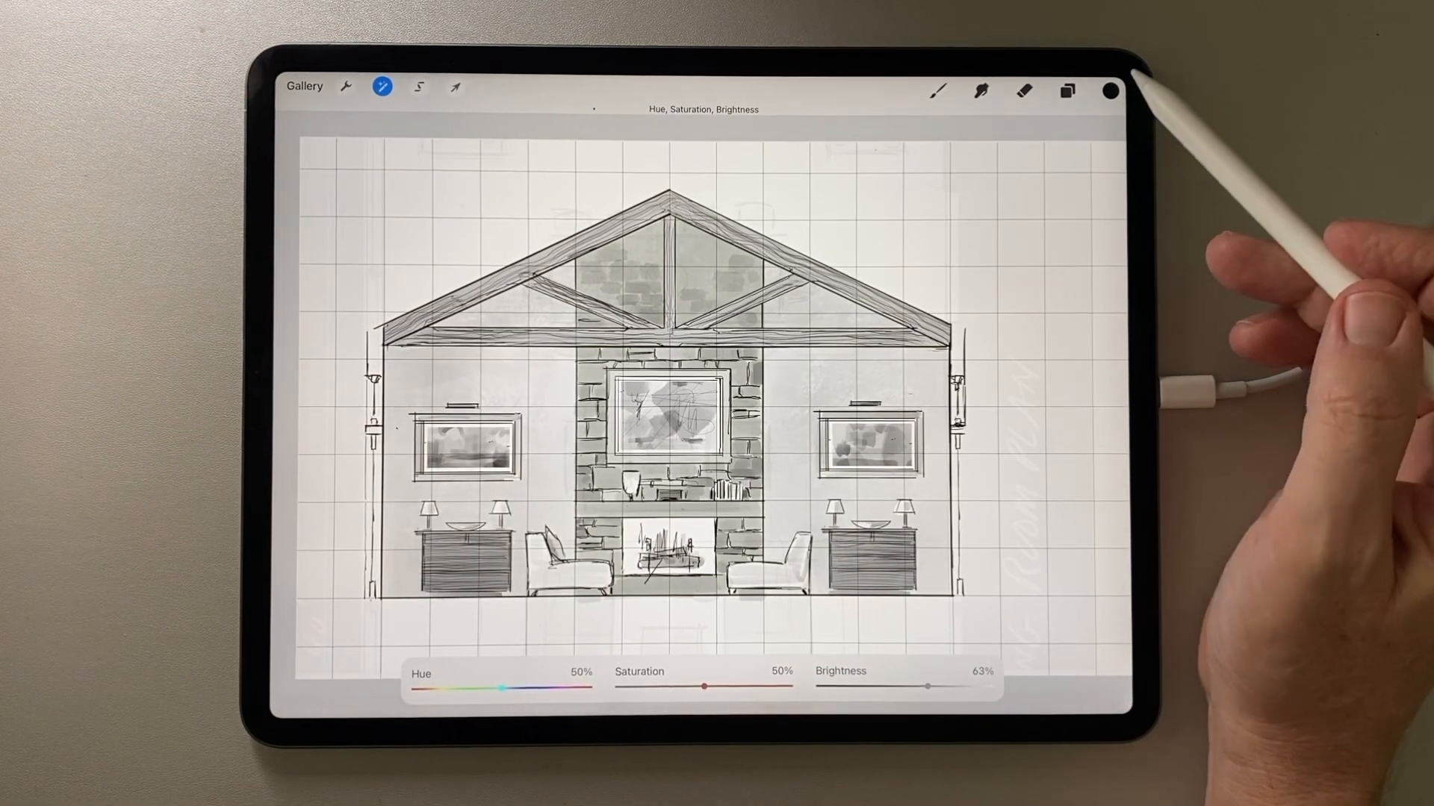
left_click(1064, 91)
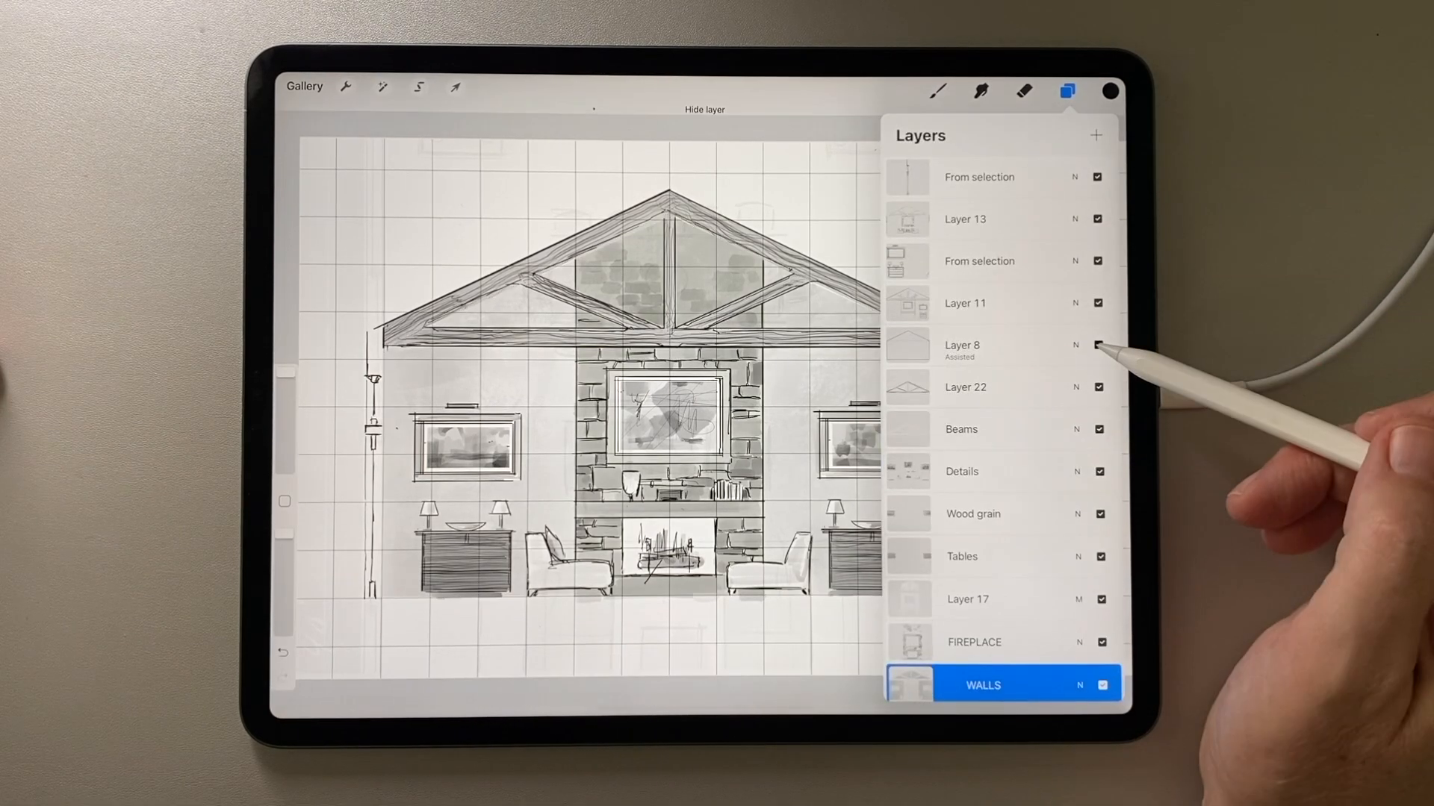
left_click(1065, 92)
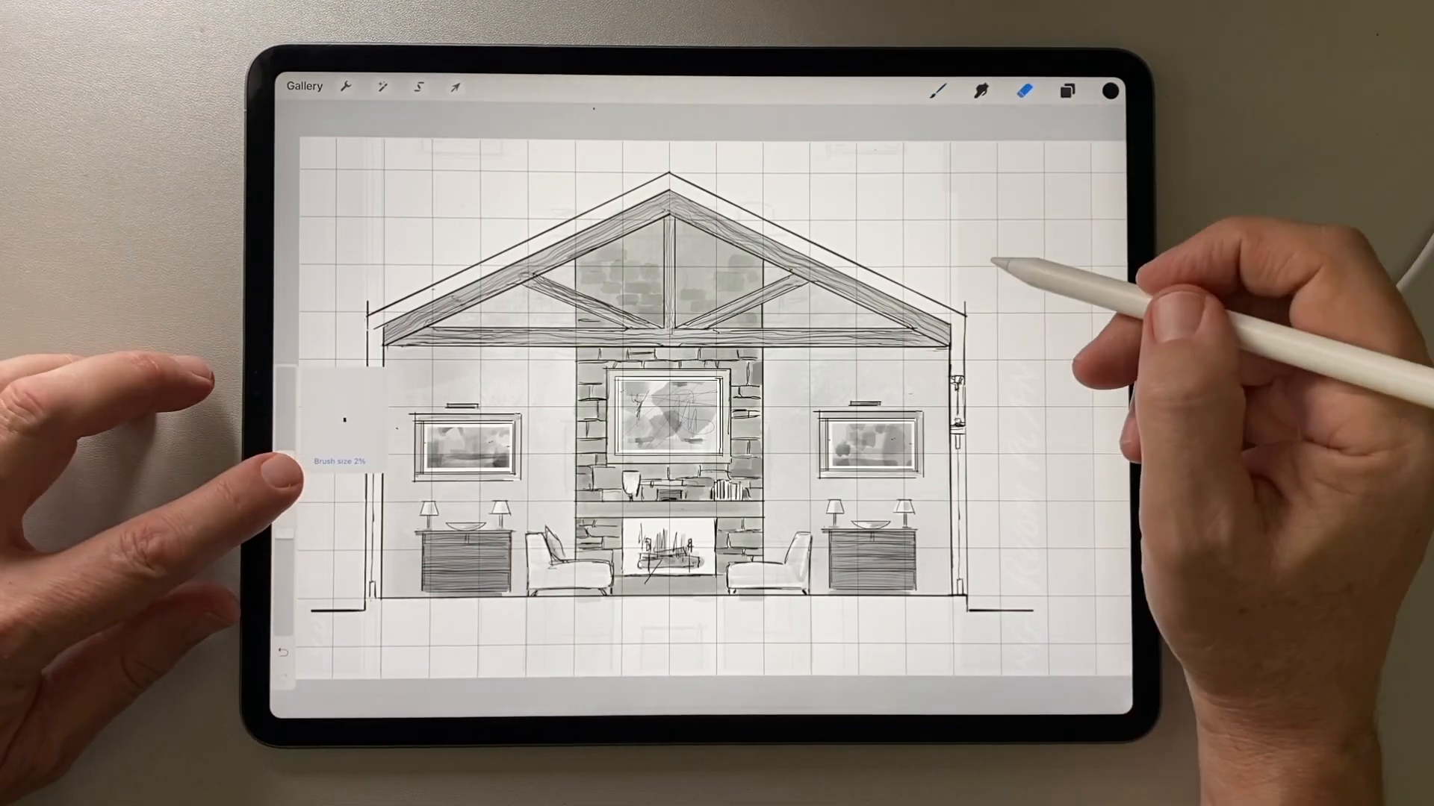
- Multi-select all drawing layers and nudge the whole elevation right and down with Transform
left_click(1065, 91)
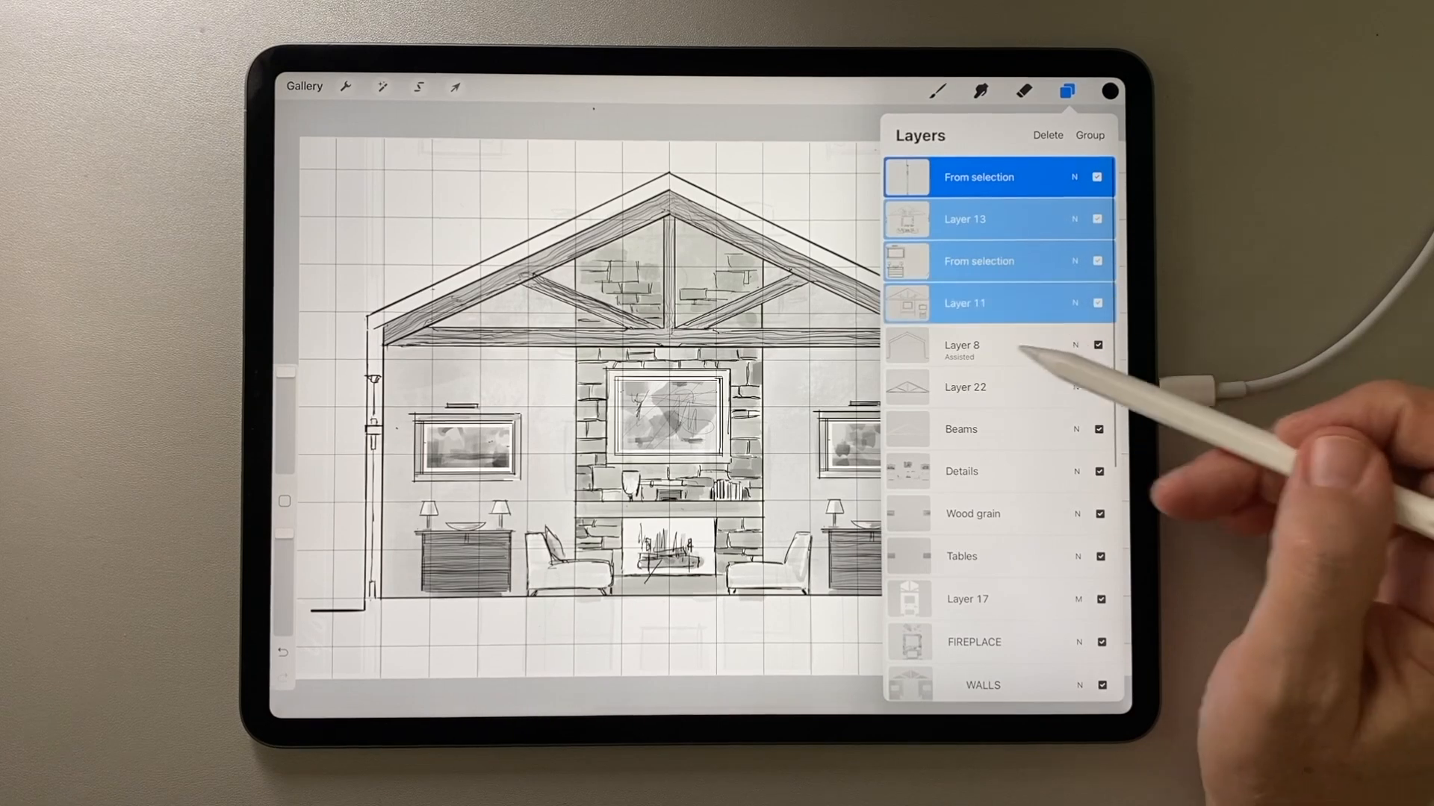
scroll("down", 3)
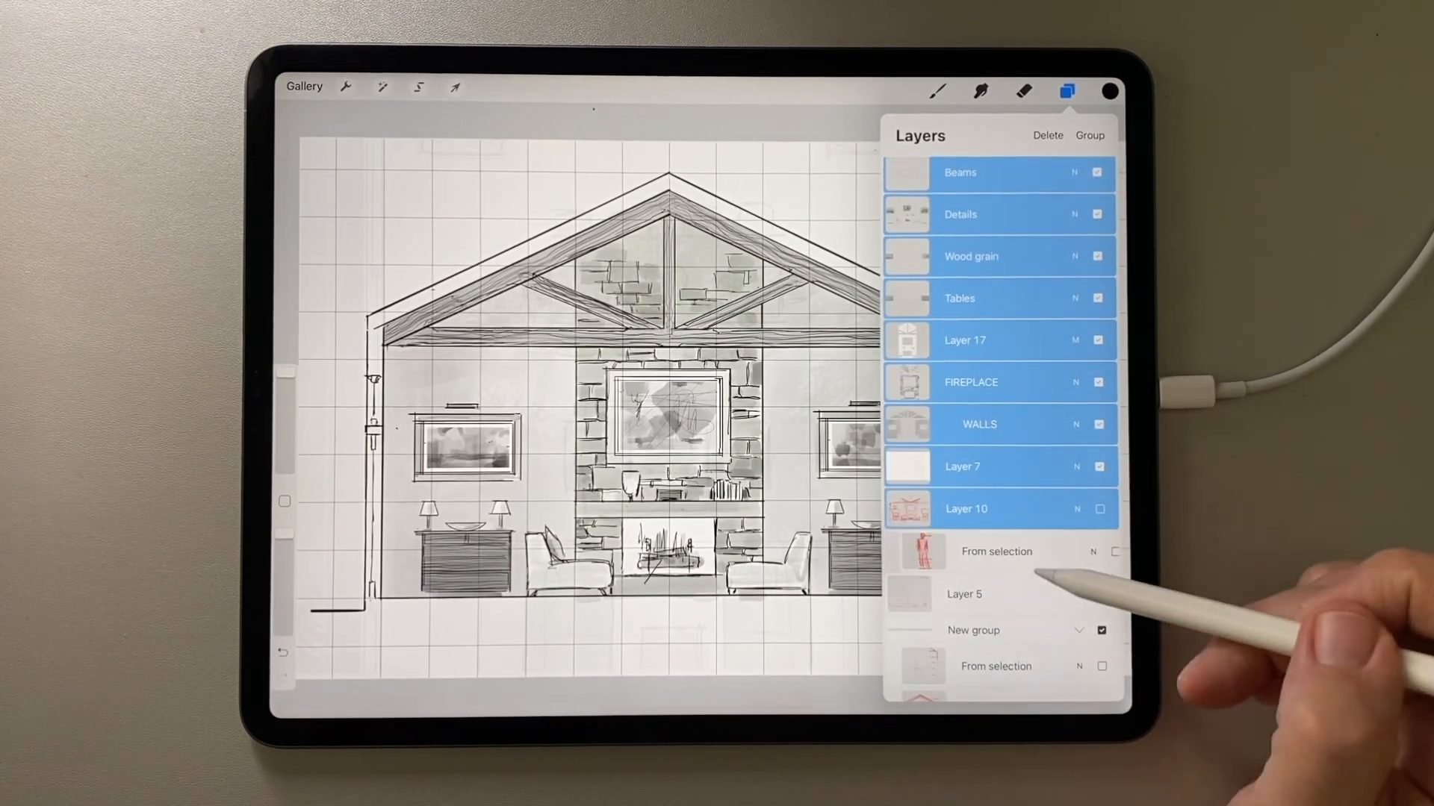
left_click(453, 88)
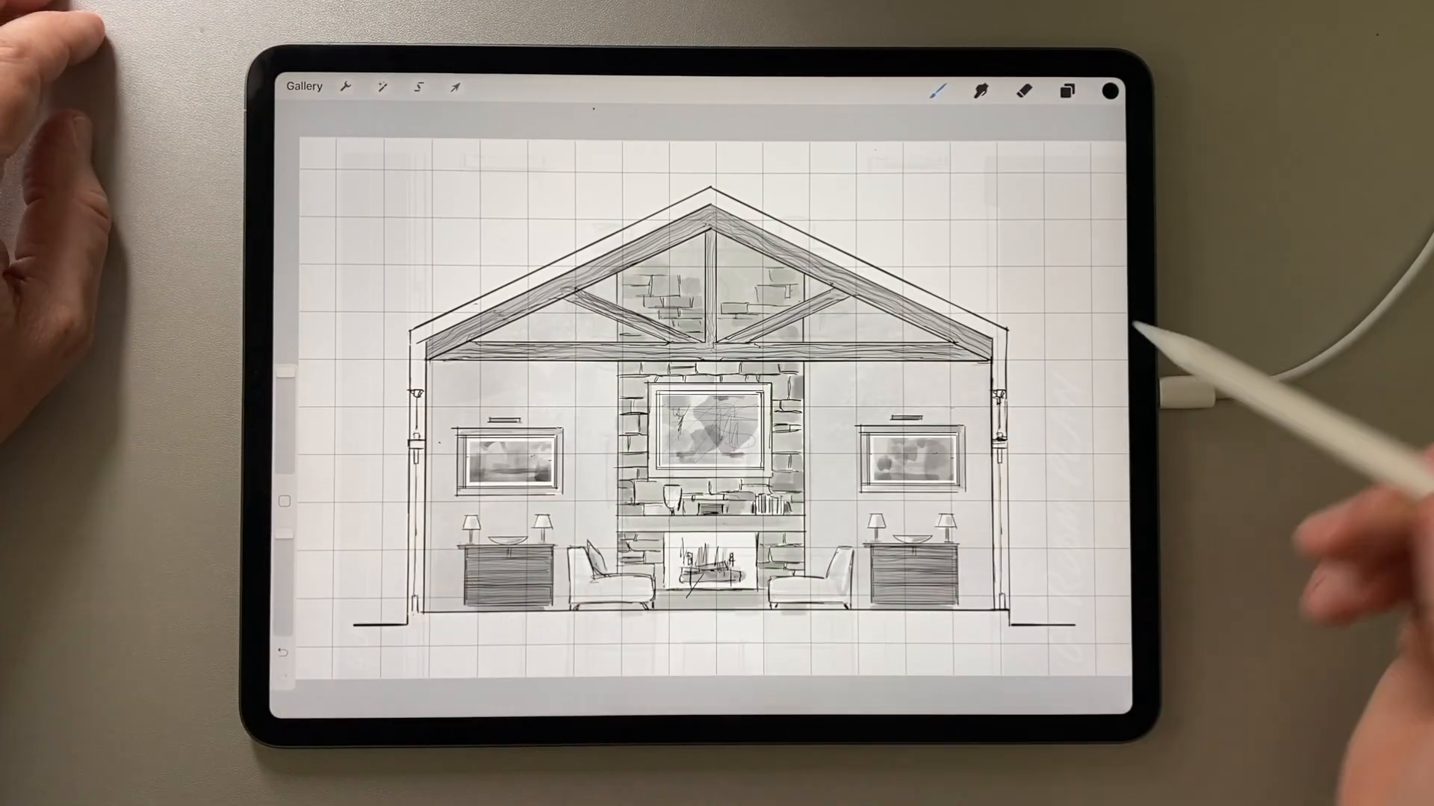
- Select the ground area below the floor and fill it with a grey tone
left_click(454, 86)
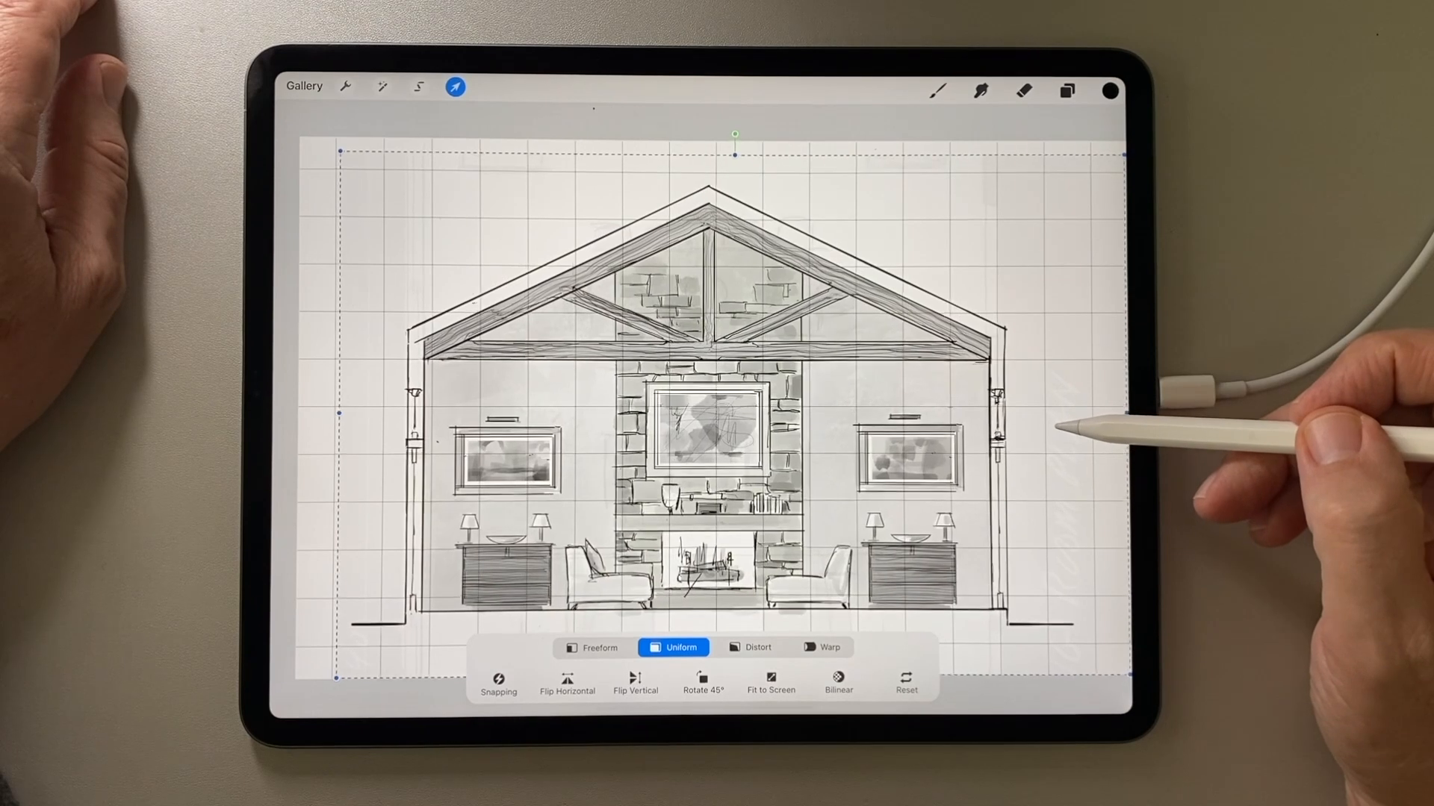
left_click(1067, 92)
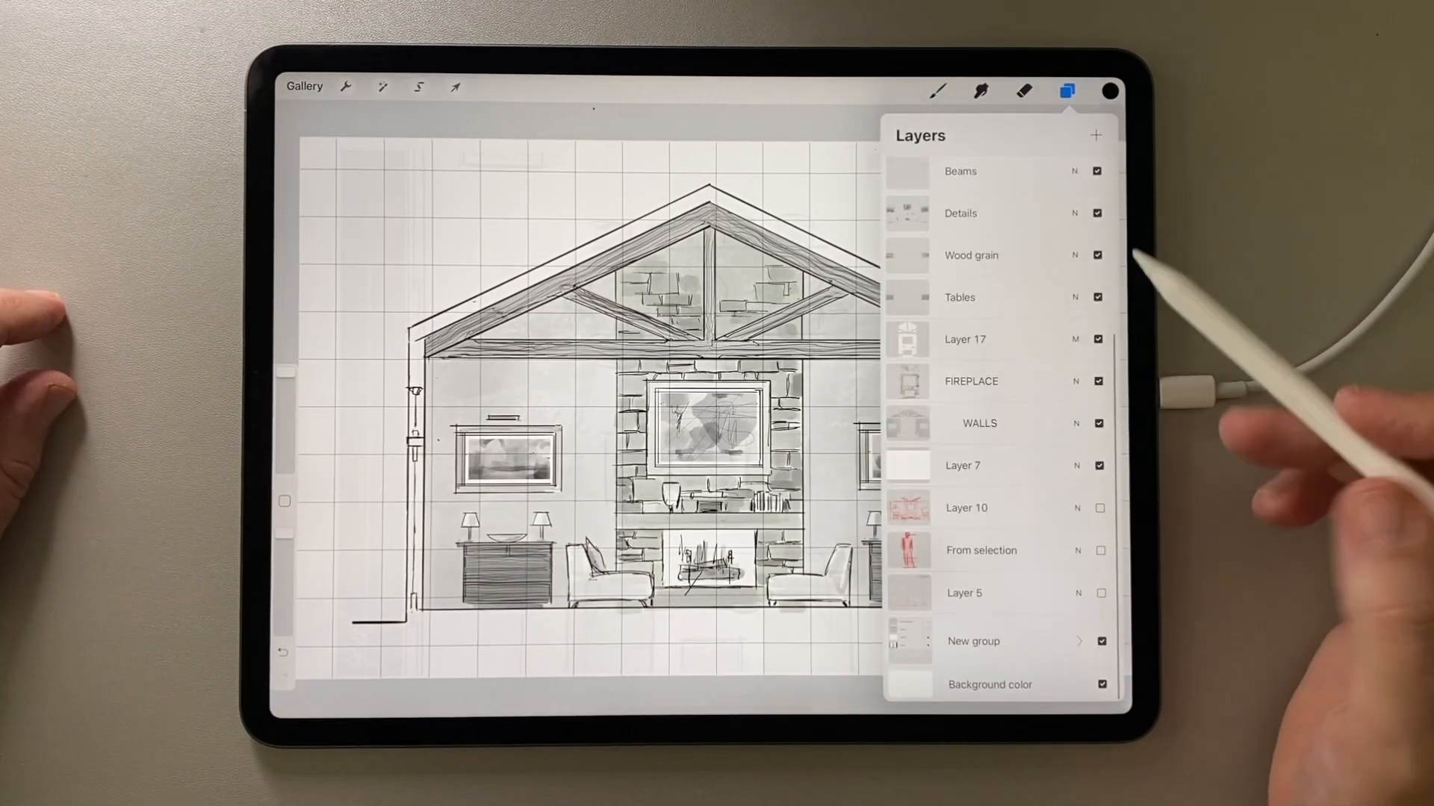
left_click(418, 87)
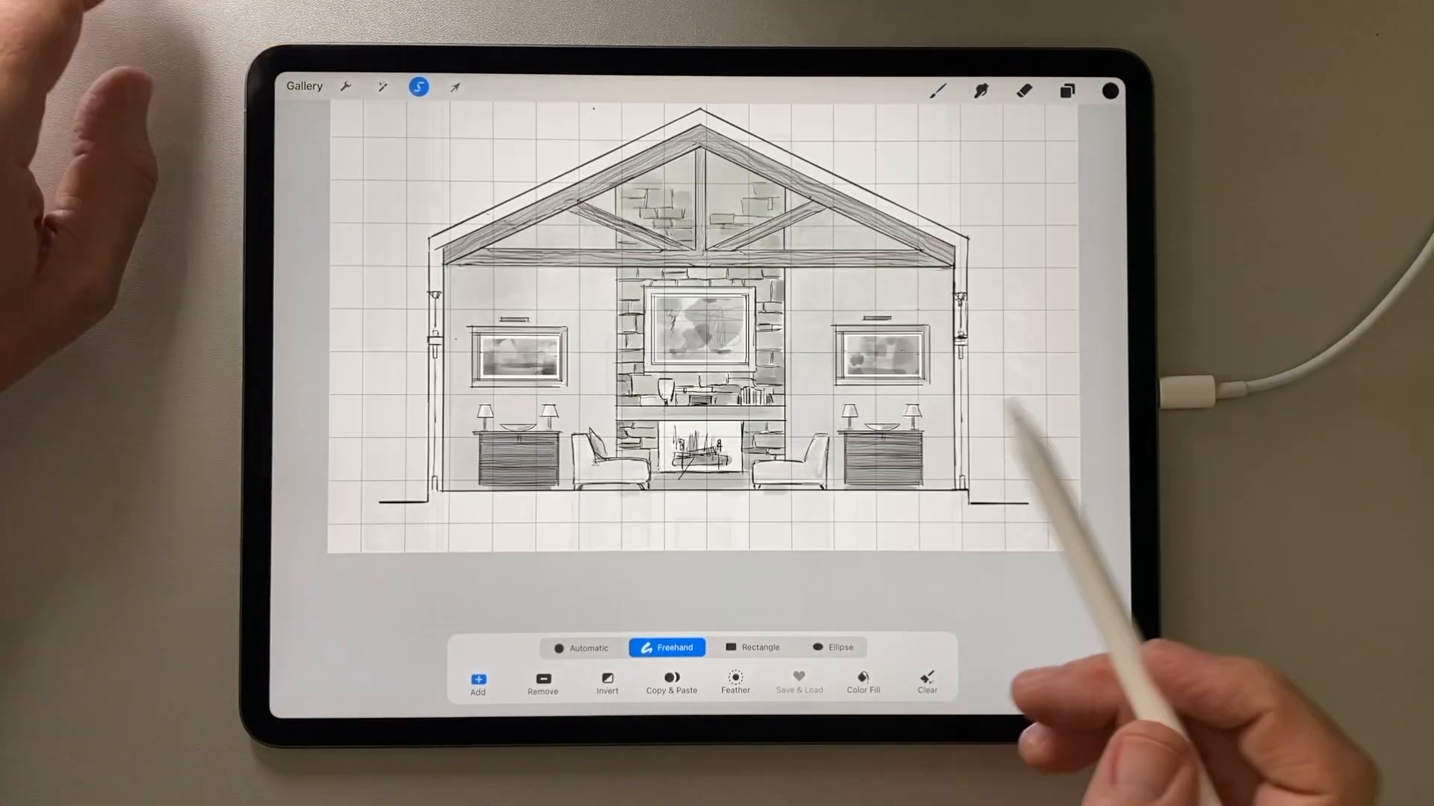
left_click(760, 648)
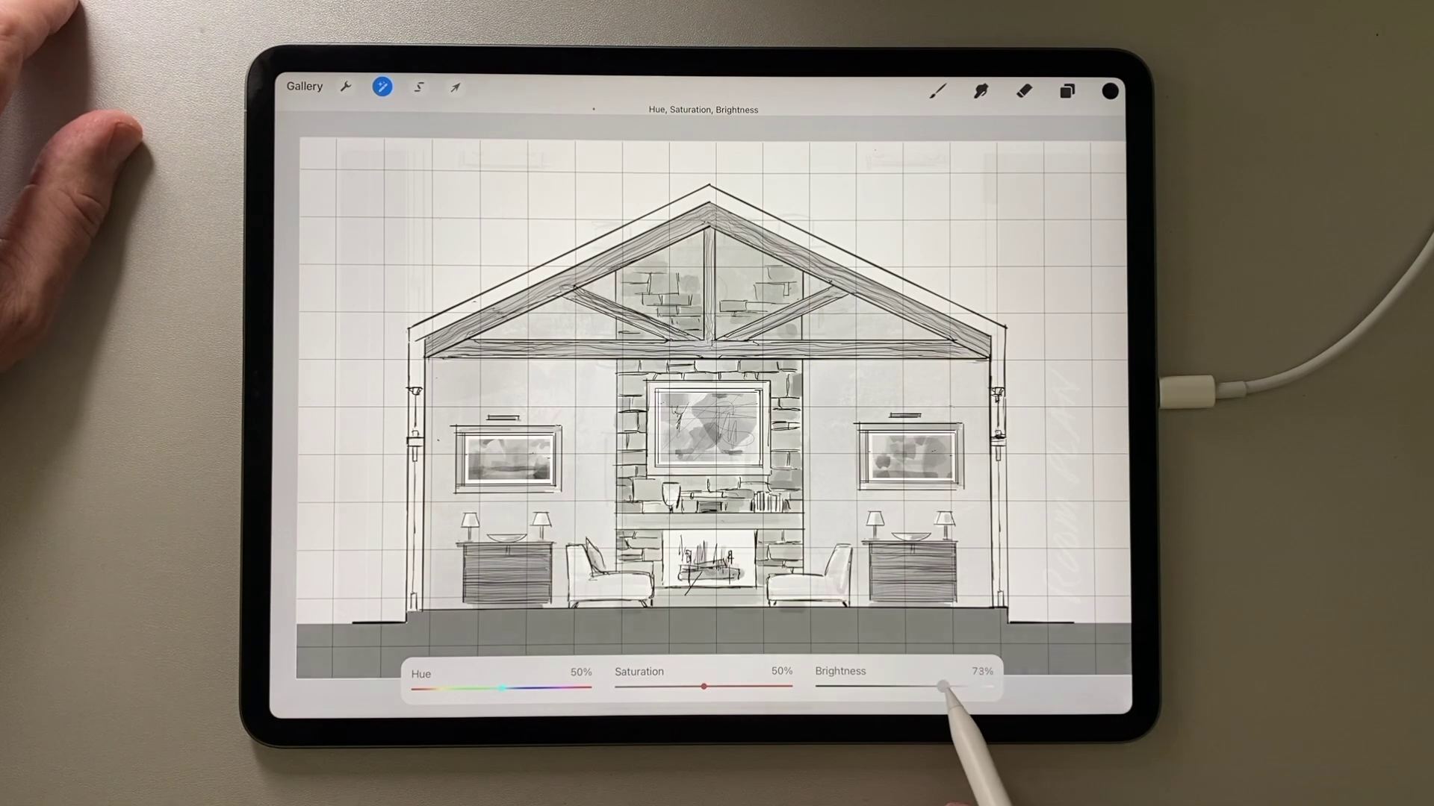
left_click(381, 87)
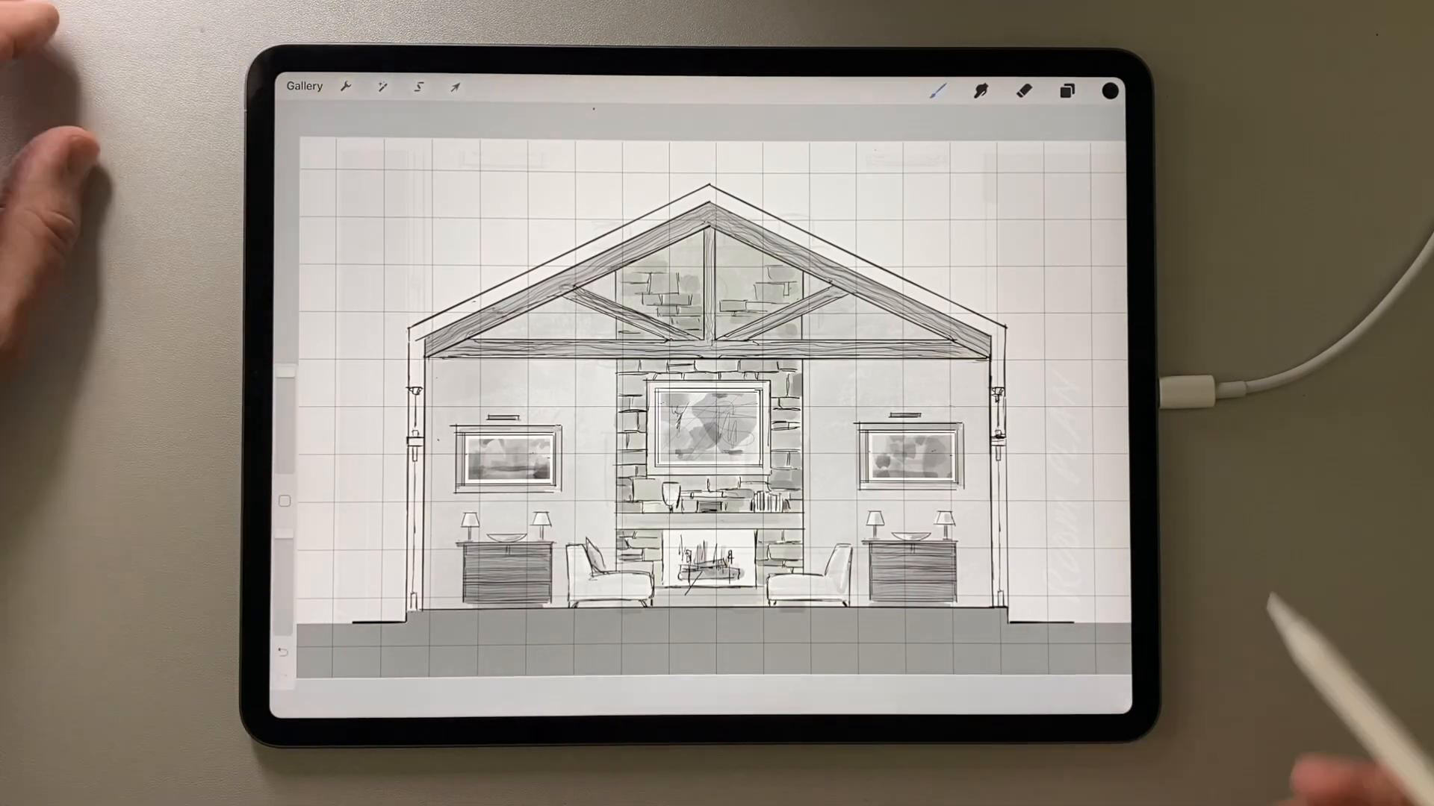
- Recolour the roof truss shapes to white with ColorDrop
left_click(1066, 91)
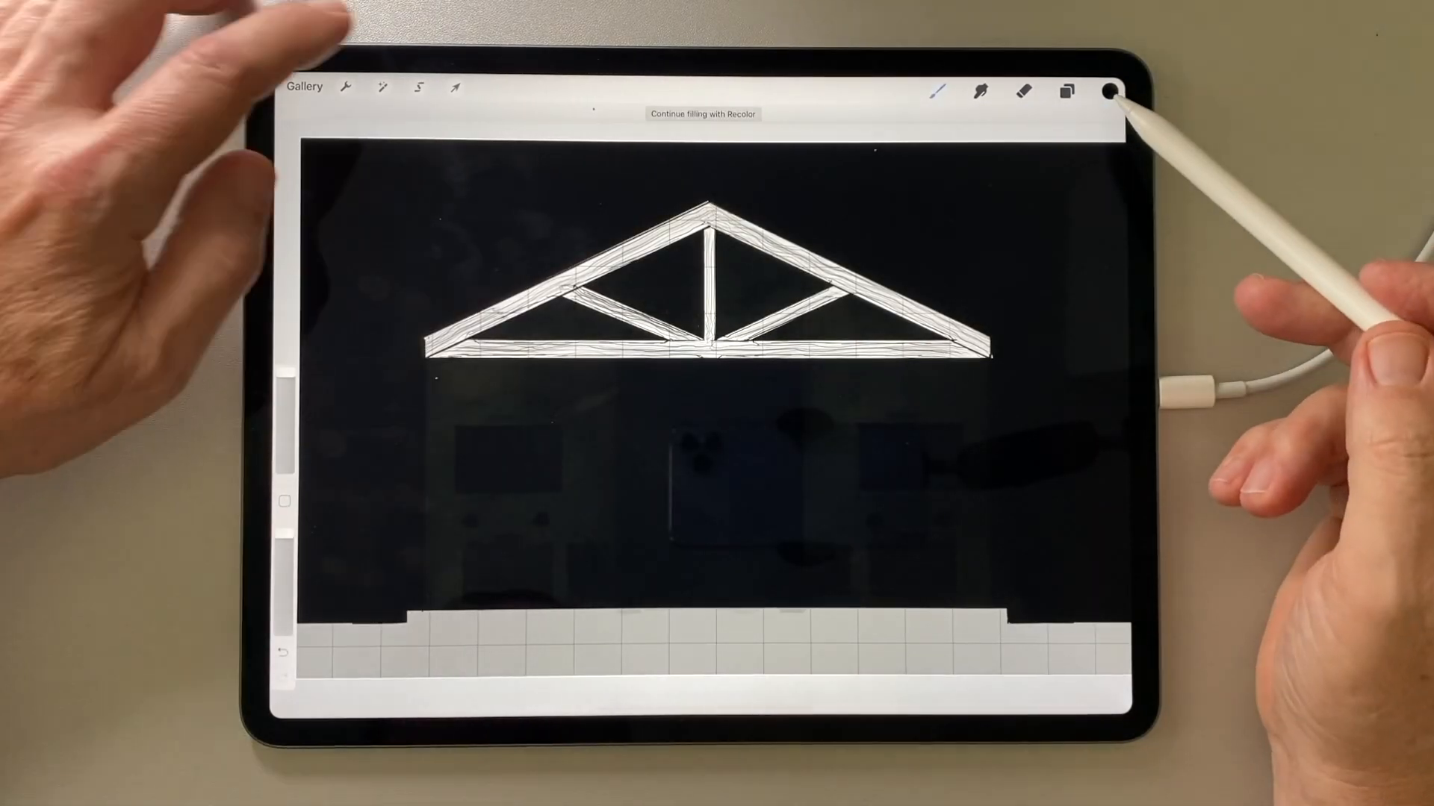
left_click(419, 90)
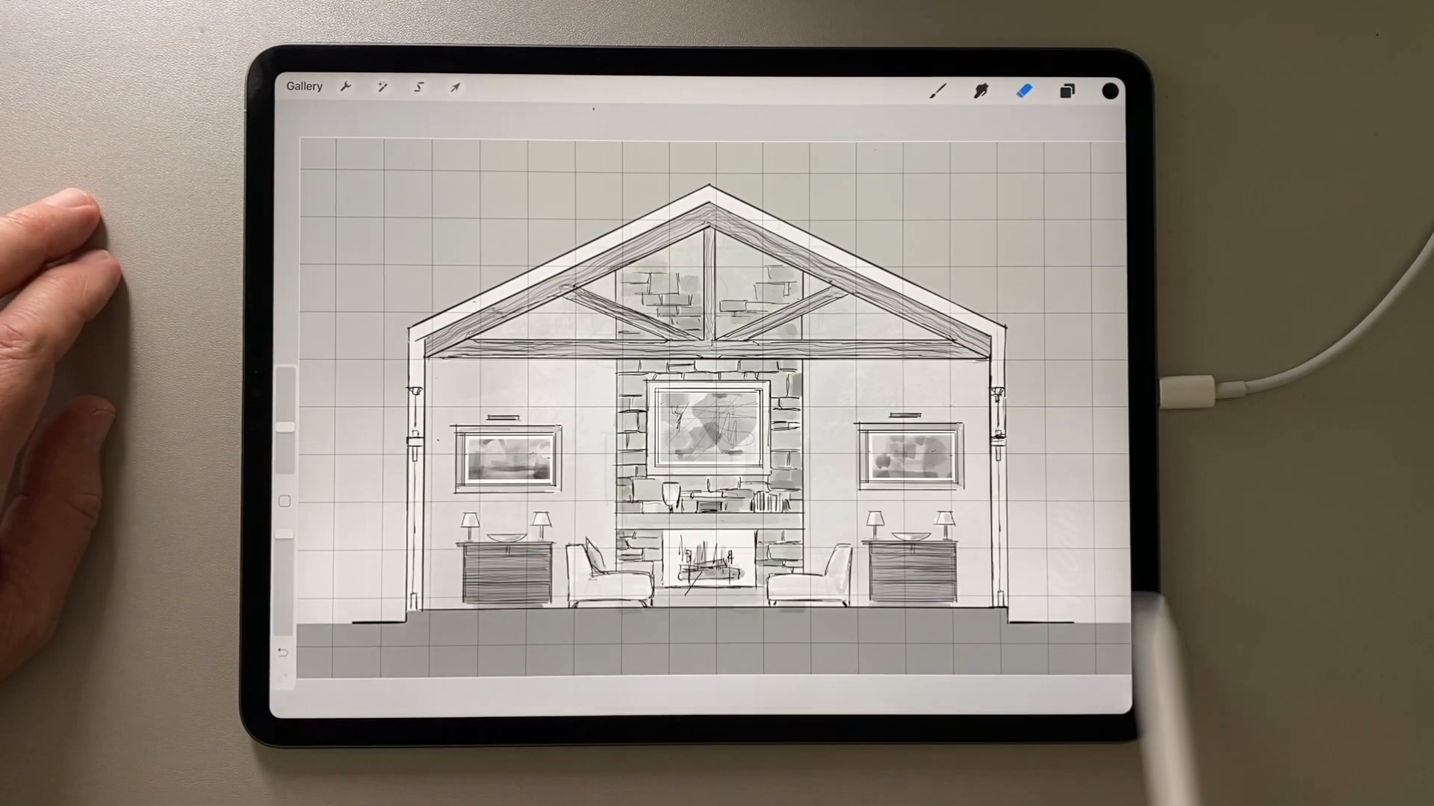
- Work in the Layers list and begin tracing a freehand selection around the room interior
left_click(1066, 91)
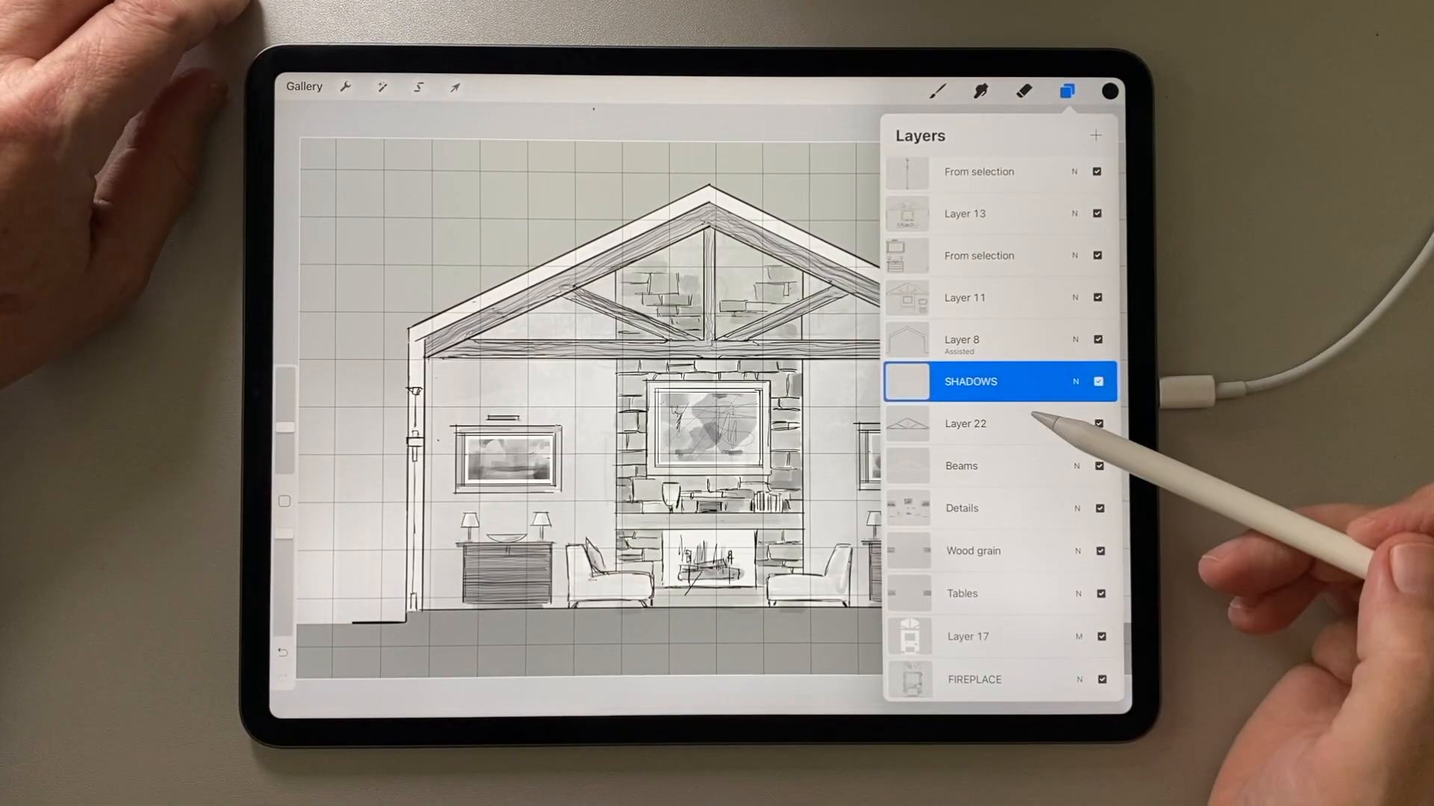
left_click(1065, 92)
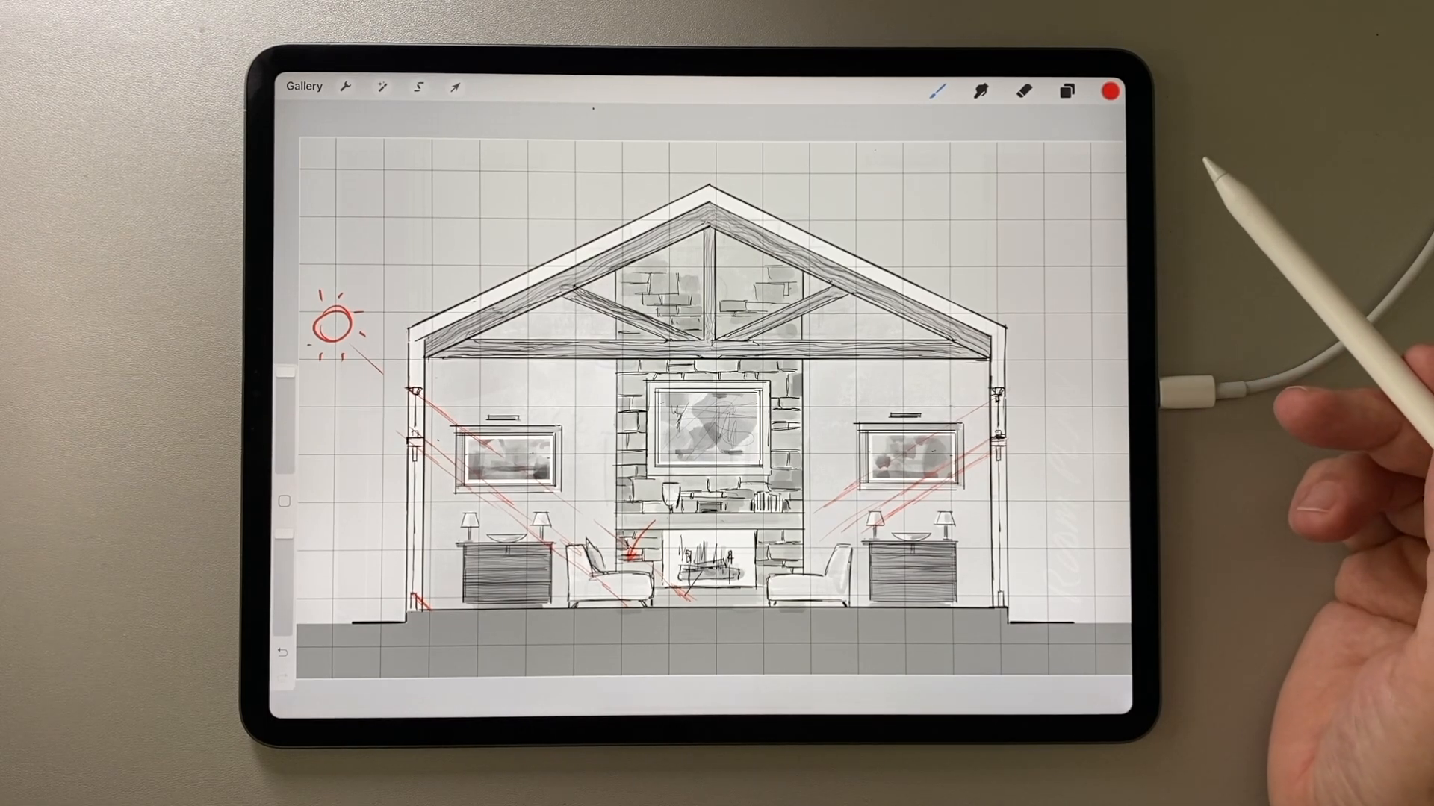
left_click(1067, 92)
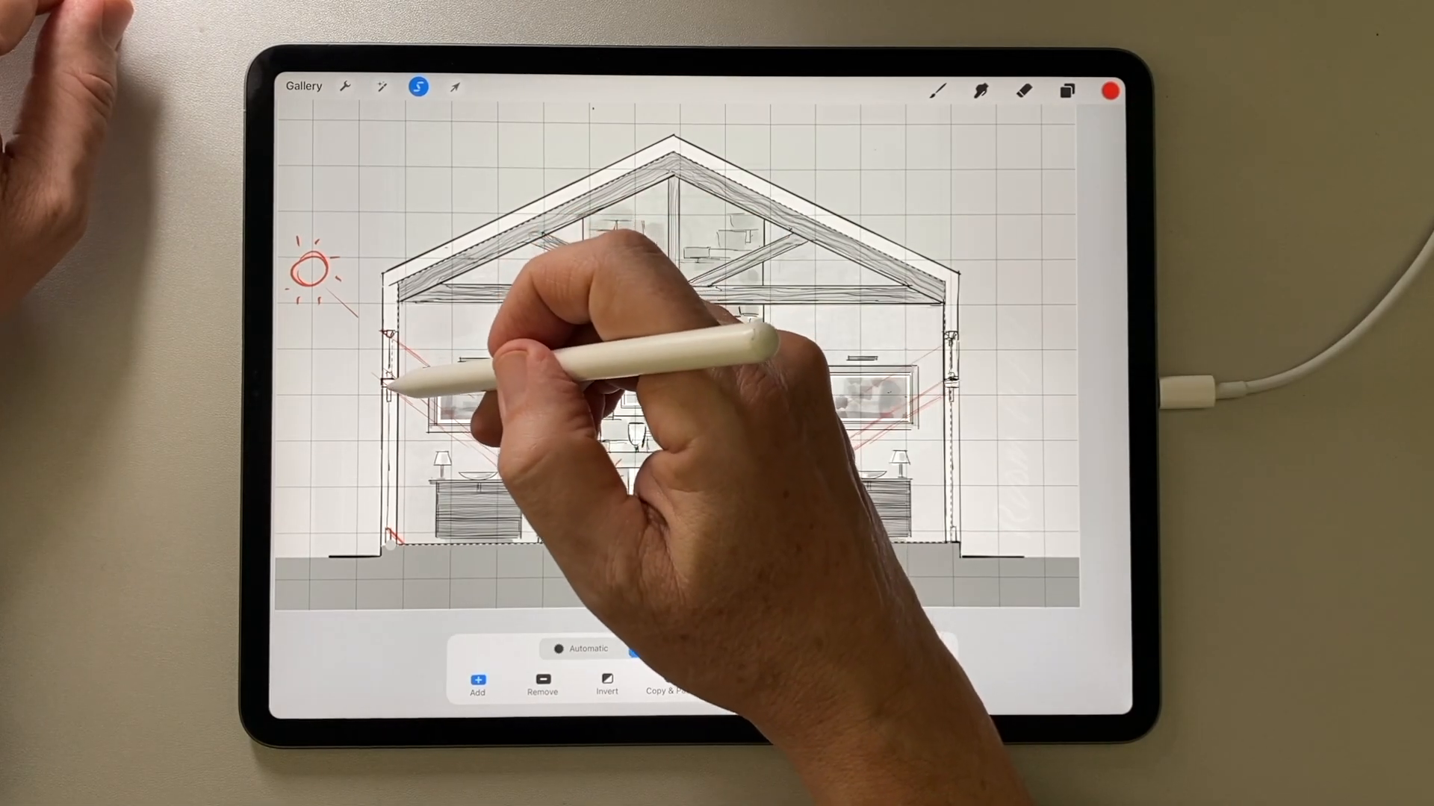
- Close the interior selection and darken it to grey with Hue, Saturation, Brightness
left_click(666, 648)
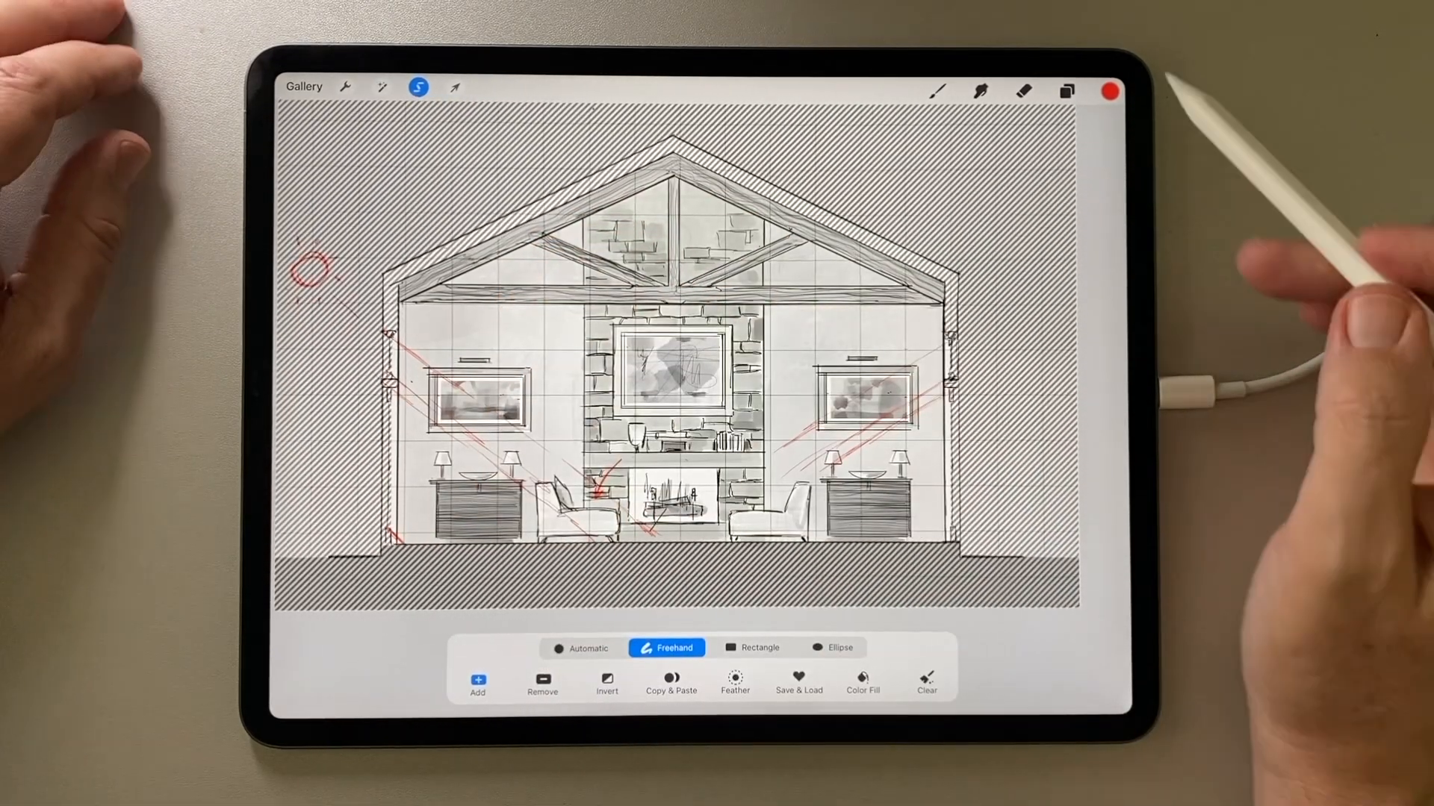
left_click(1109, 92)
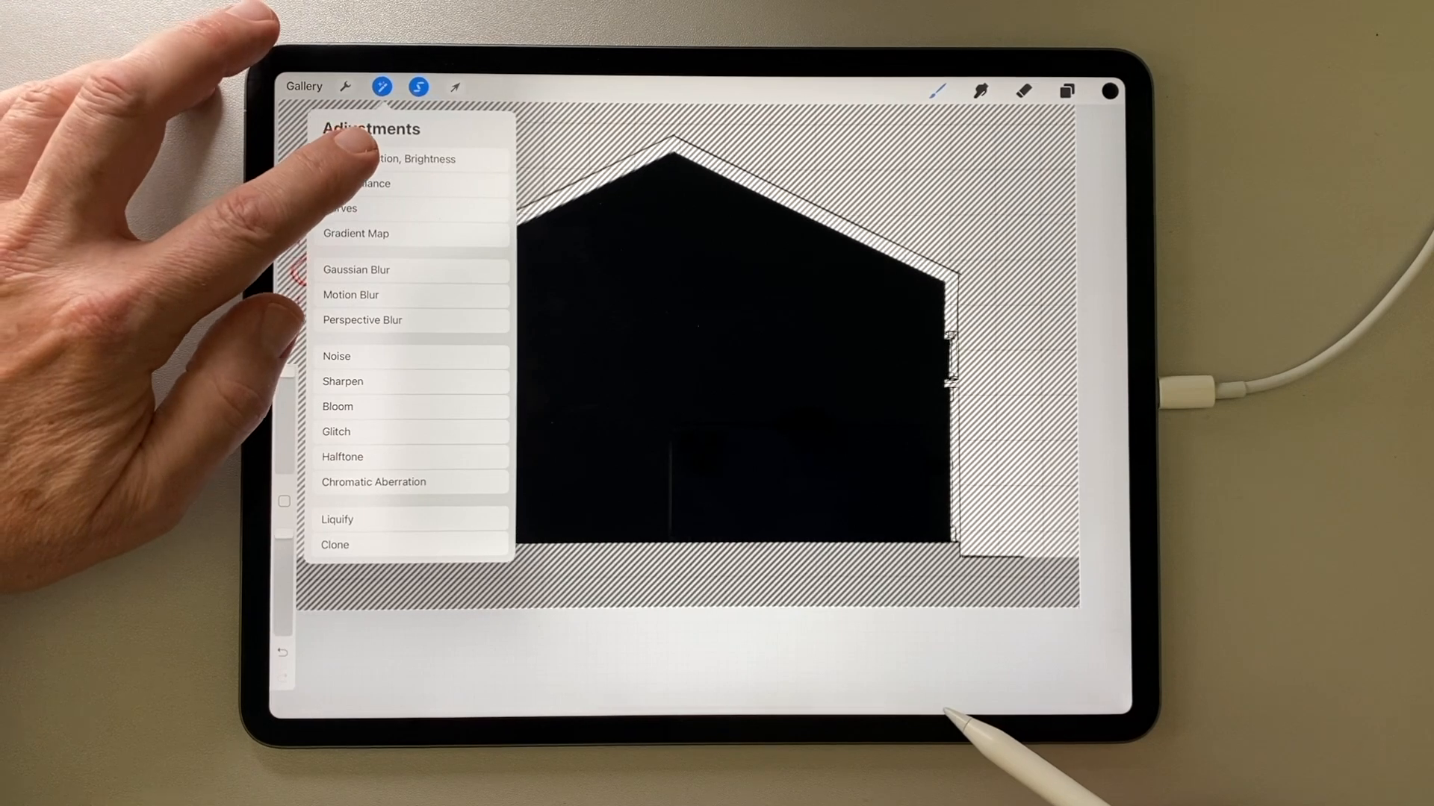
left_click(391, 159)
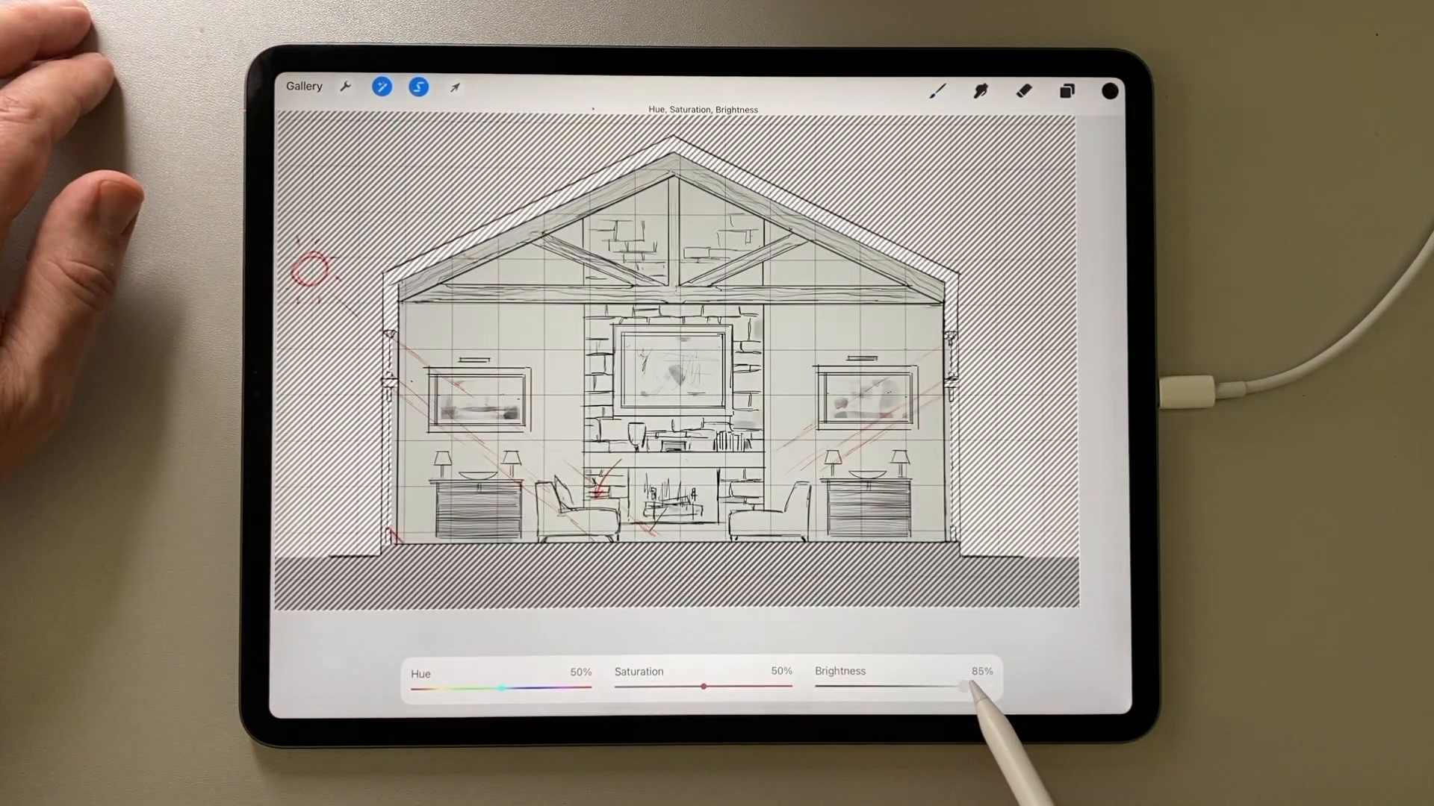
left_click_drag(958, 690, 983, 690)
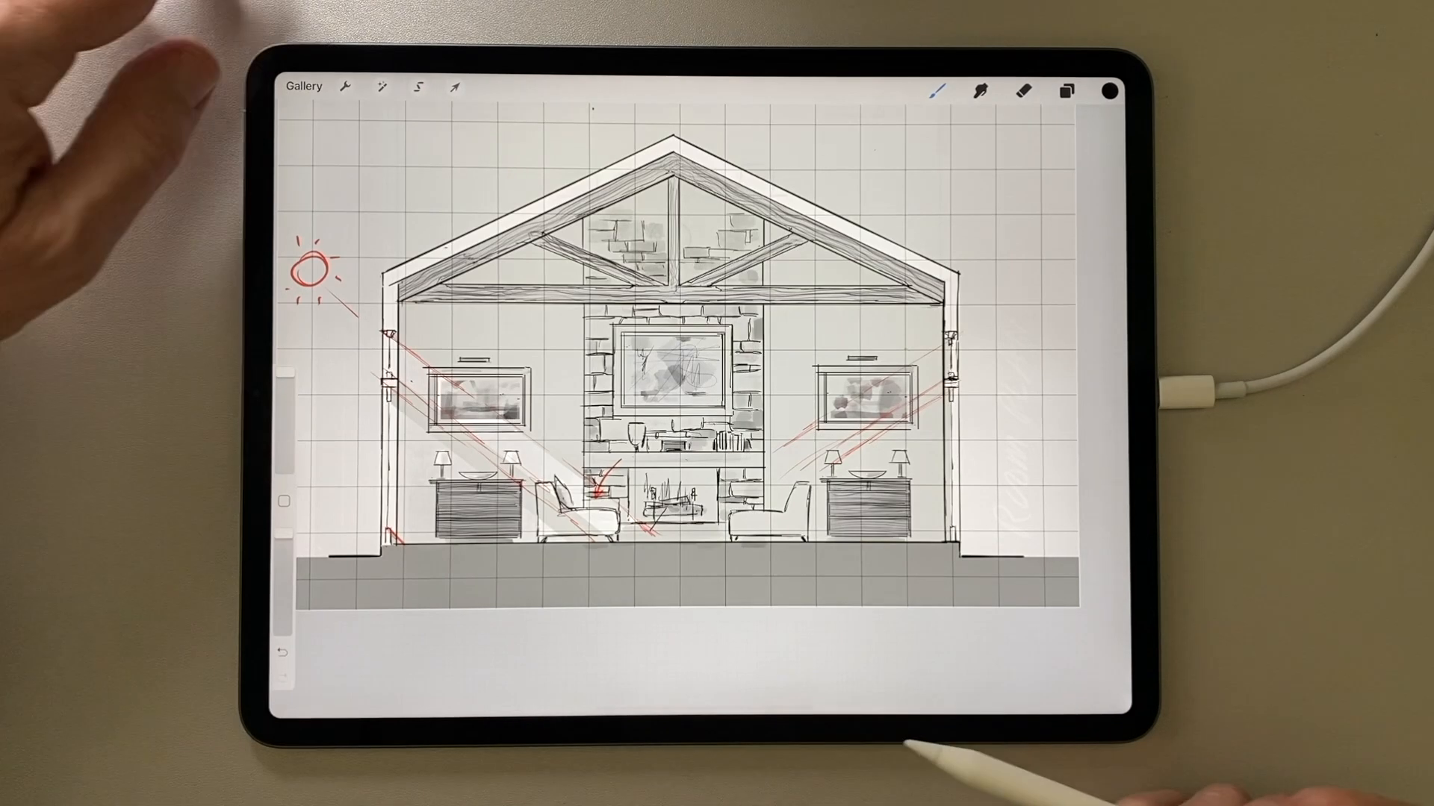
- Select the sunlight shaft areas and paint them lighter with the Soft Brush
left_click(422, 88)
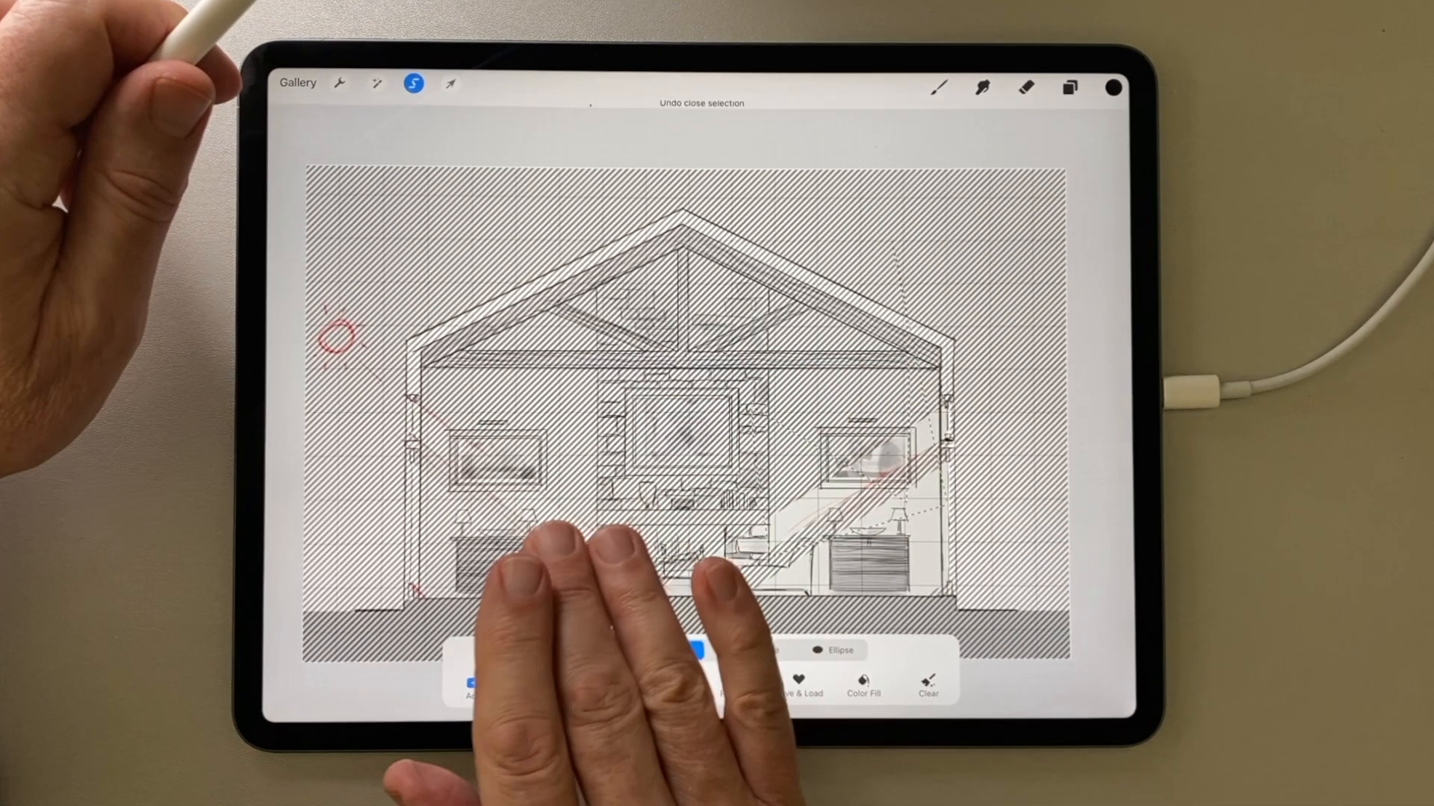
left_click(1069, 88)
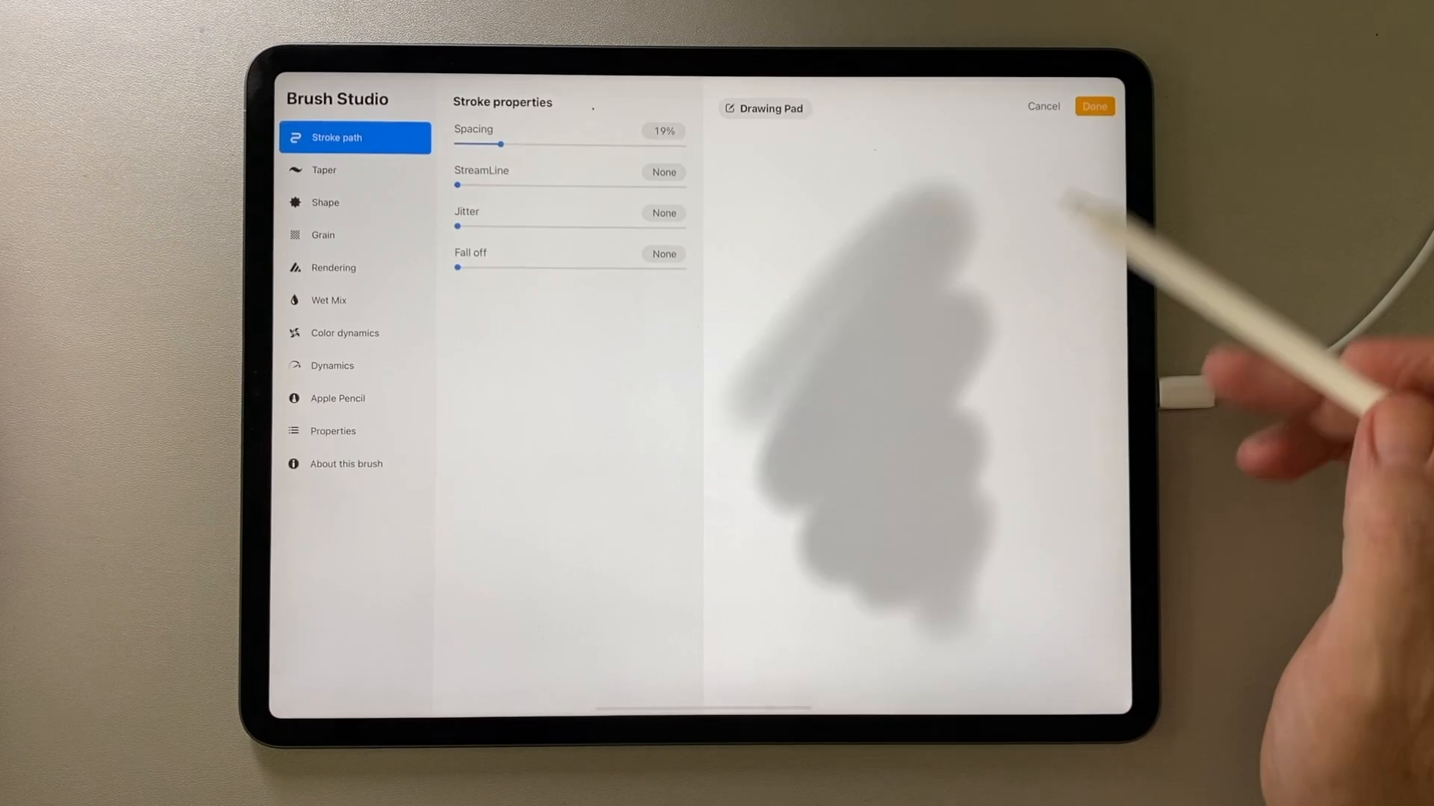
left_click(1104, 105)
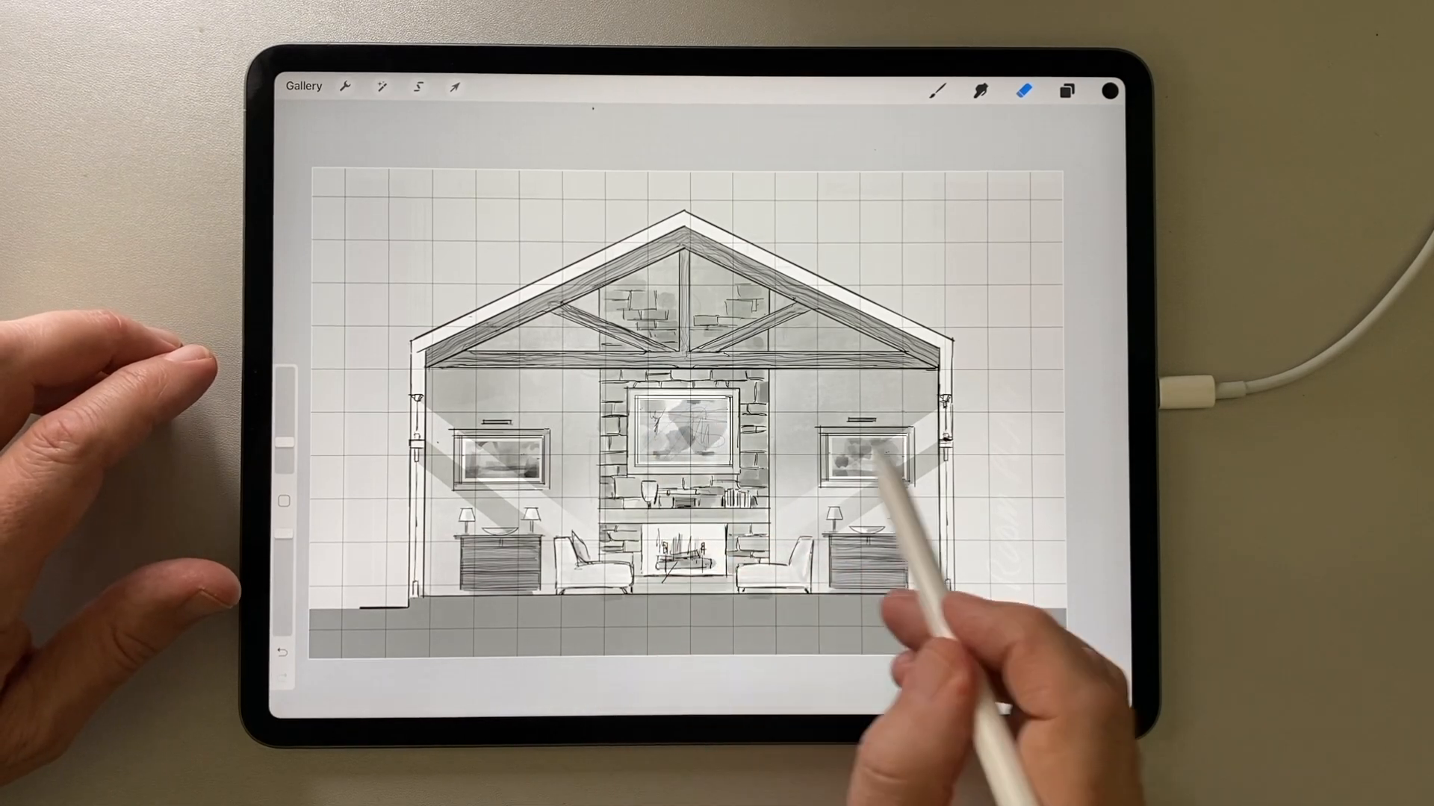
- Fine-tune the interior wall darkness with the Brightness slider
left_click(1066, 91)
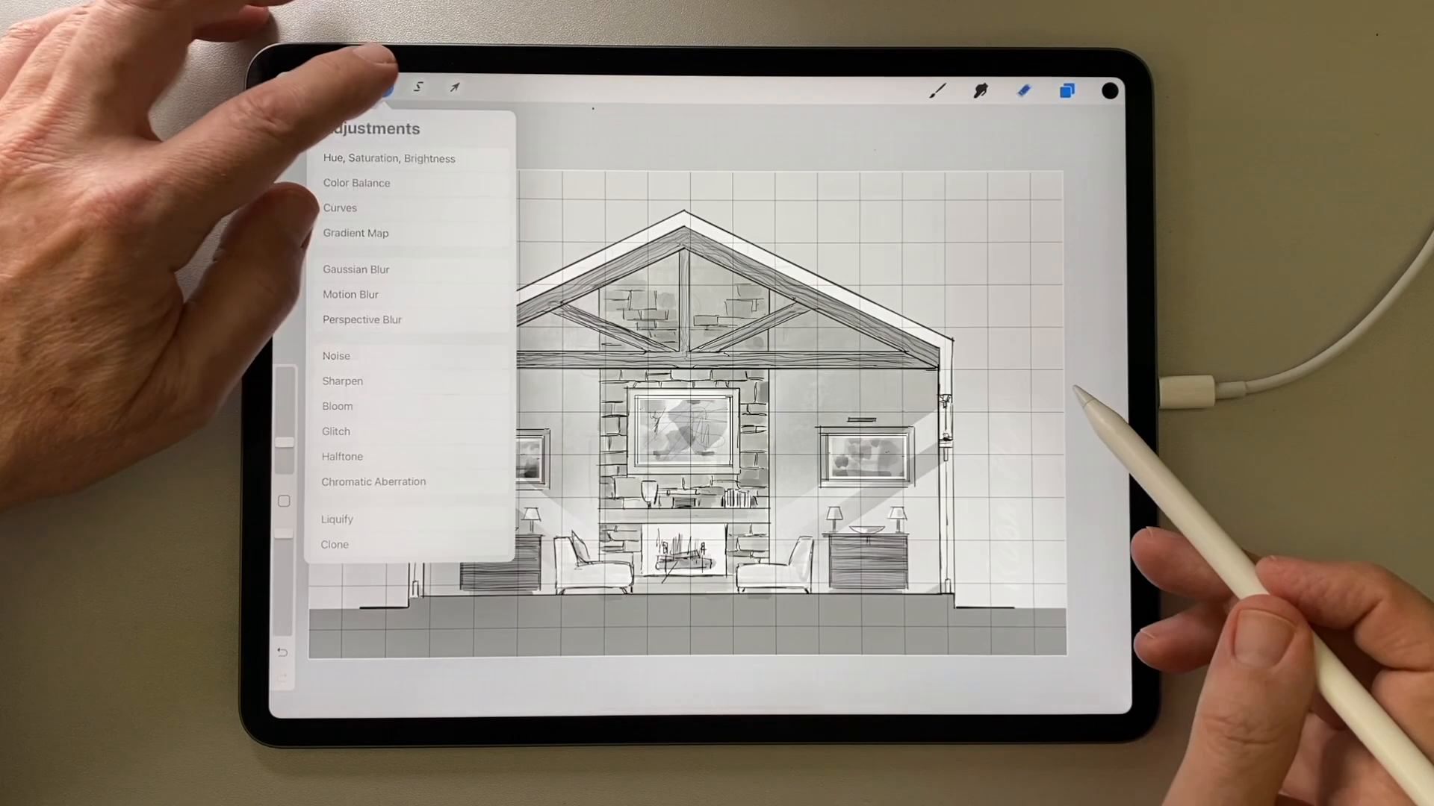
left_click(388, 158)
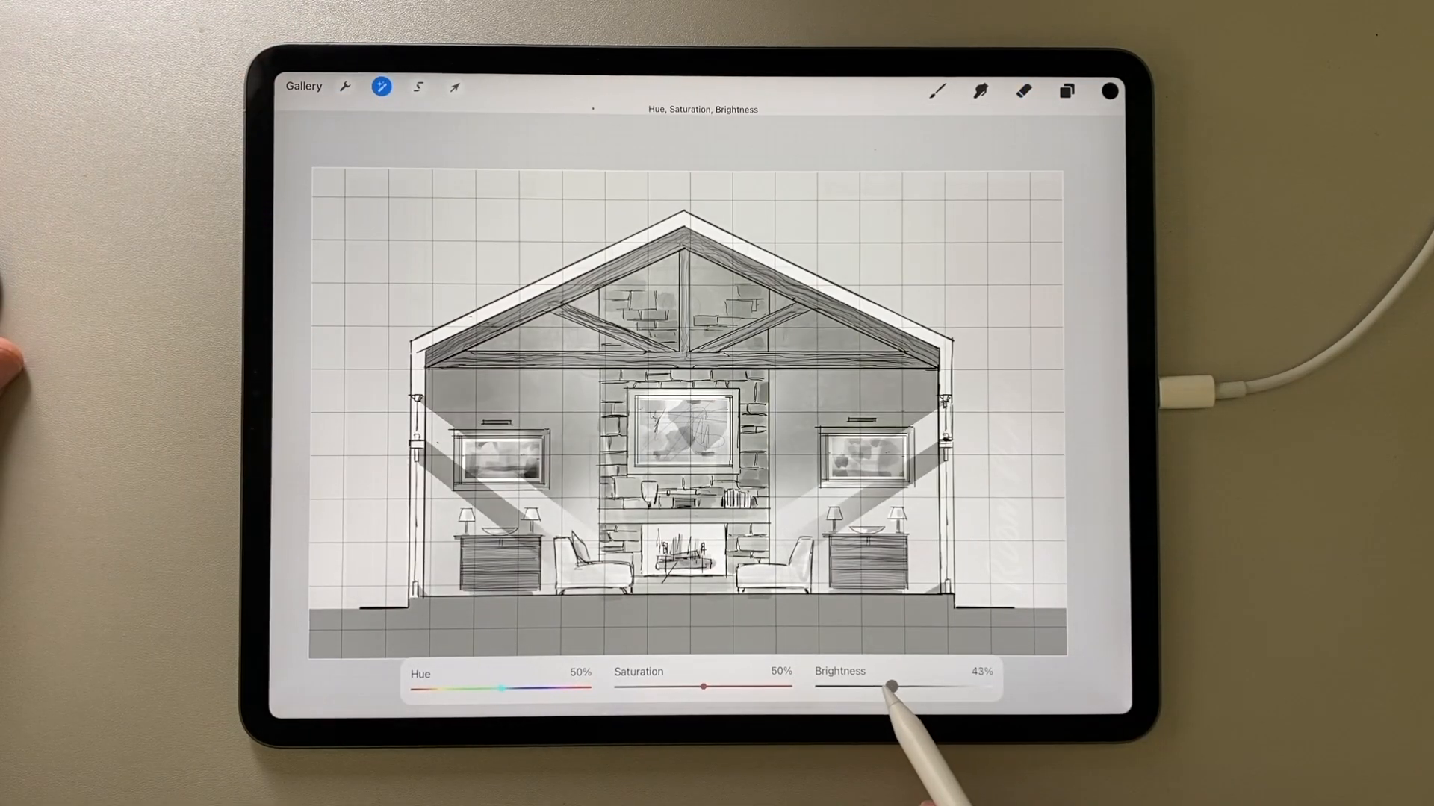
left_click_drag(887, 684, 878, 685)
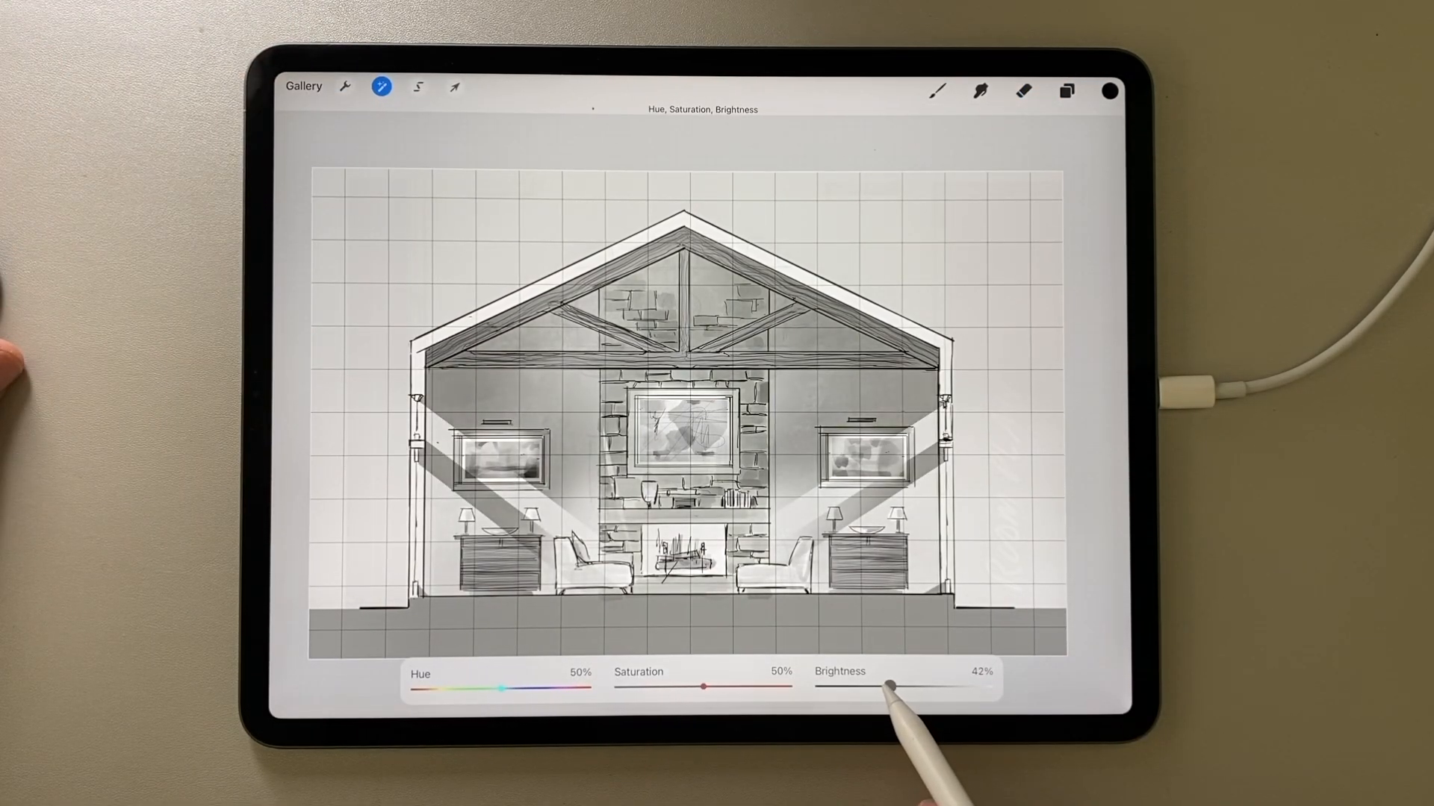
left_click_drag(884, 686, 895, 686)
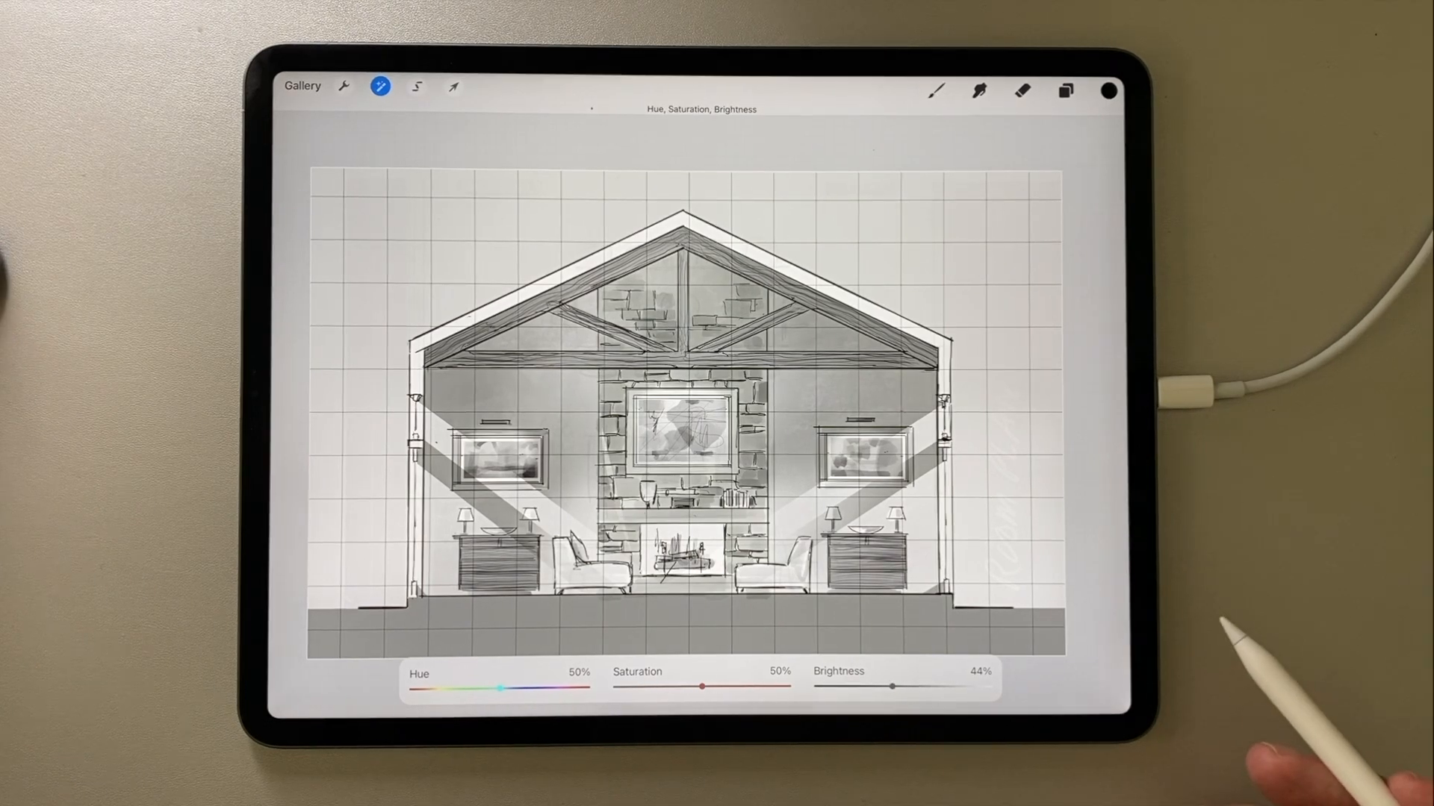
- Reselect the room interior, excluding paintings and fireplace, and lower its brightness
left_click(416, 87)
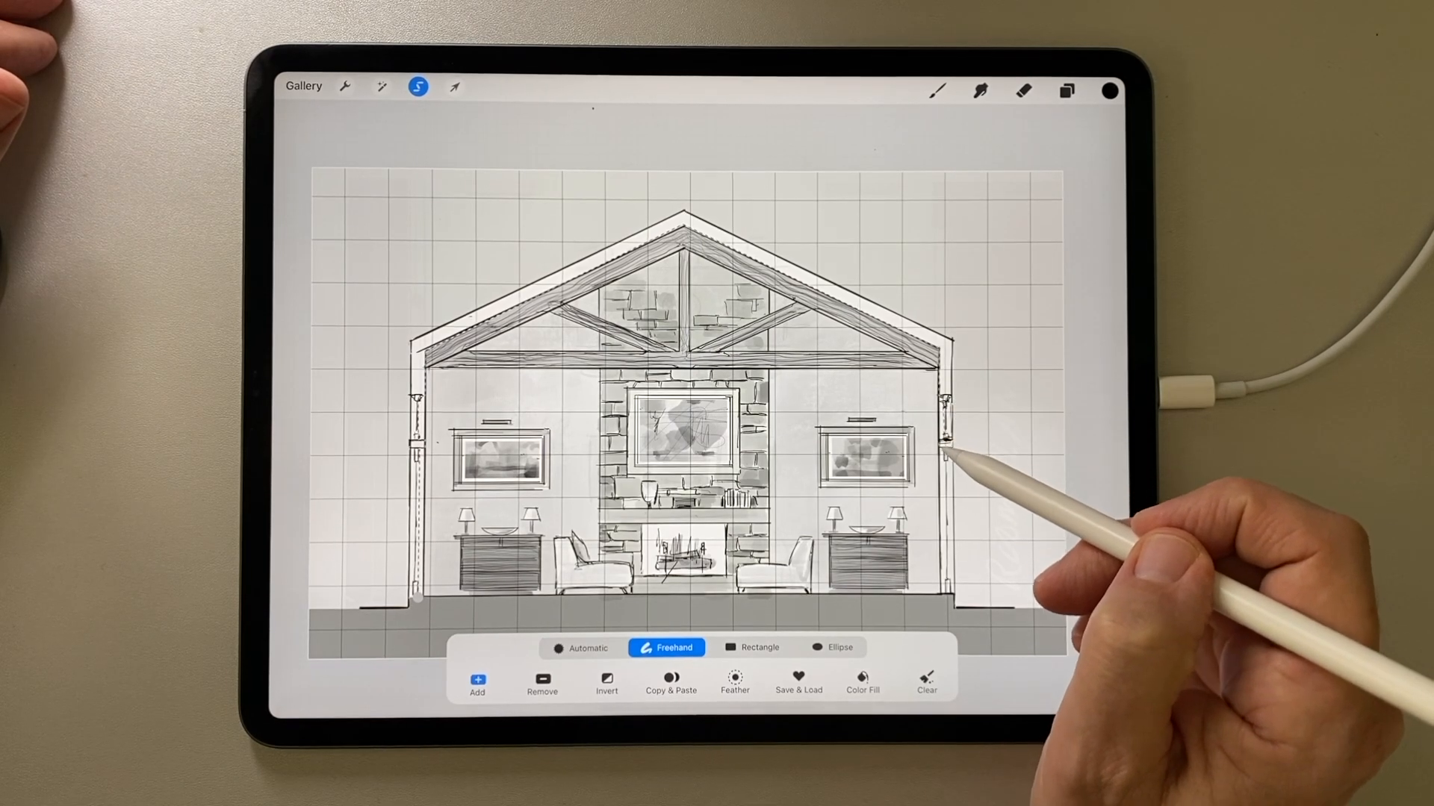
left_click(1065, 92)
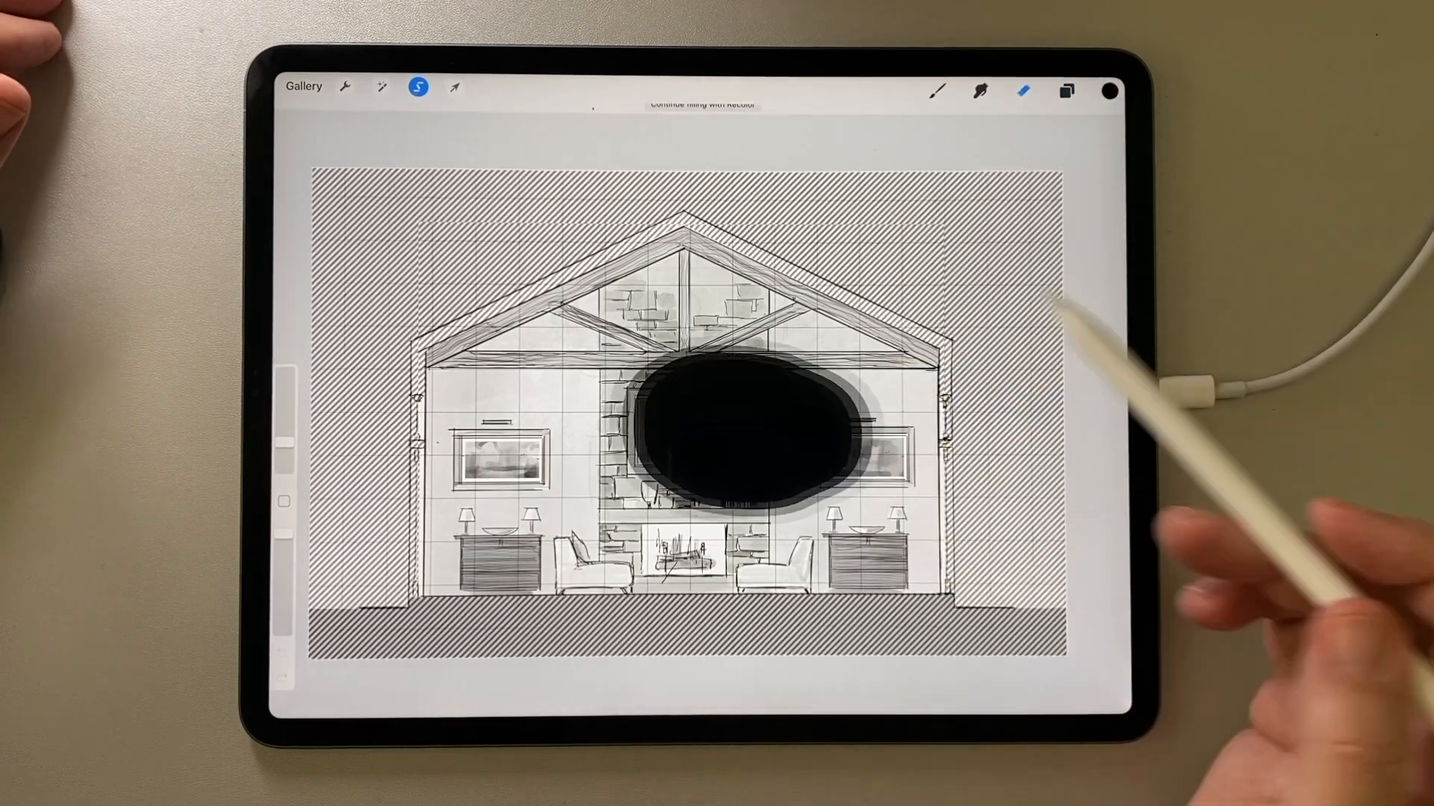
left_click(382, 87)
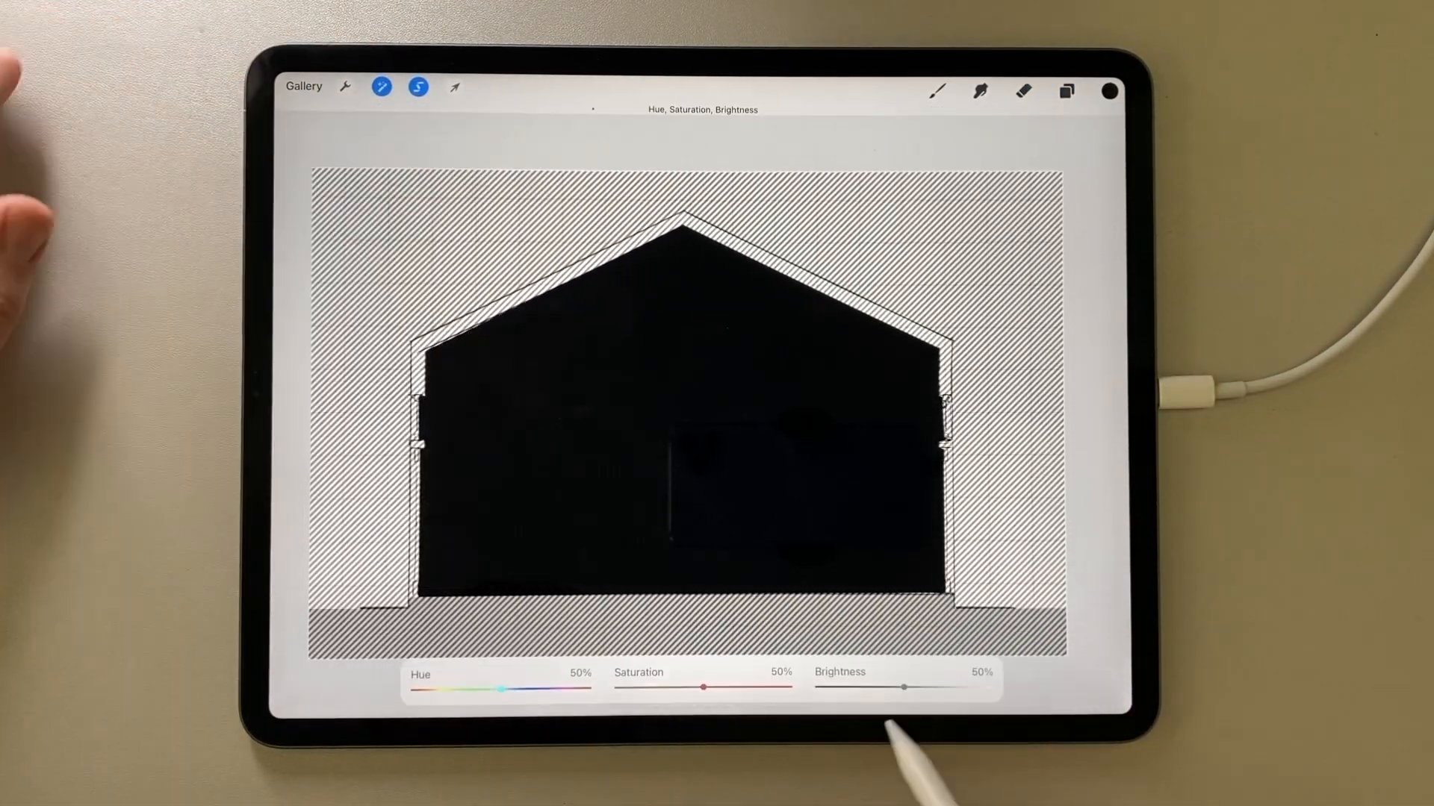
left_click_drag(900, 687, 937, 687)
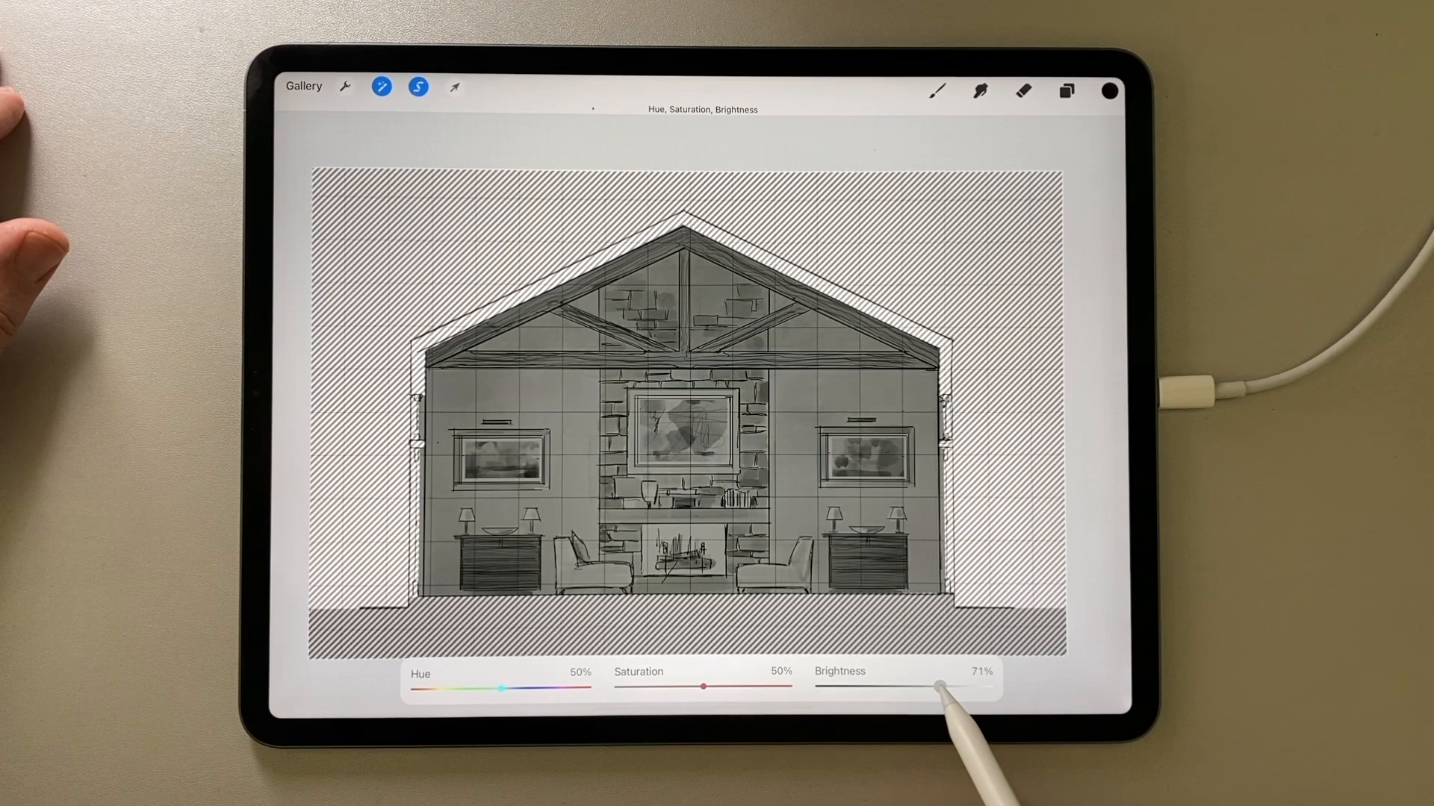
- With the Soft Brush and Brightness, darken the interior around the glowing paintings and firebox
left_click(1065, 93)
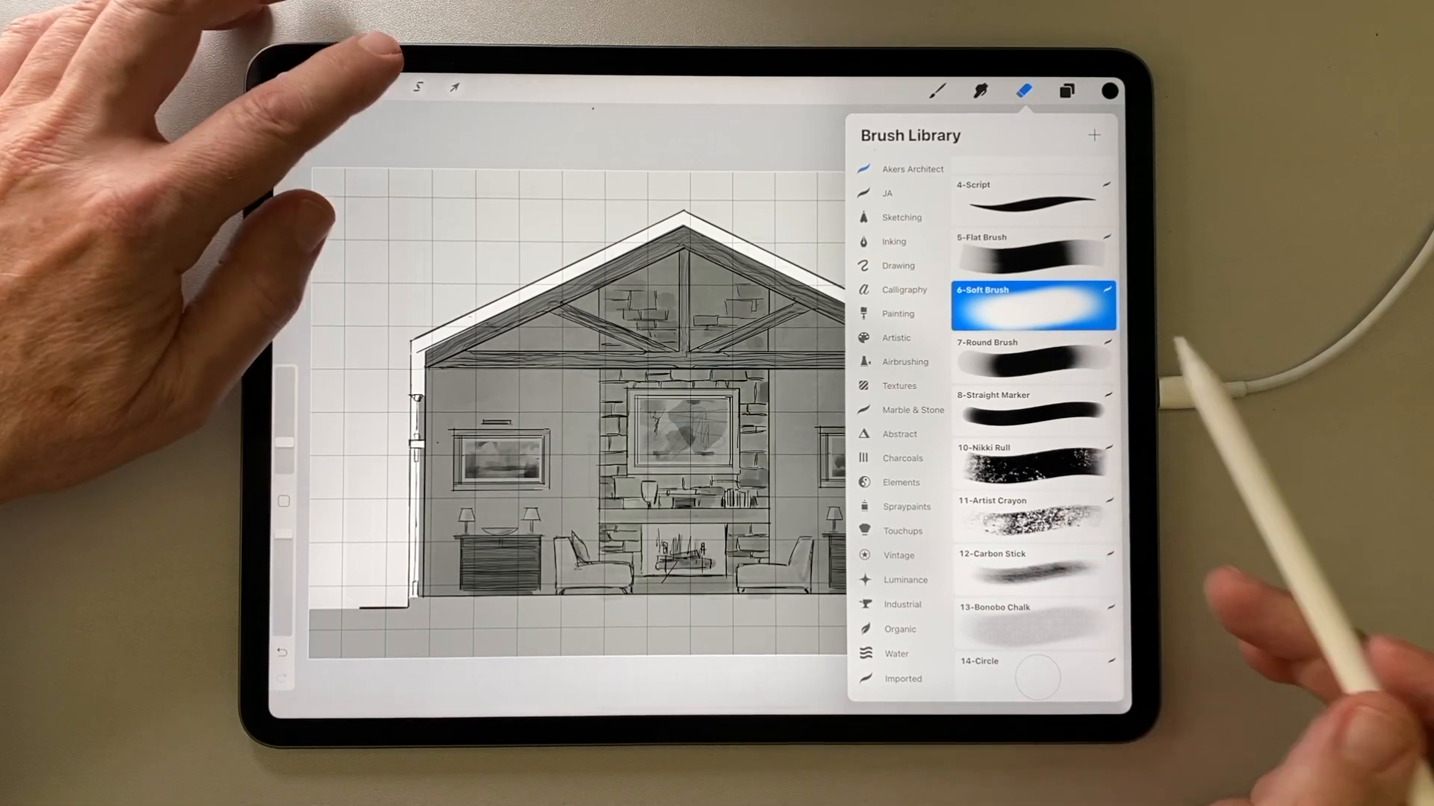
left_click(416, 85)
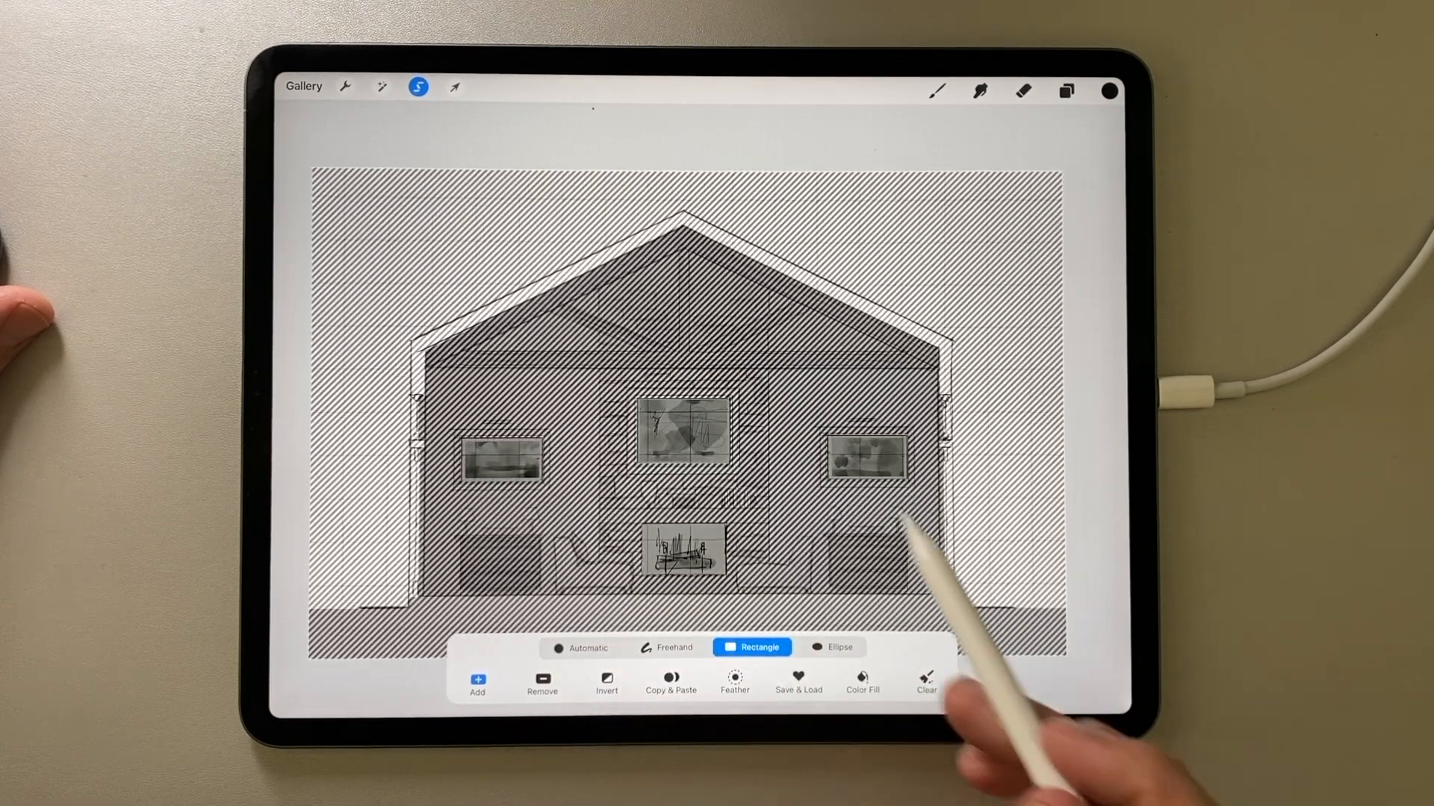
left_click(671, 681)
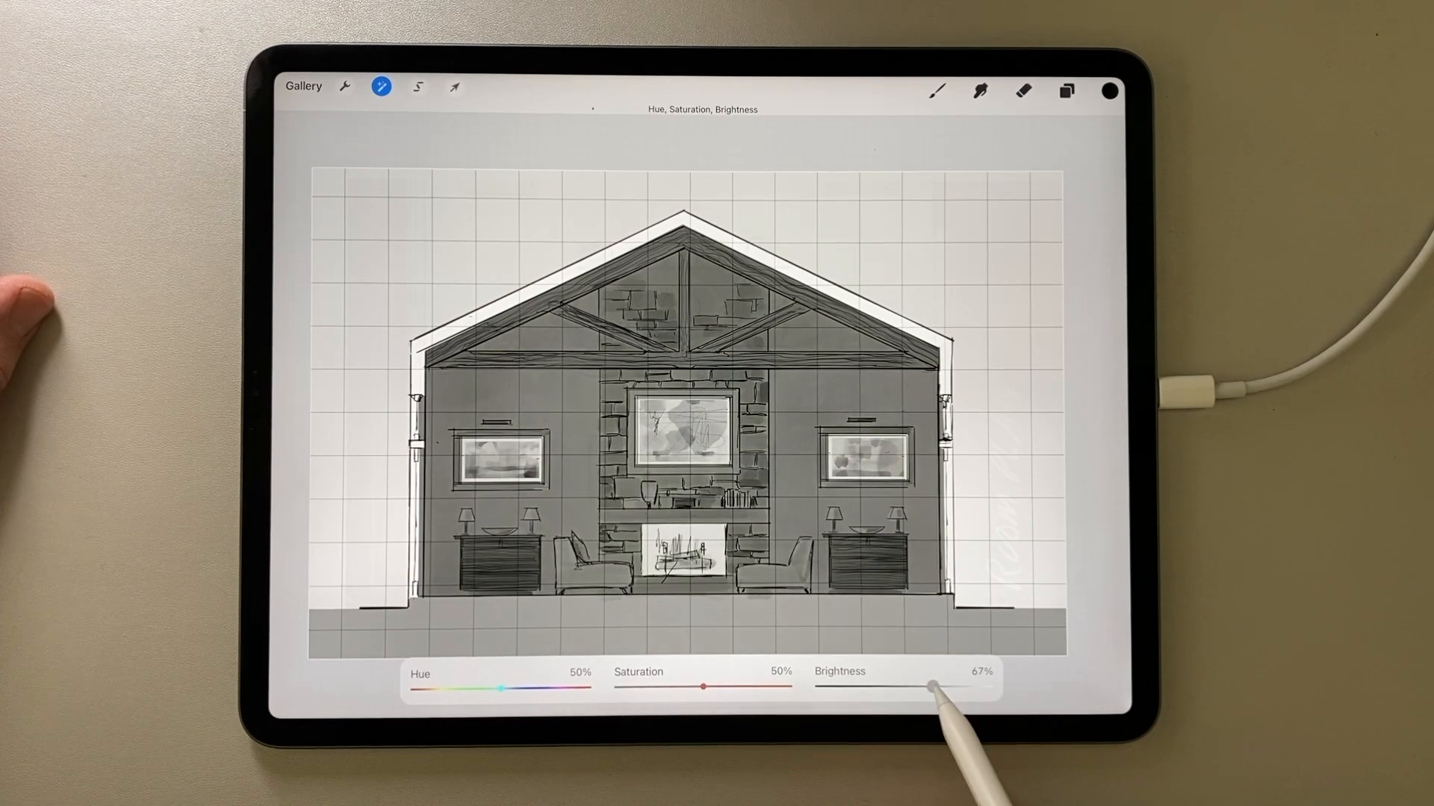
left_click_drag(931, 687, 928, 687)
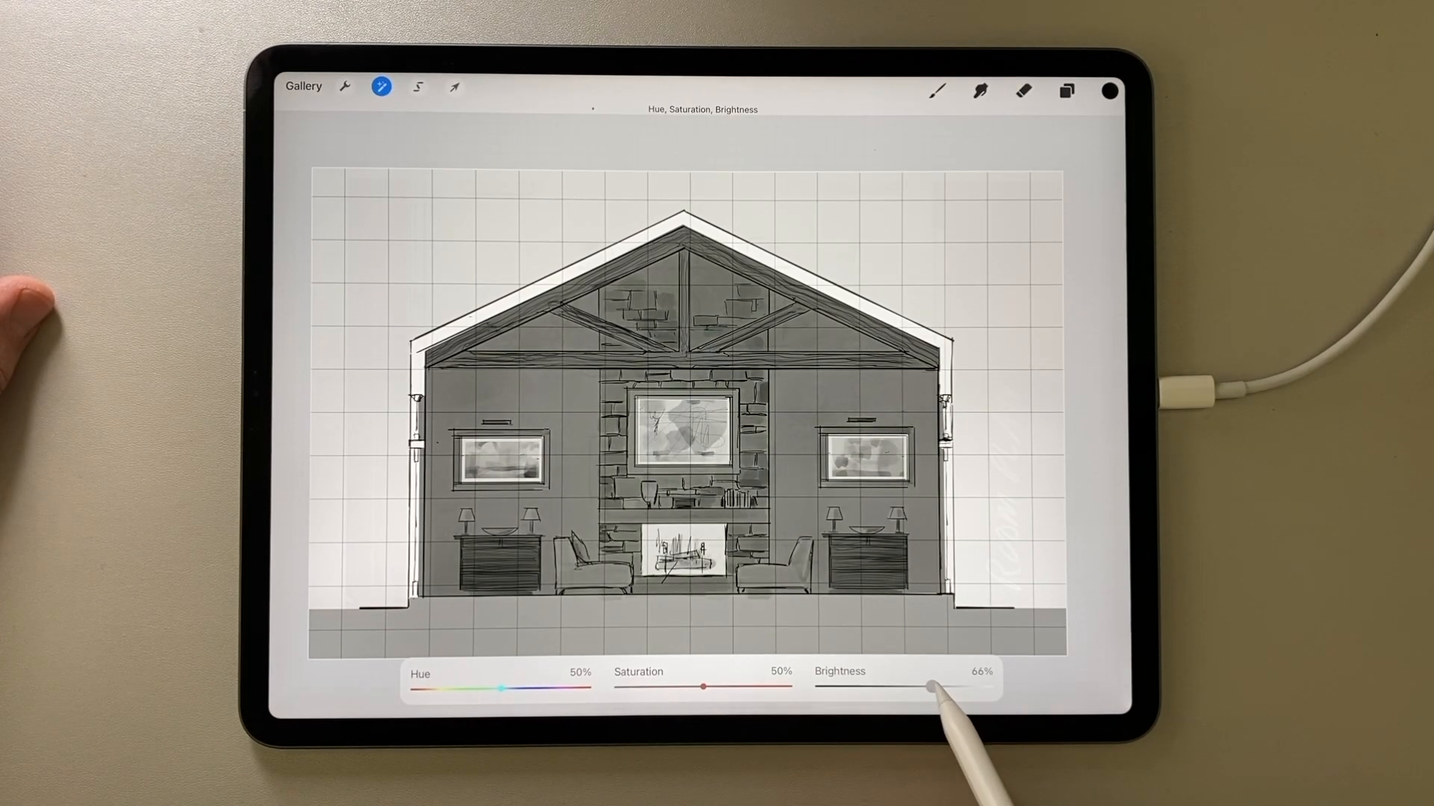
left_click(1065, 91)
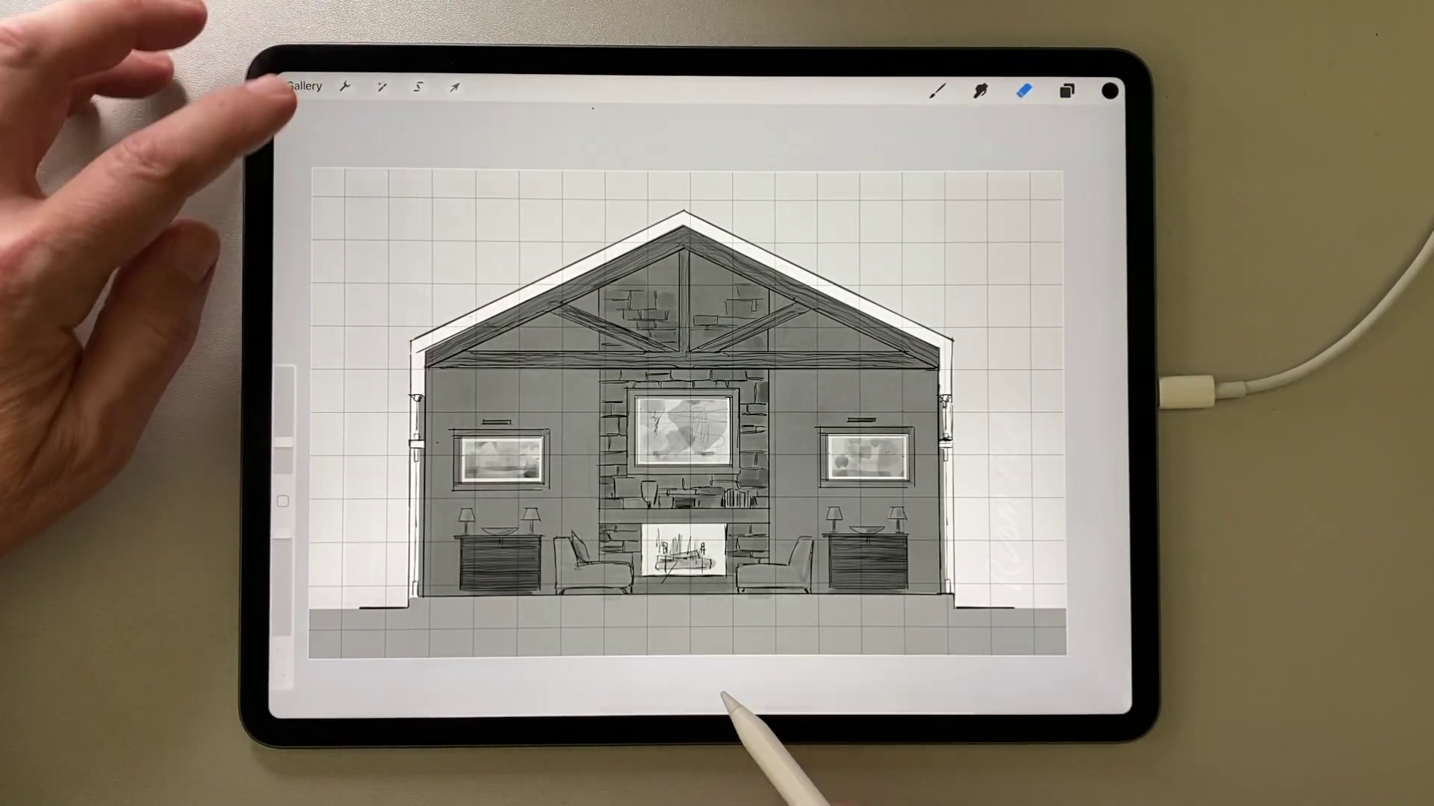
left_click(380, 87)
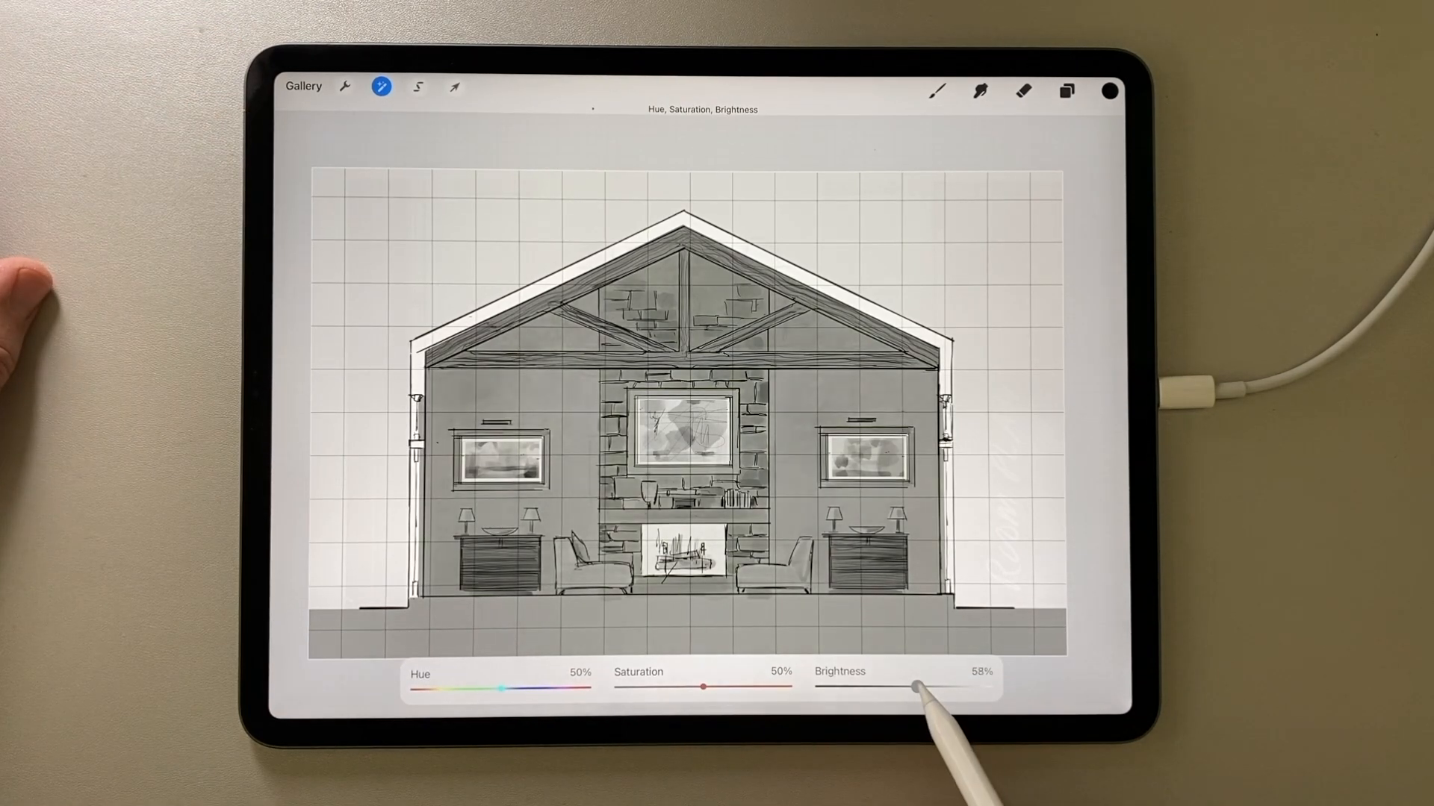